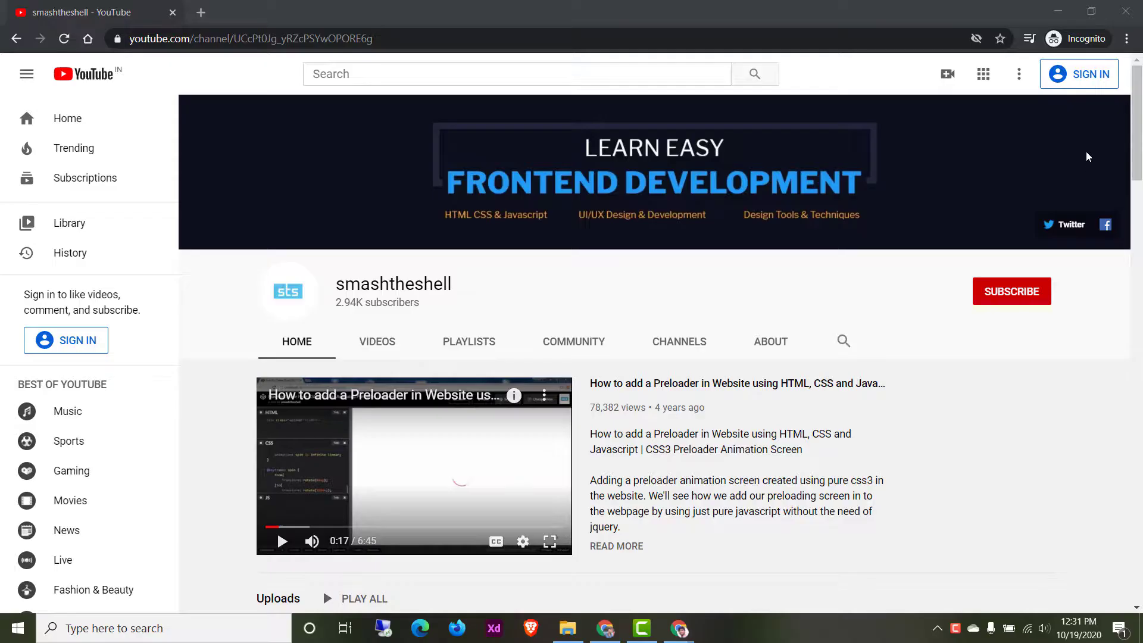
- Scroll through the page and point out the 'Custom Link Hover' link text in the preview
scroll("down", 3)
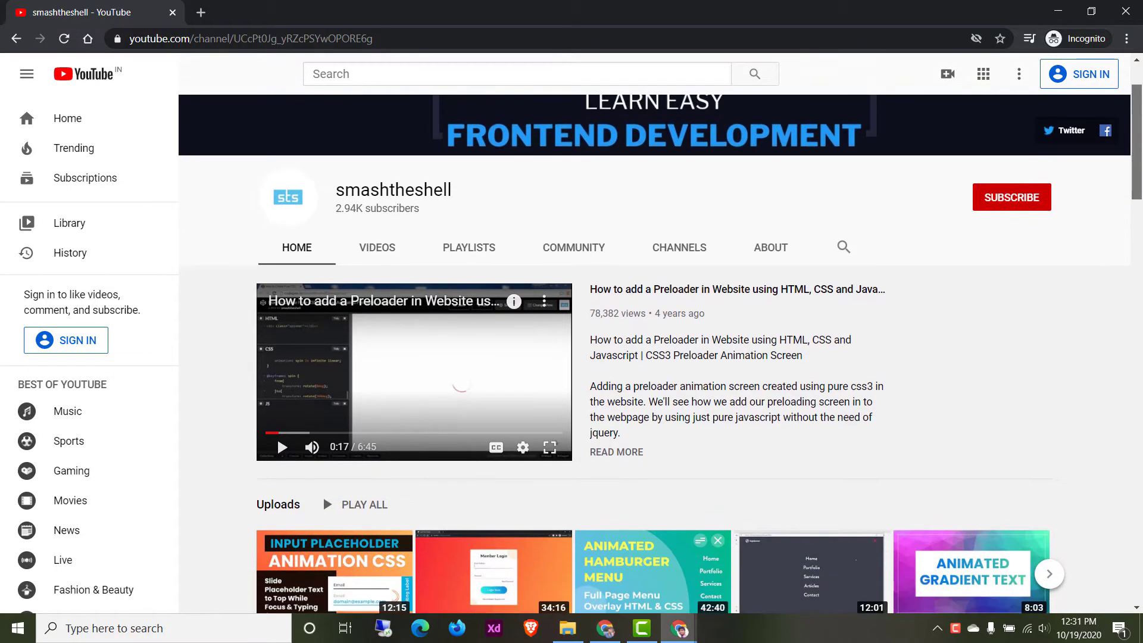
scroll("down", 3)
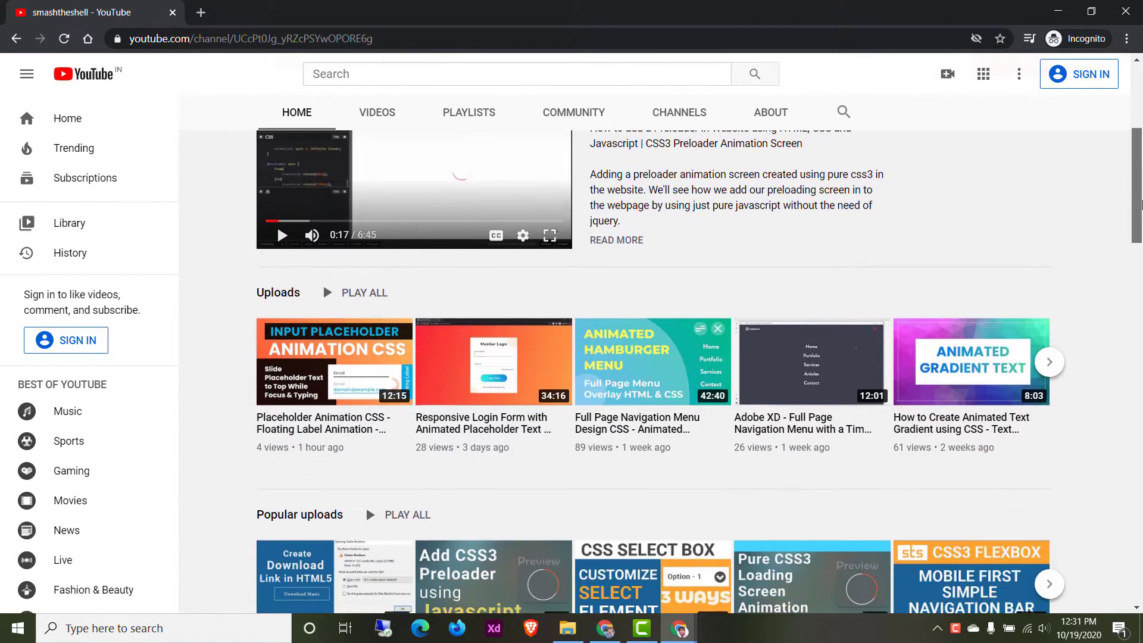
scroll("down", 3)
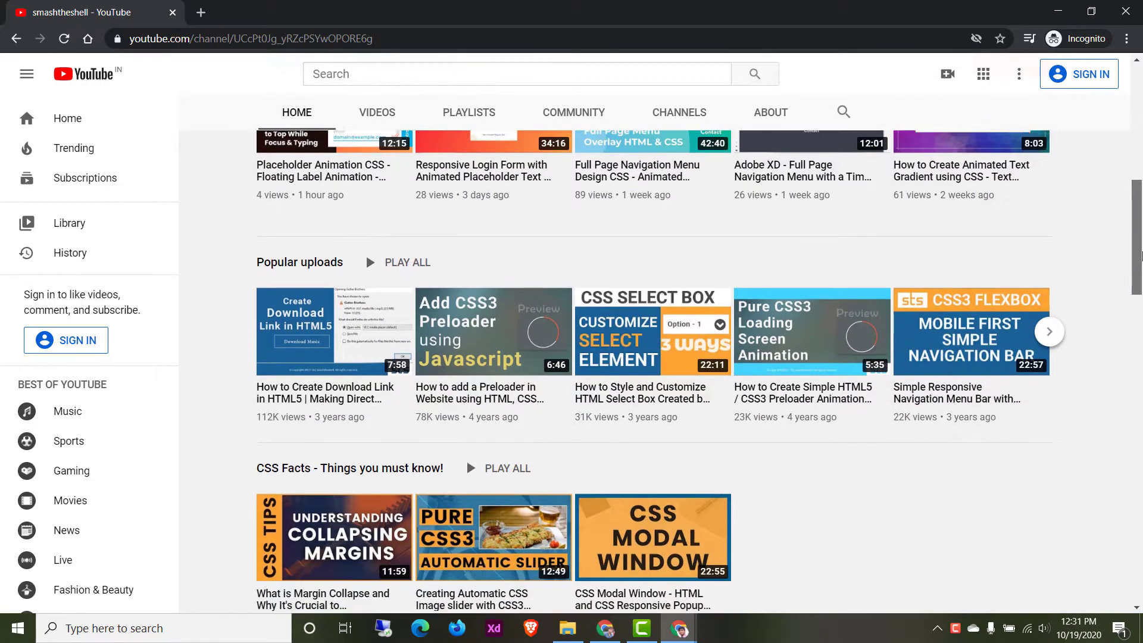
scroll("down", 3)
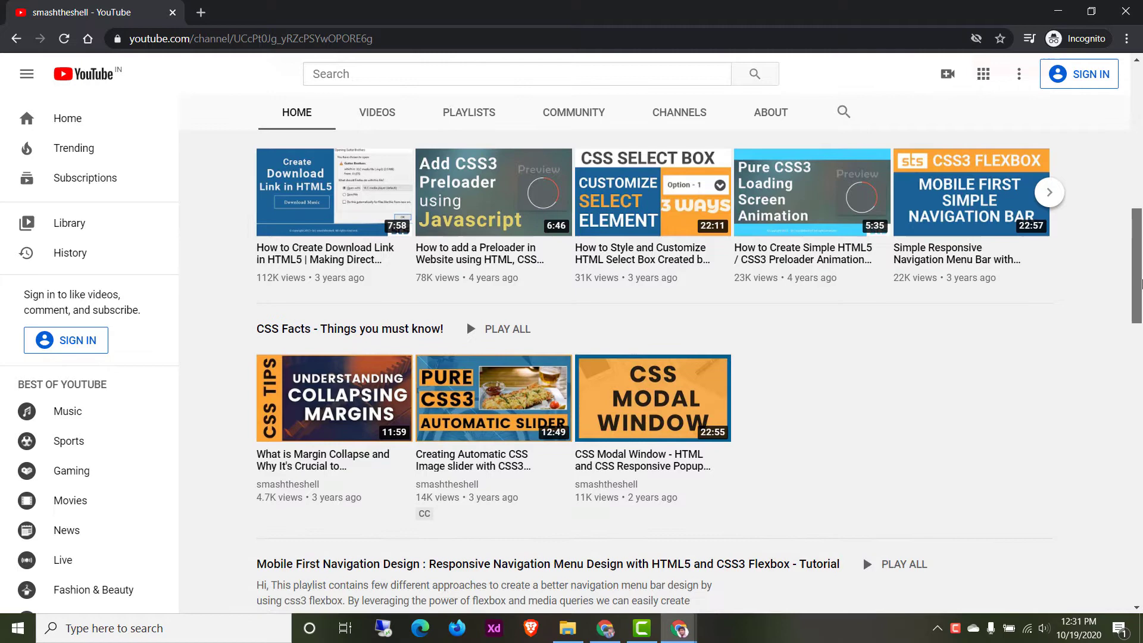
scroll("down", 3)
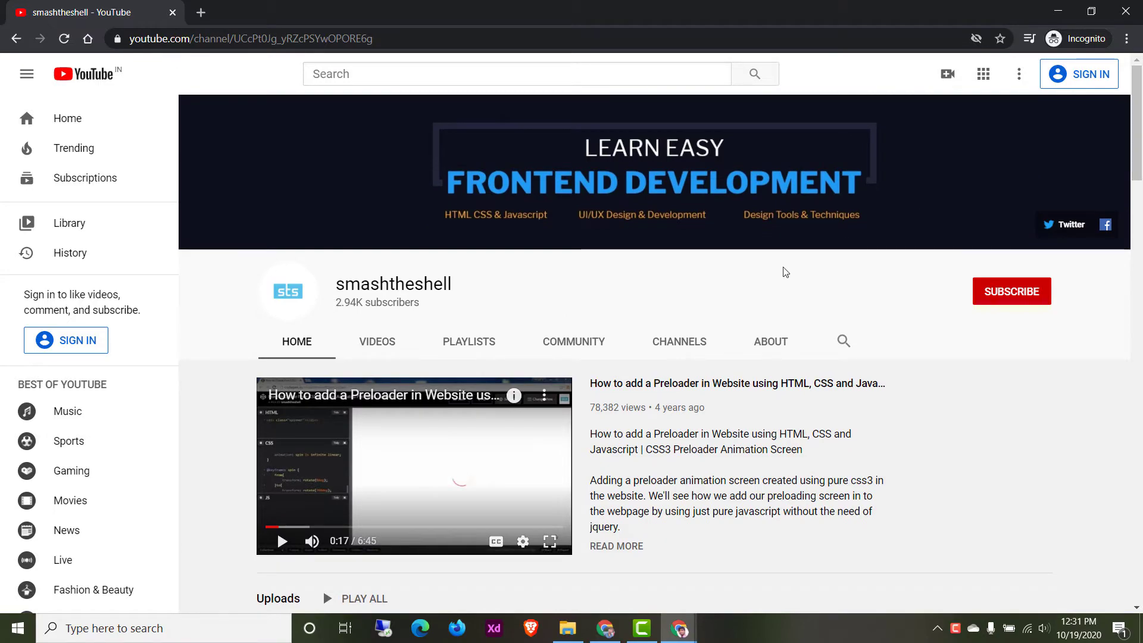
left_click(679, 628)
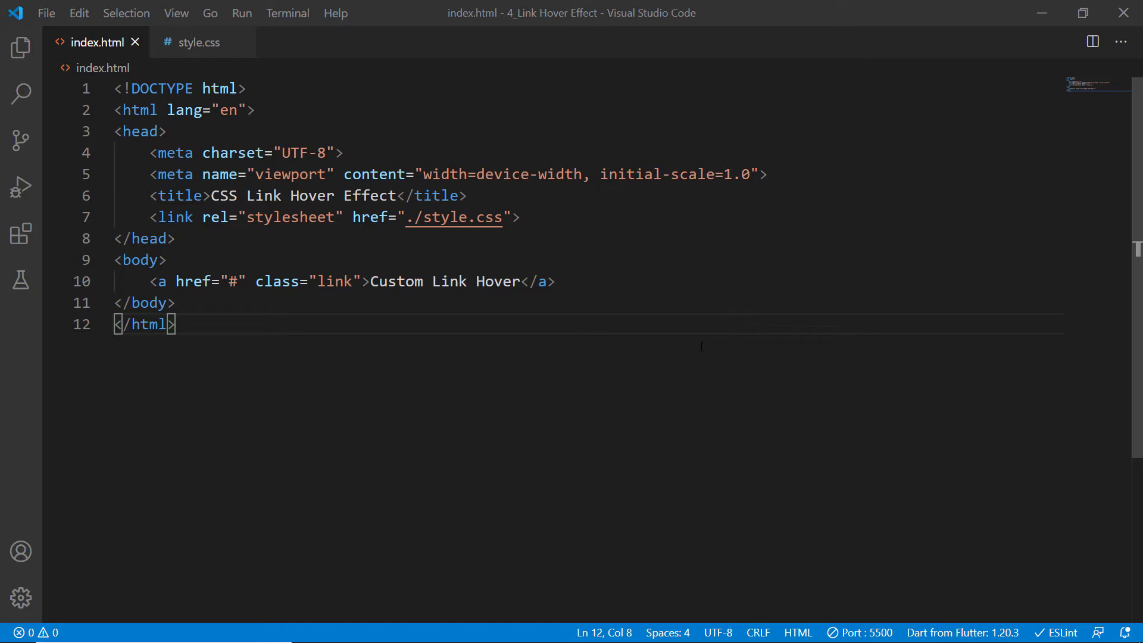
mouse_move(34, 116)
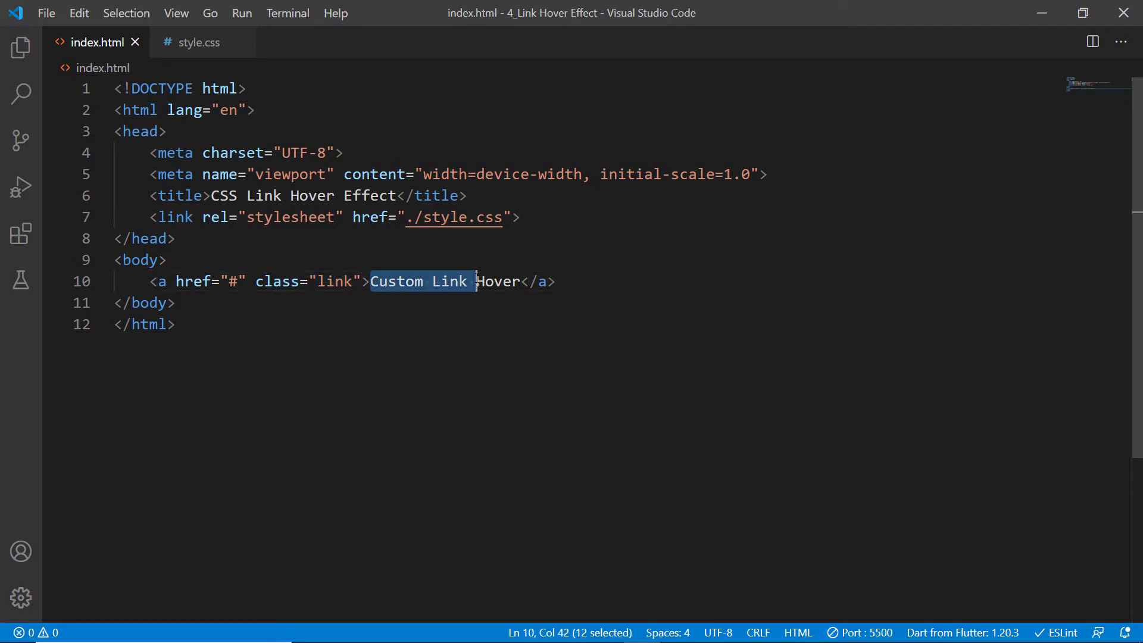
left_click(199, 42)
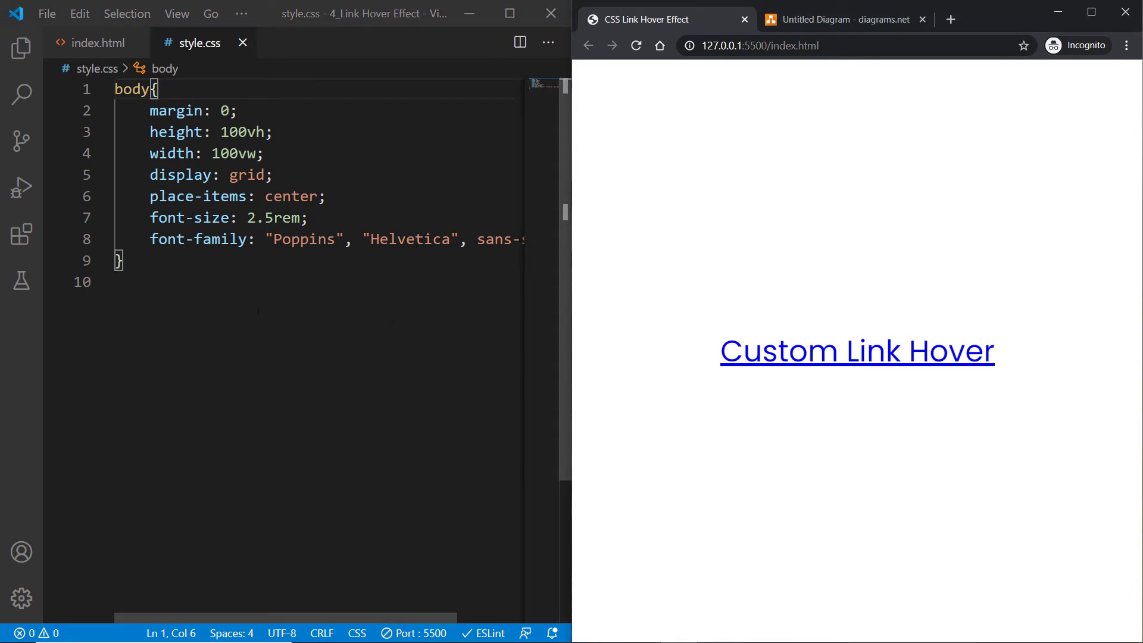
- Show style.css beside the preview, note the Poppins font, and start a new line after the body rule
double_click(306, 239)
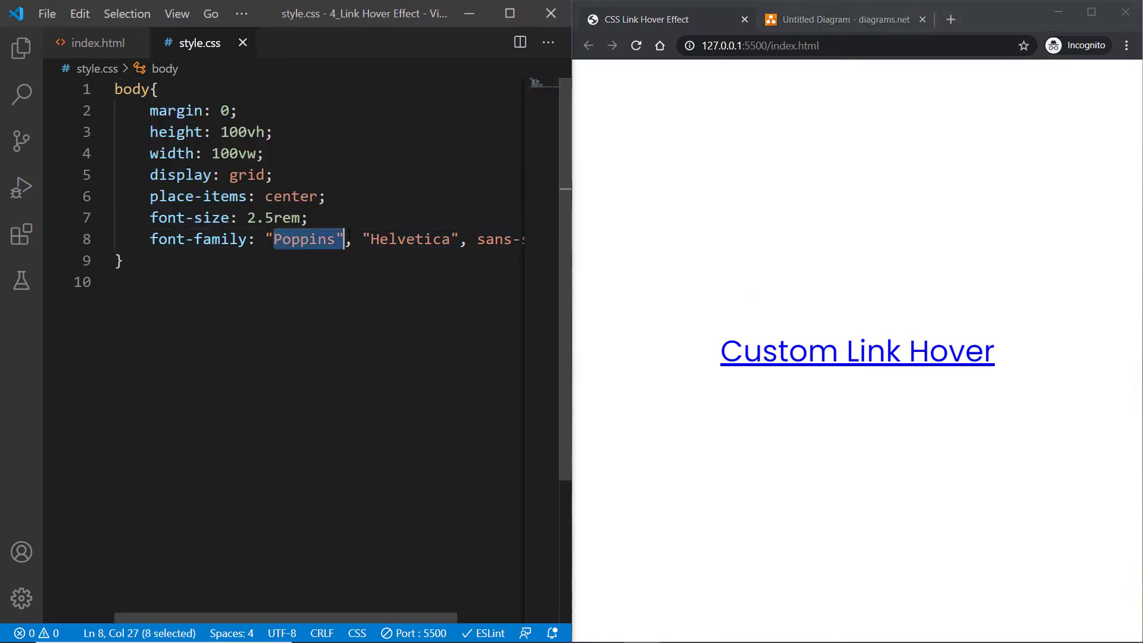
left_click(310, 216)
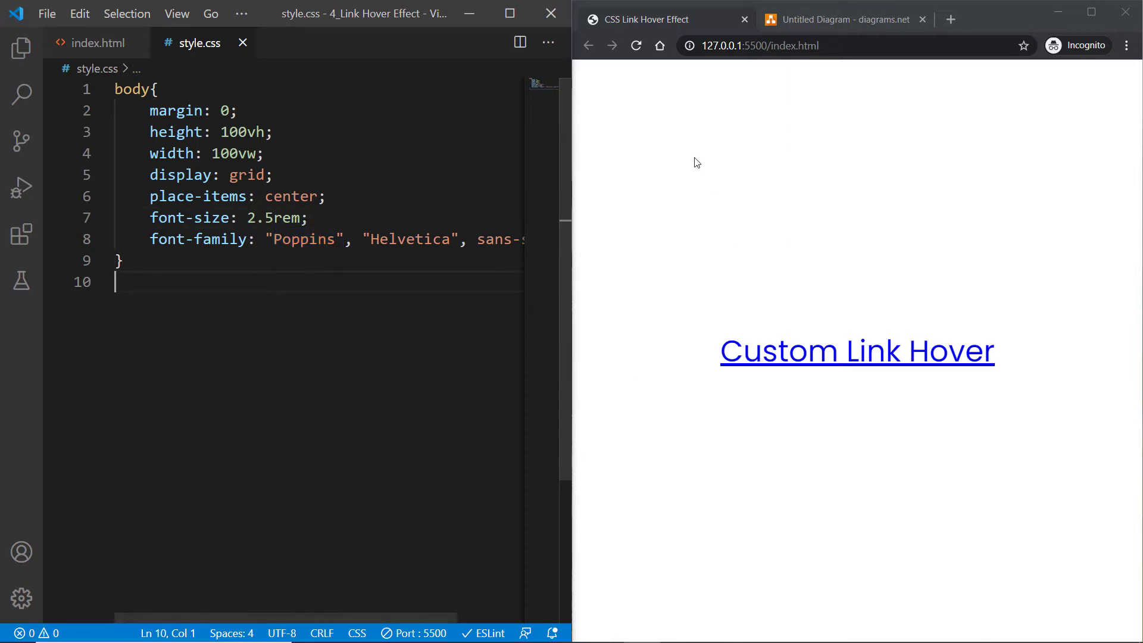
mouse_move(1010, 402)
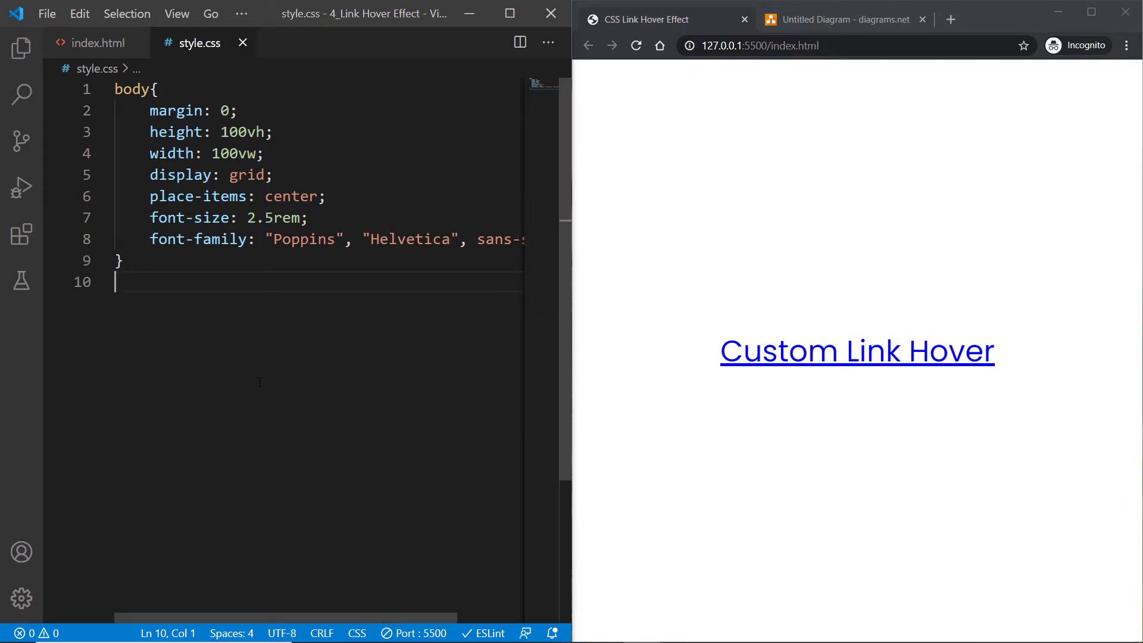
- Add .link { text-decoration: none; color: hsl(220, 100%, 20%); font-weight: 700; }
type(".li")
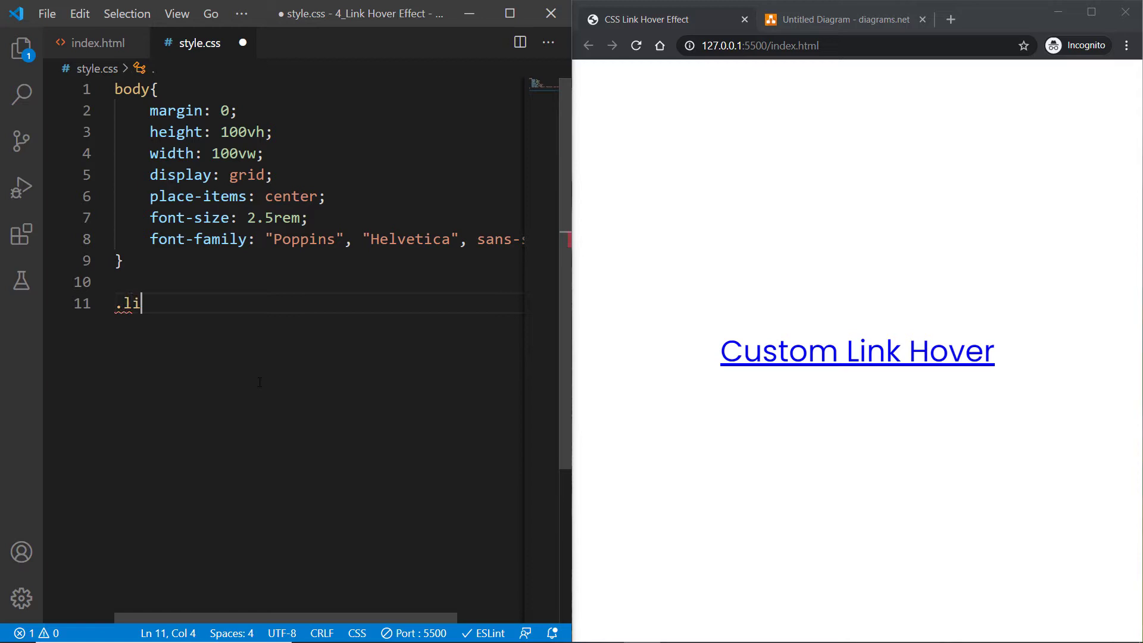
type("nk{")
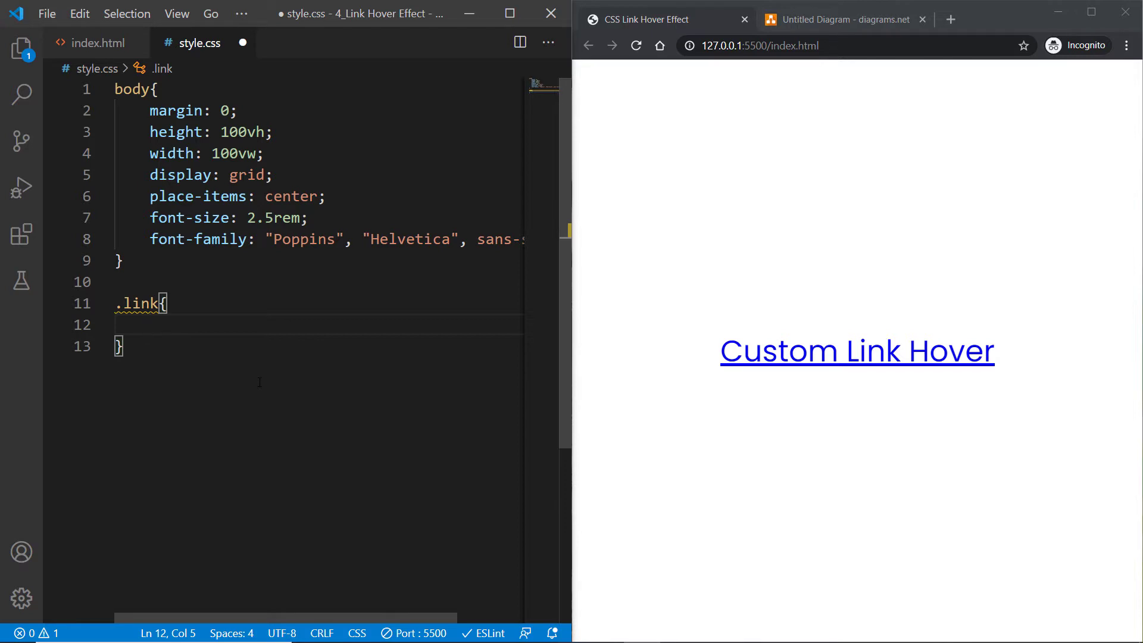
type("tex")
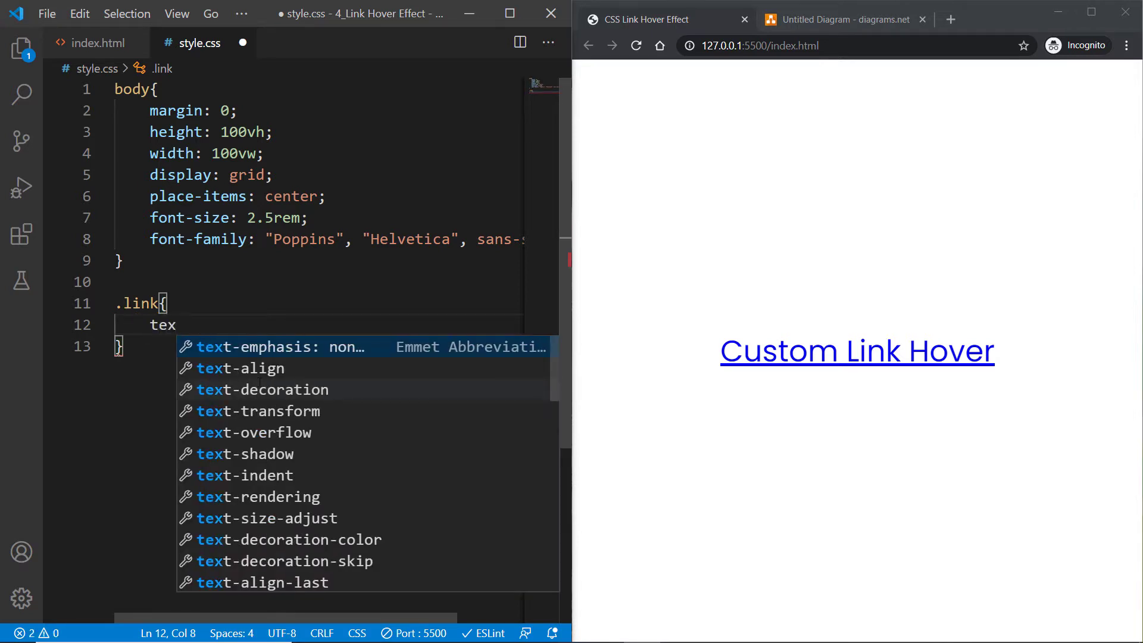
type("-decoration: none;")
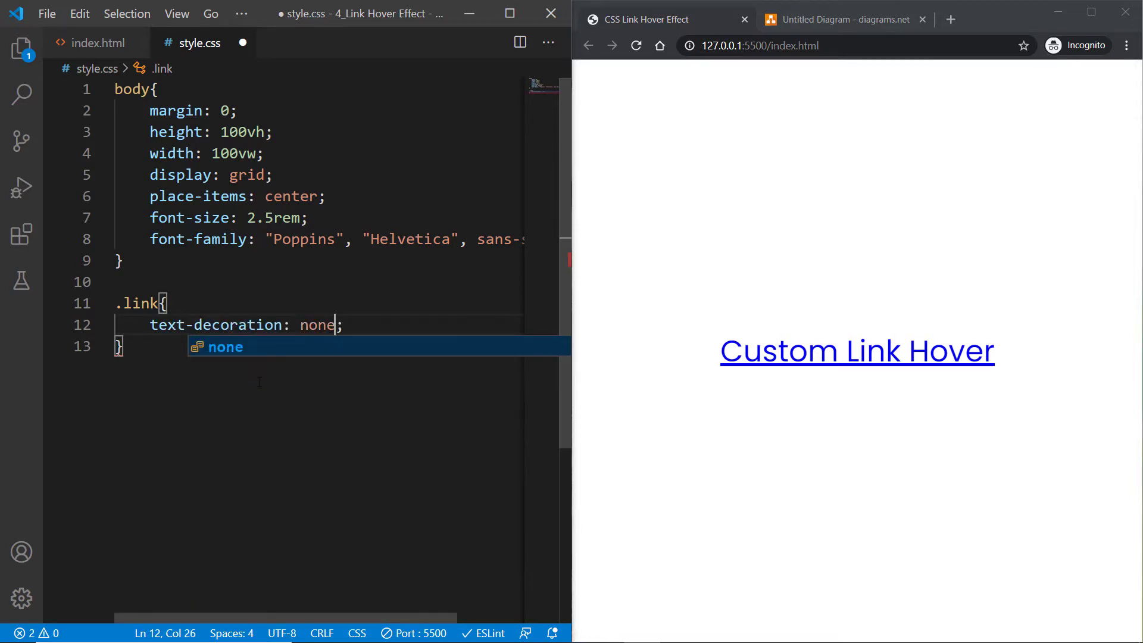
type("c")
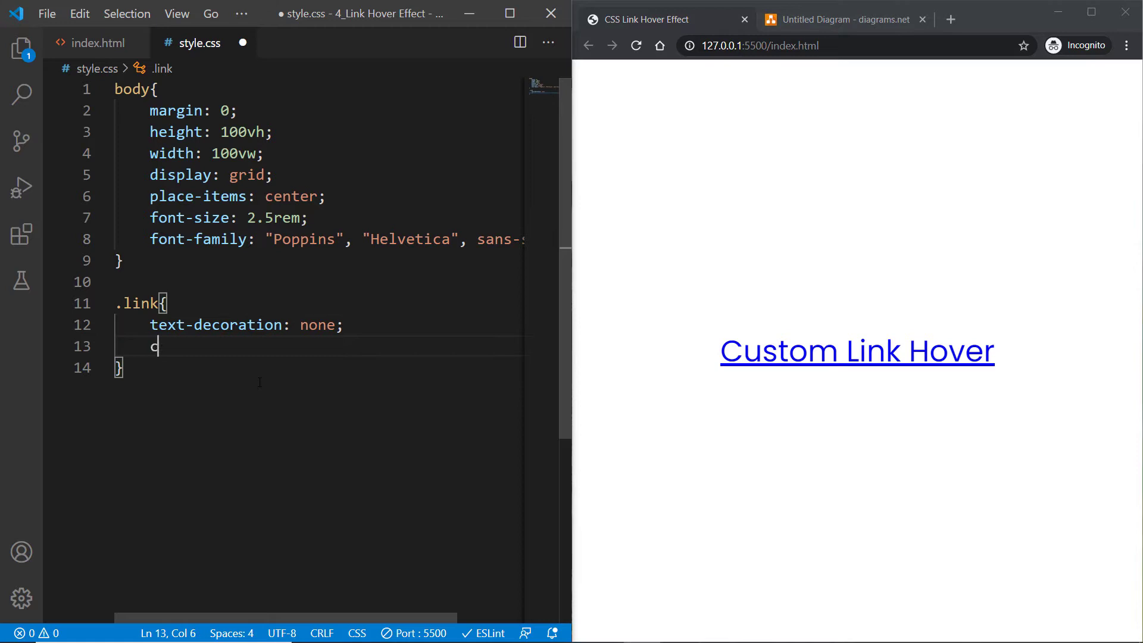
type("olor: hsl(")
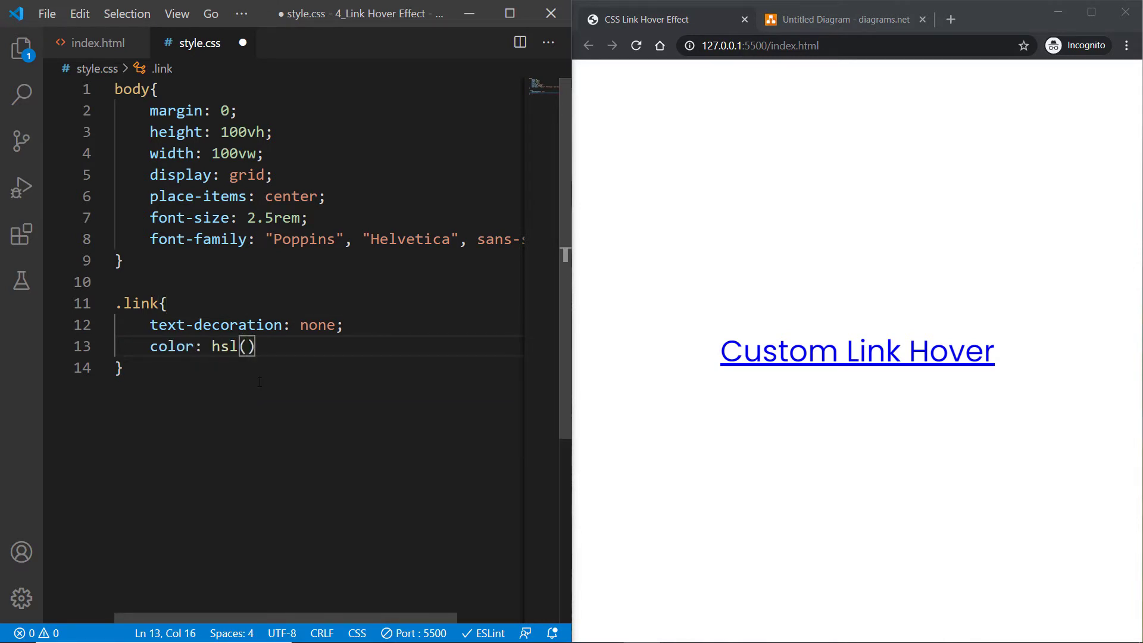
type("2")
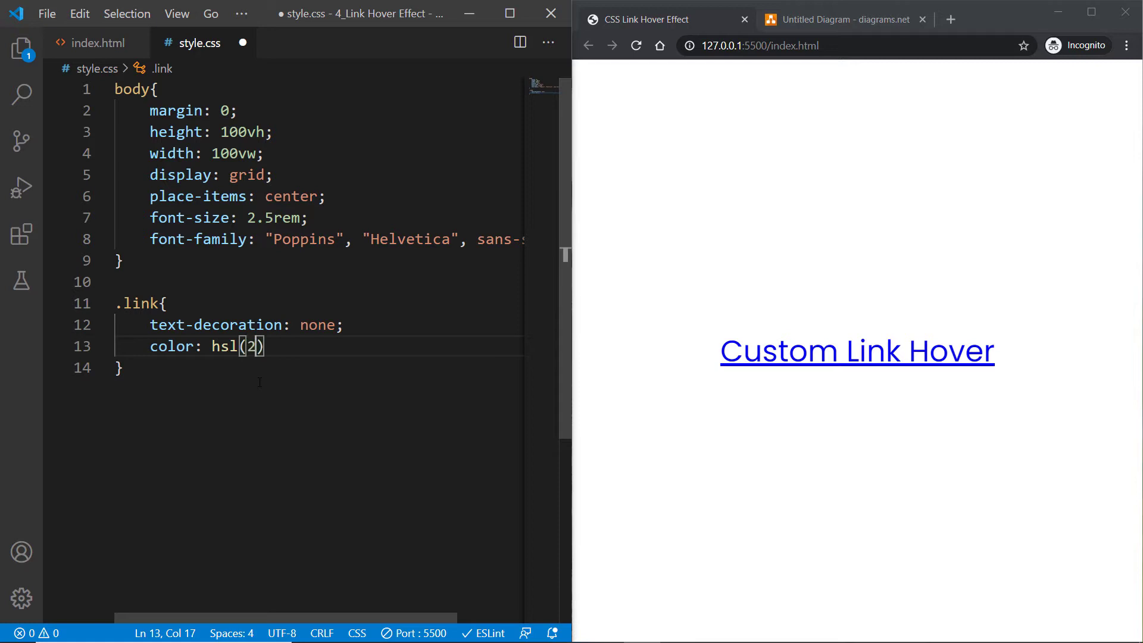
type("20, 100%,")
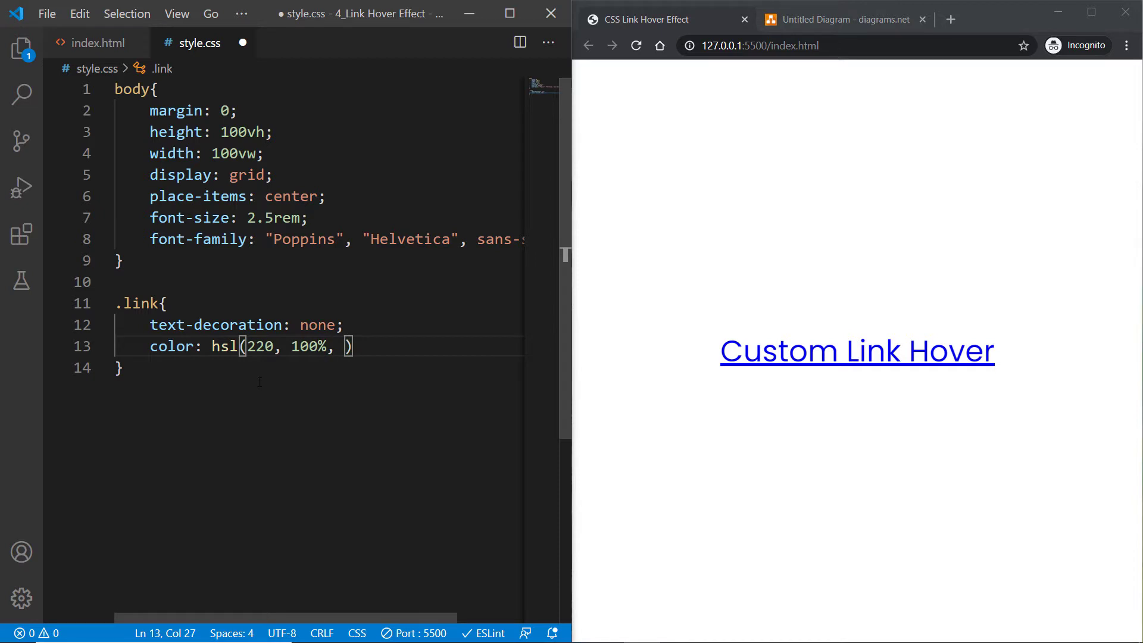
type("20%")
type("font-weight: ;")
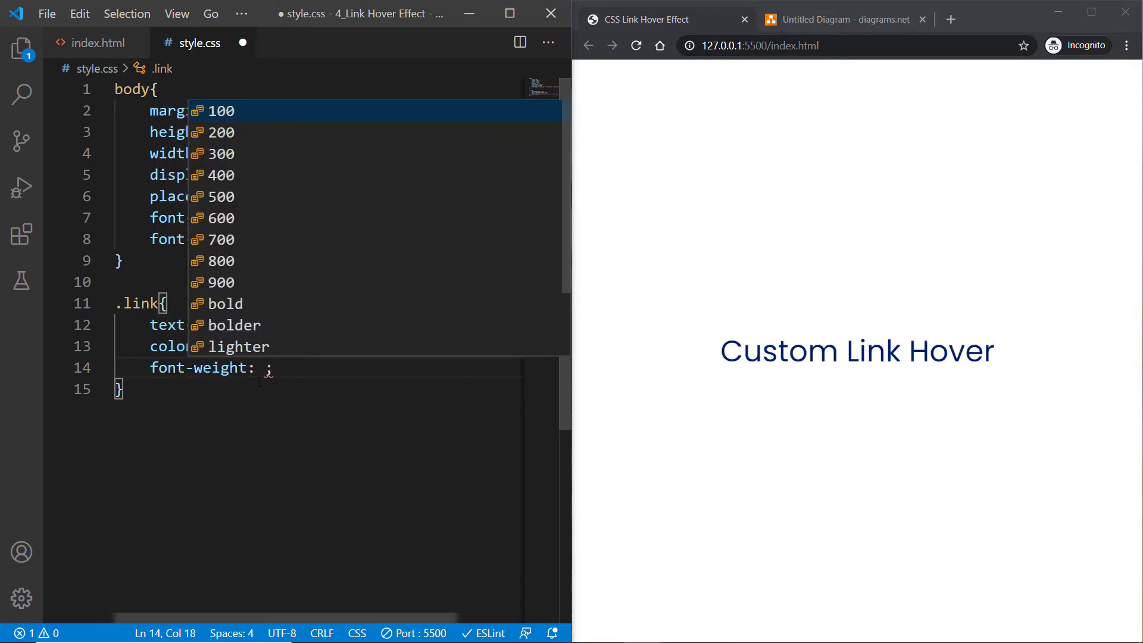
type("700")
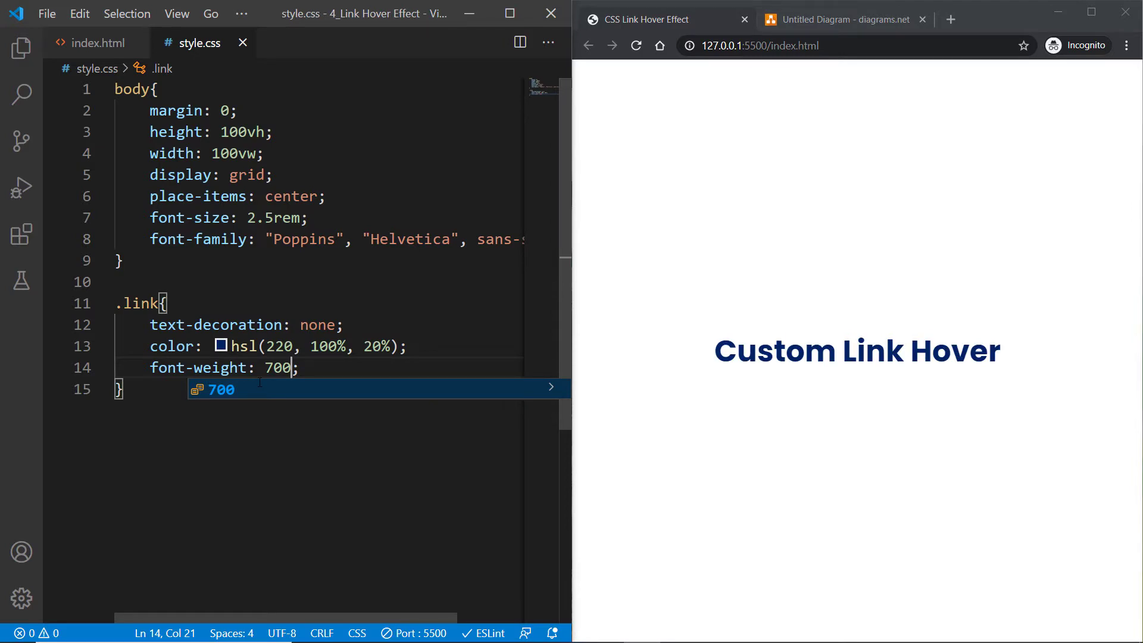
key("Enter")
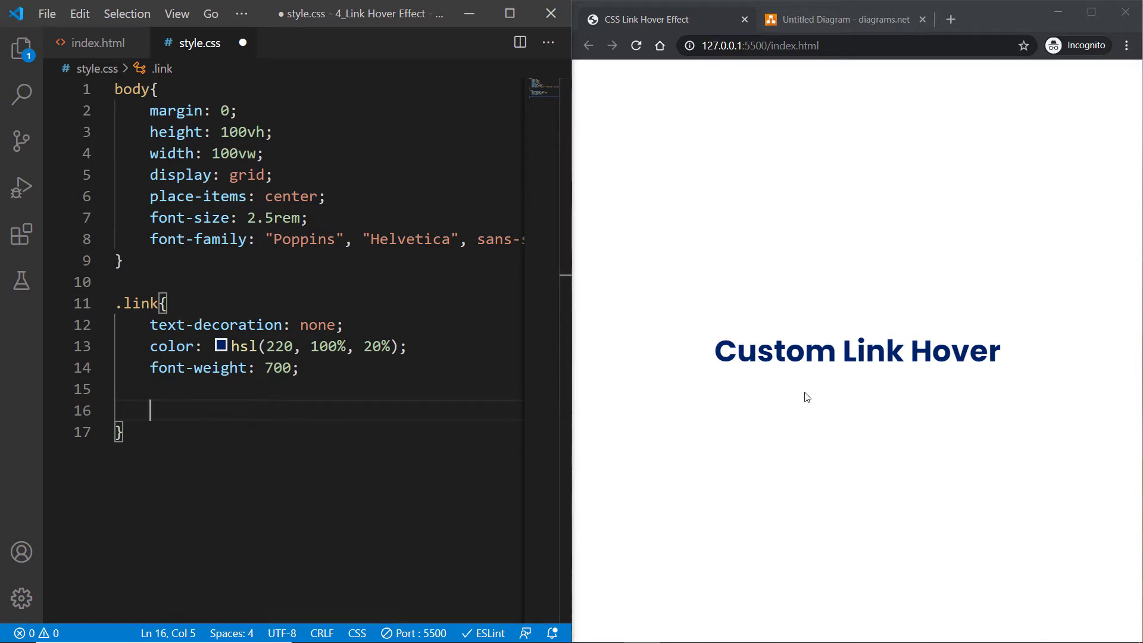
mouse_move(770, 361)
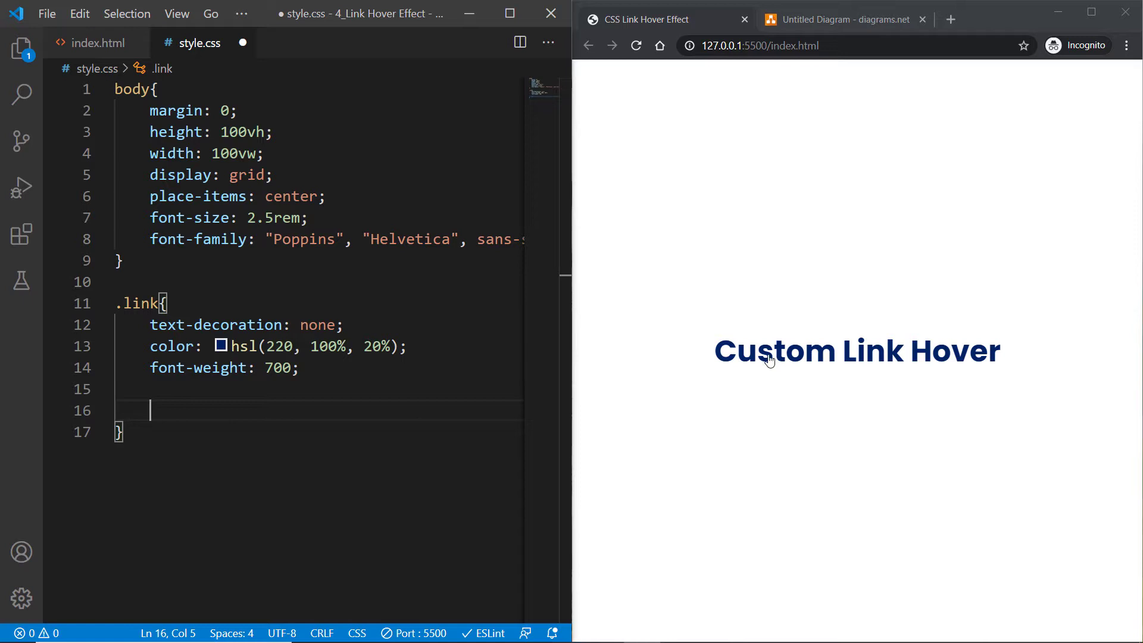
mouse_move(1016, 354)
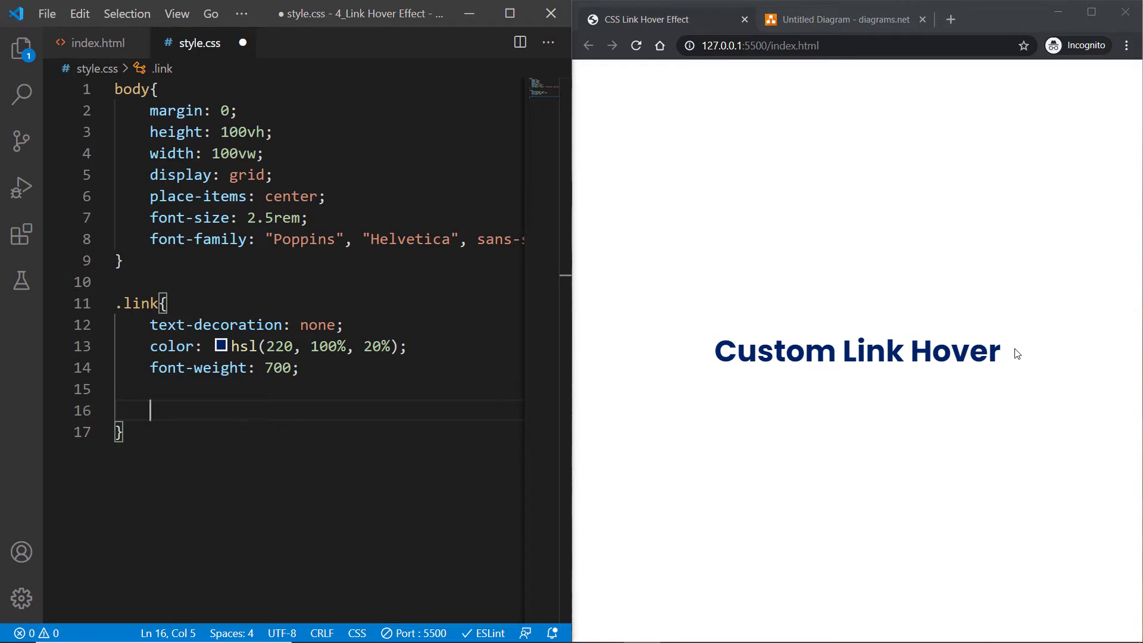
mouse_move(1001, 356)
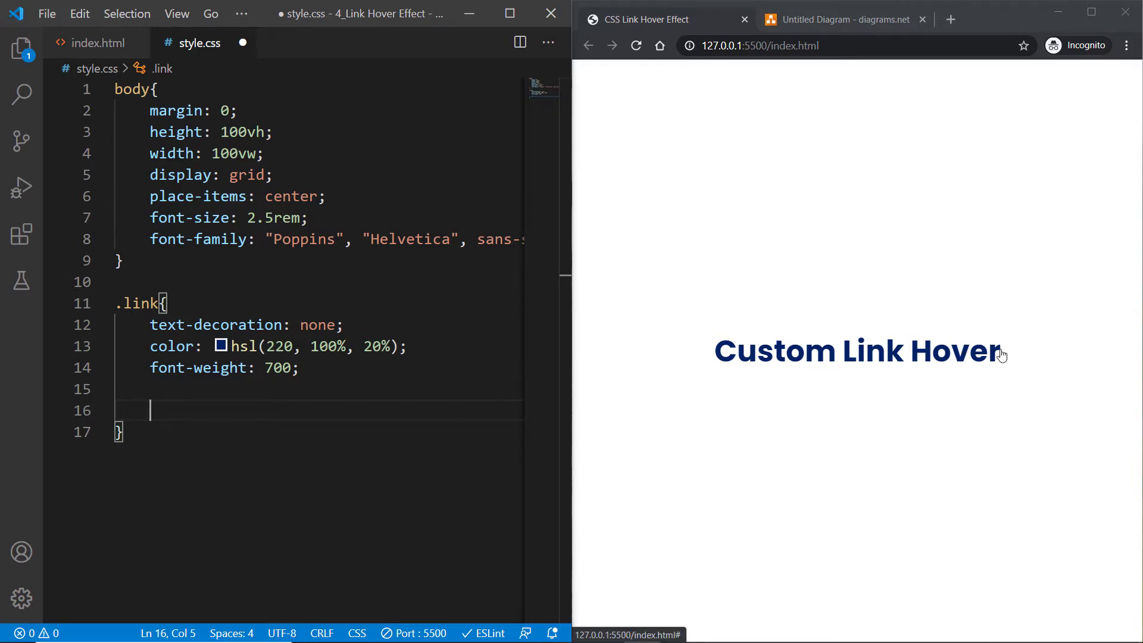
mouse_move(1013, 369)
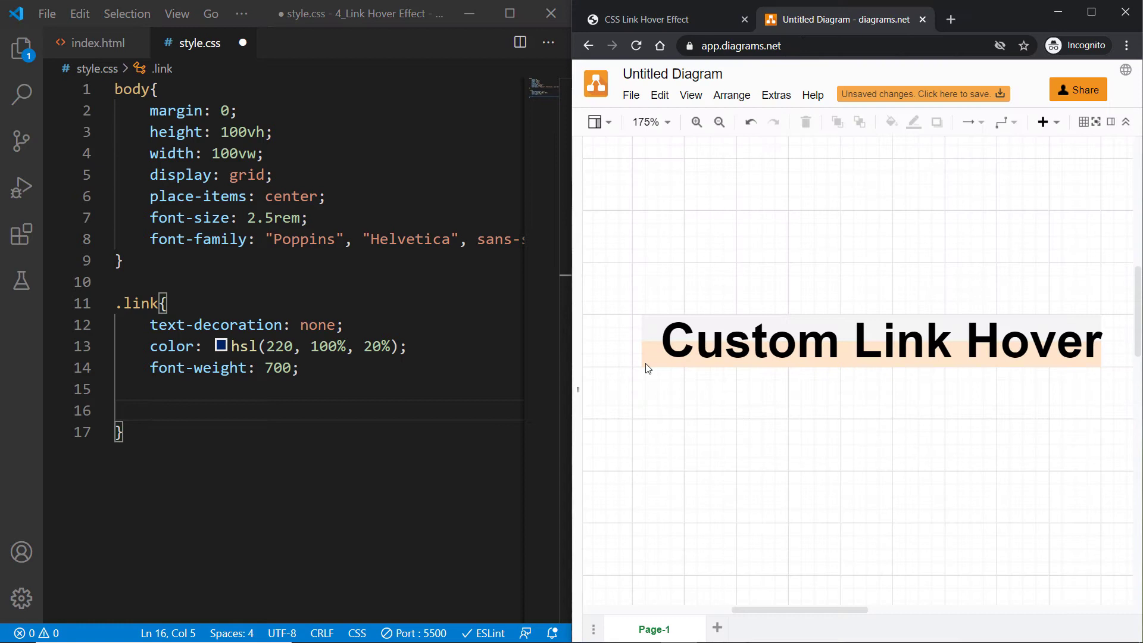
- Slide the peach bar below and back behind the mockup text, then return to the live preview
left_click(756, 341)
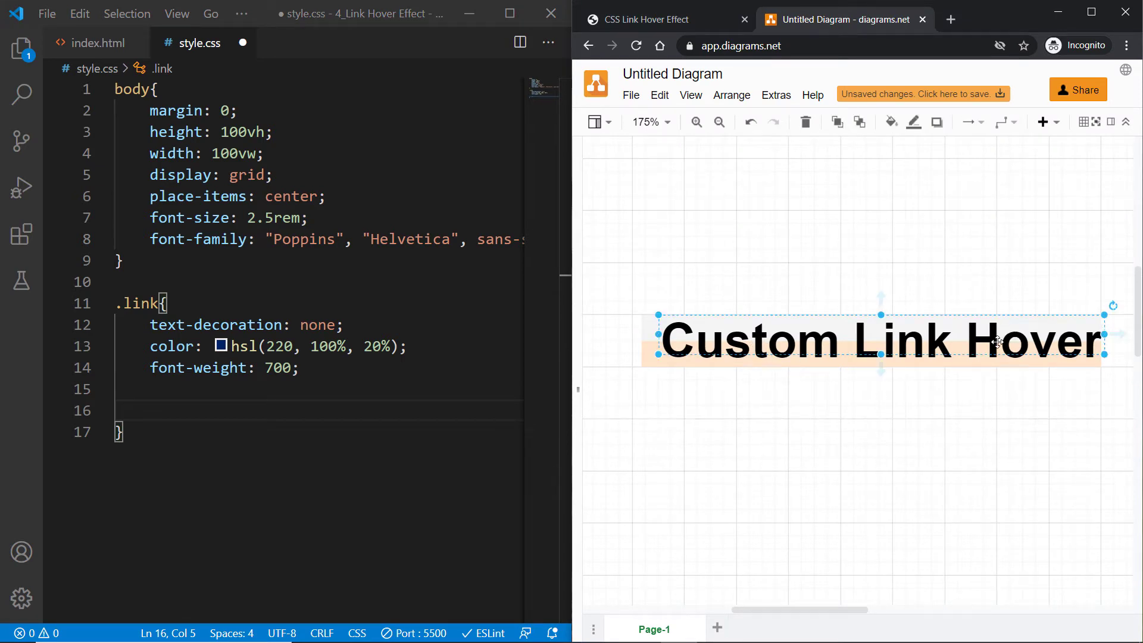
left_click_drag(880, 337, 871, 353)
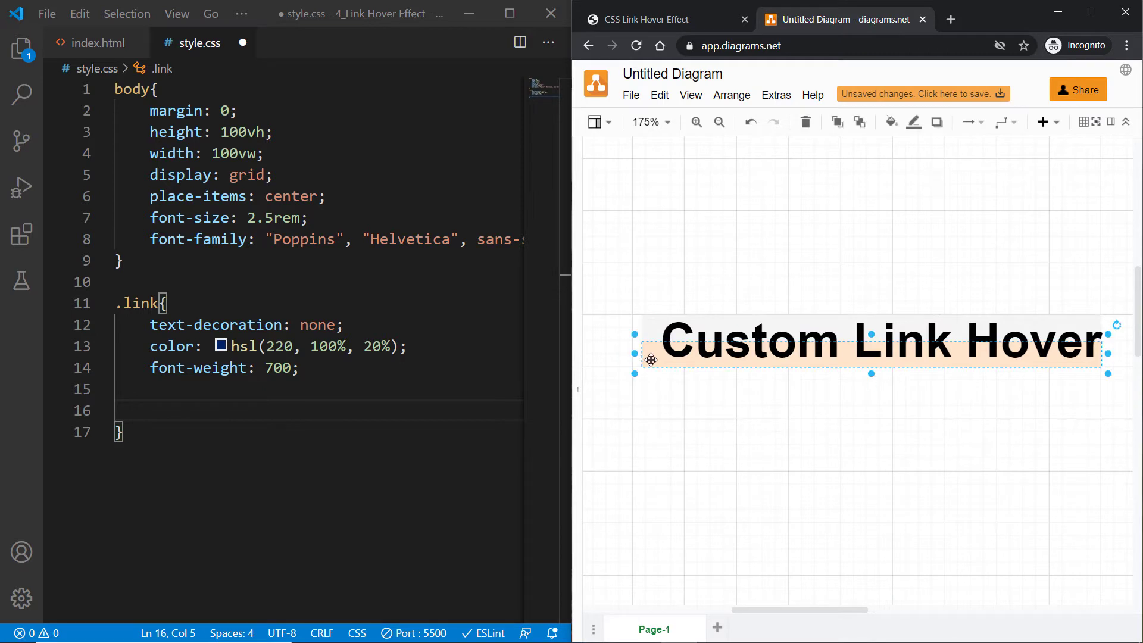
left_click_drag(651, 357, 654, 369)
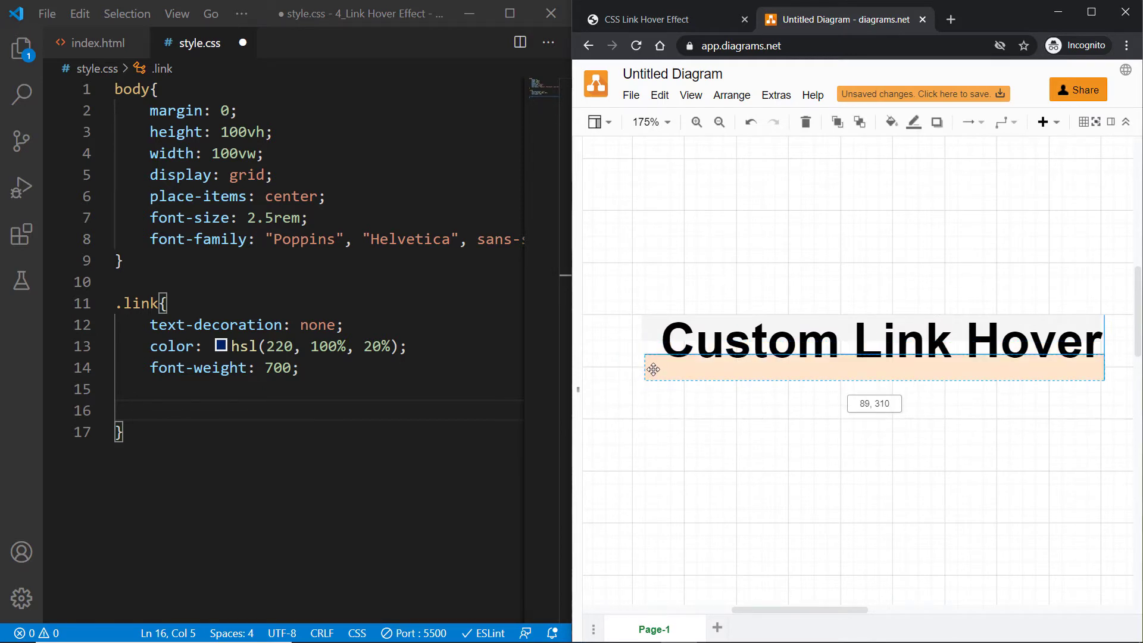
left_click(653, 367)
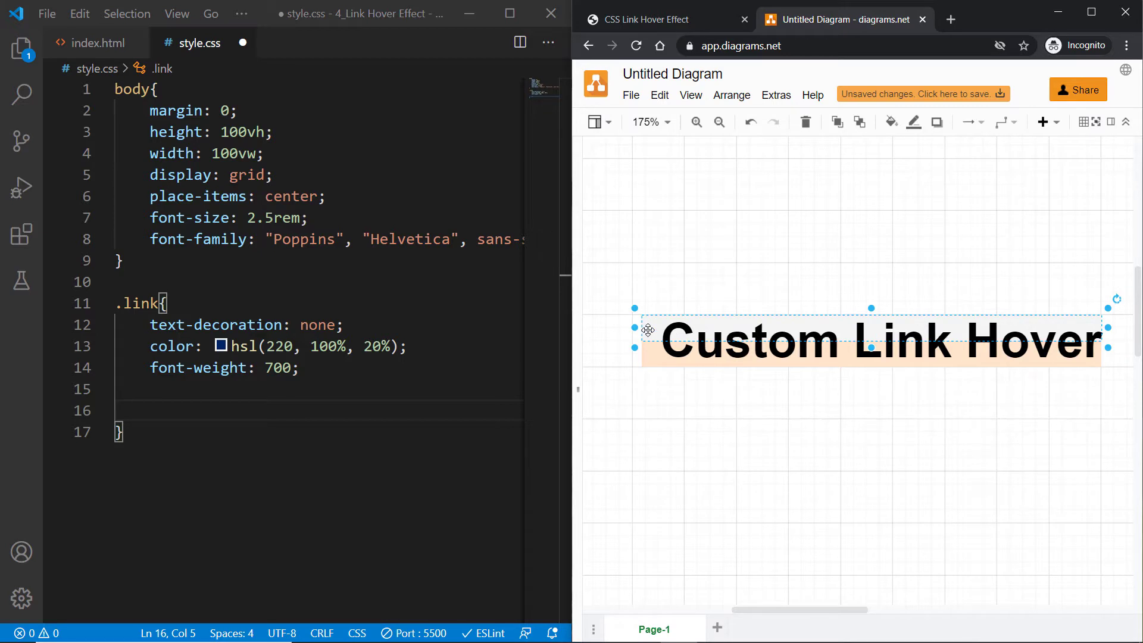
left_click_drag(647, 329, 671, 289)
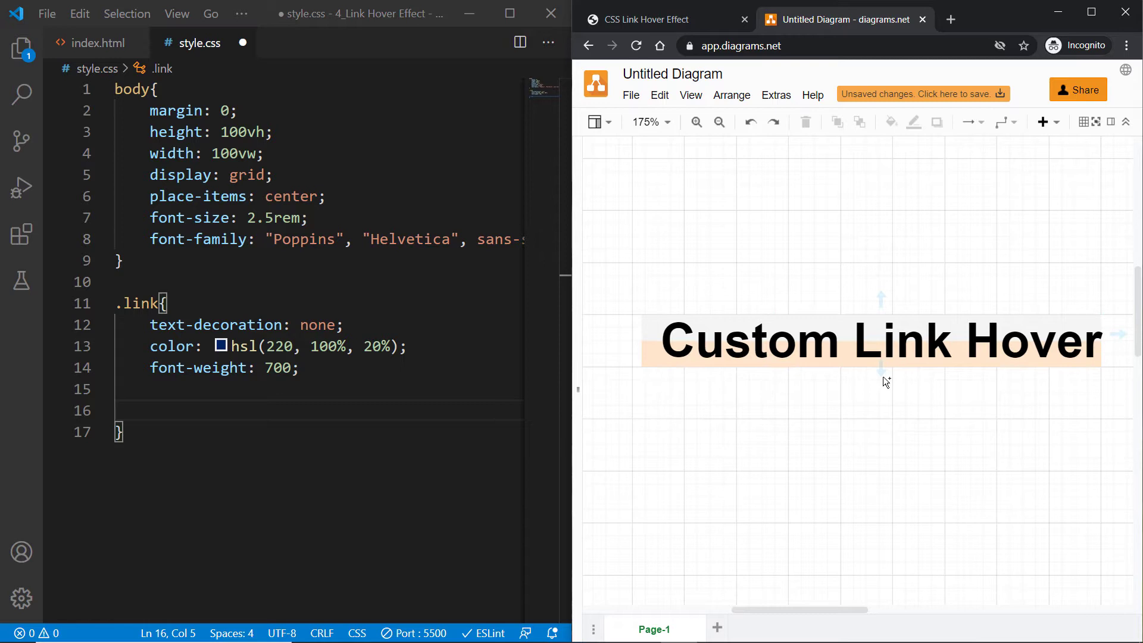
mouse_move(810, 394)
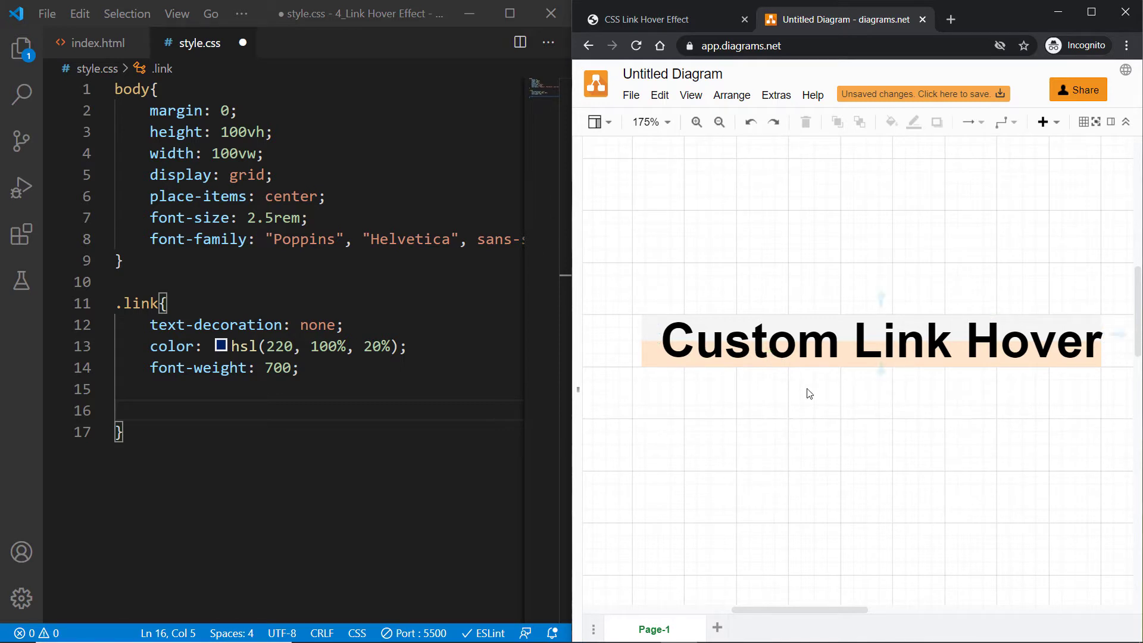
left_click(642, 19)
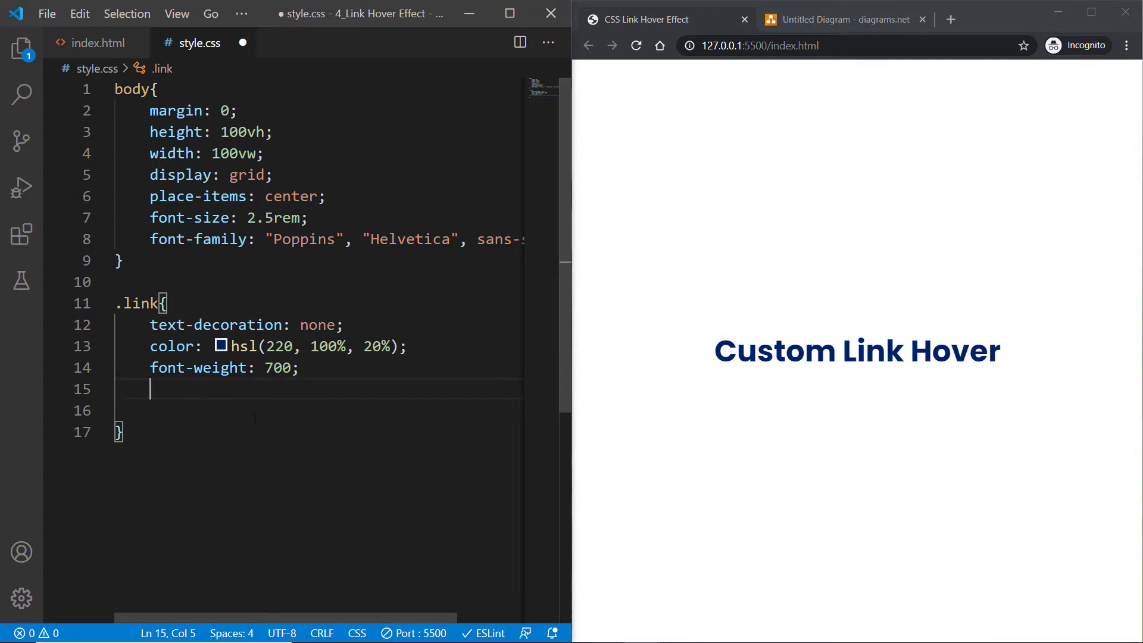
- Start .link background-image: linear-gradient(to bottom, transparent 50%, ...)
type("background-image:")
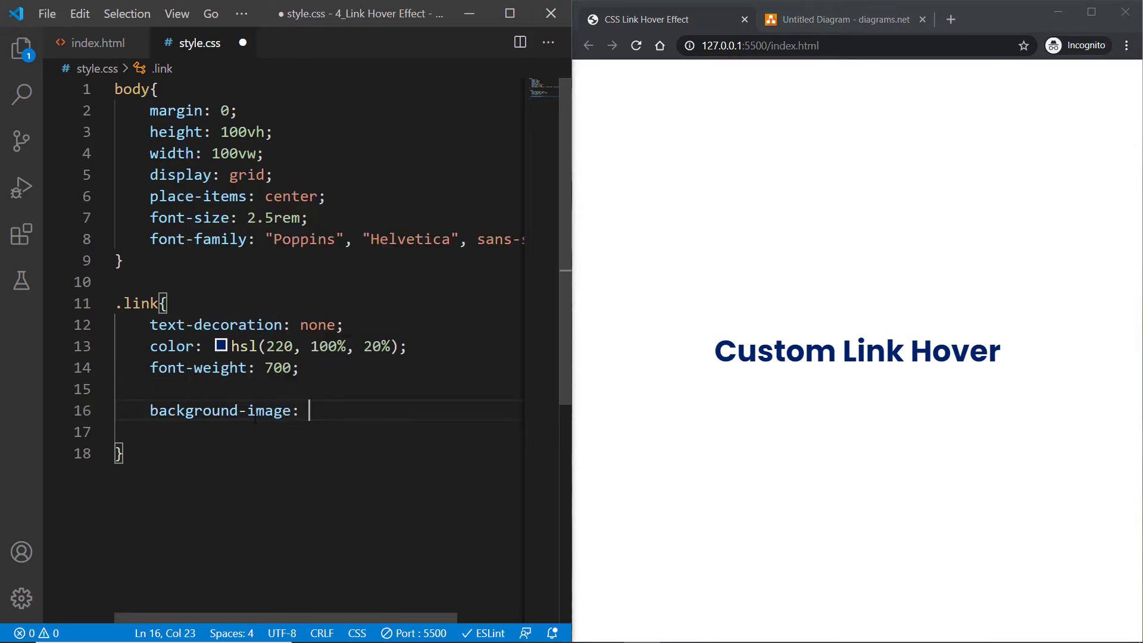
type("linear-gradient(")
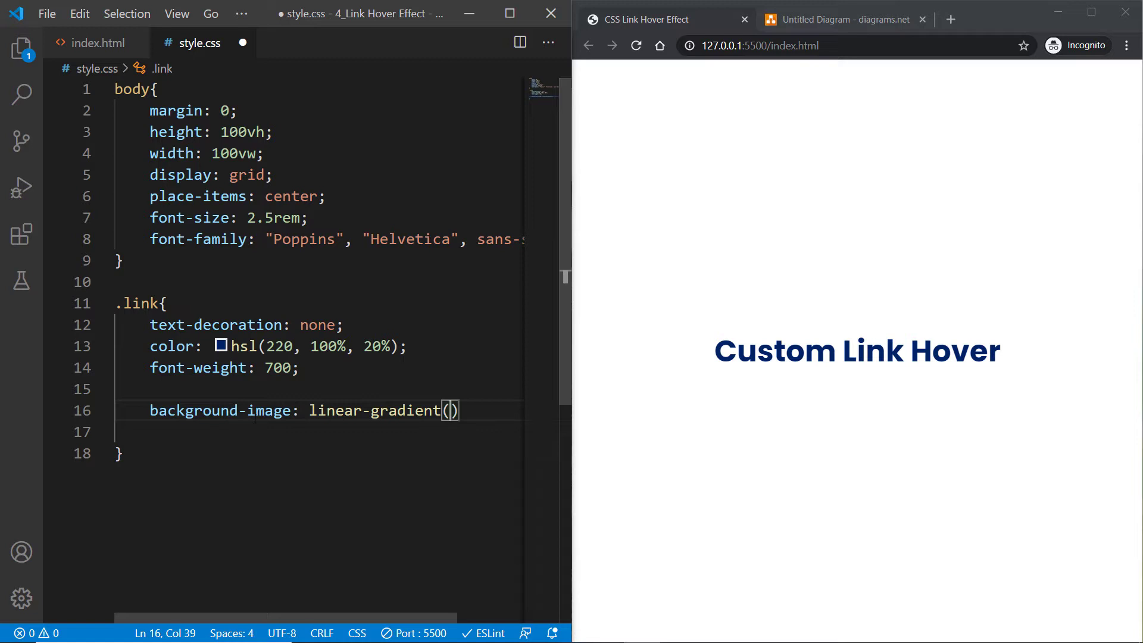
type("to bottom, tran")
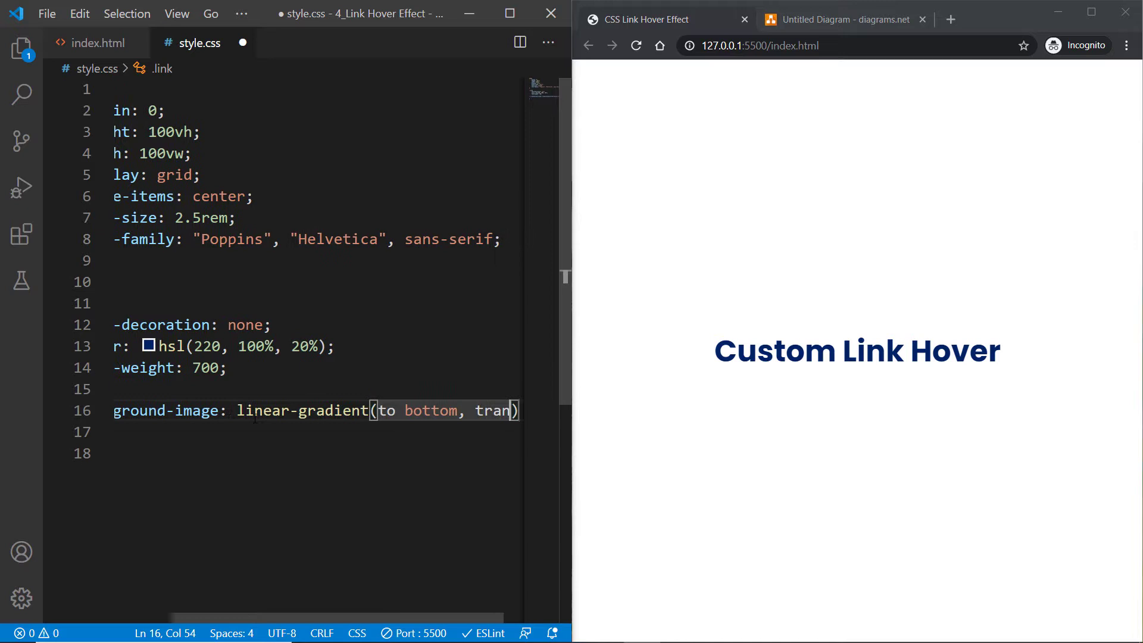
type("sparent")
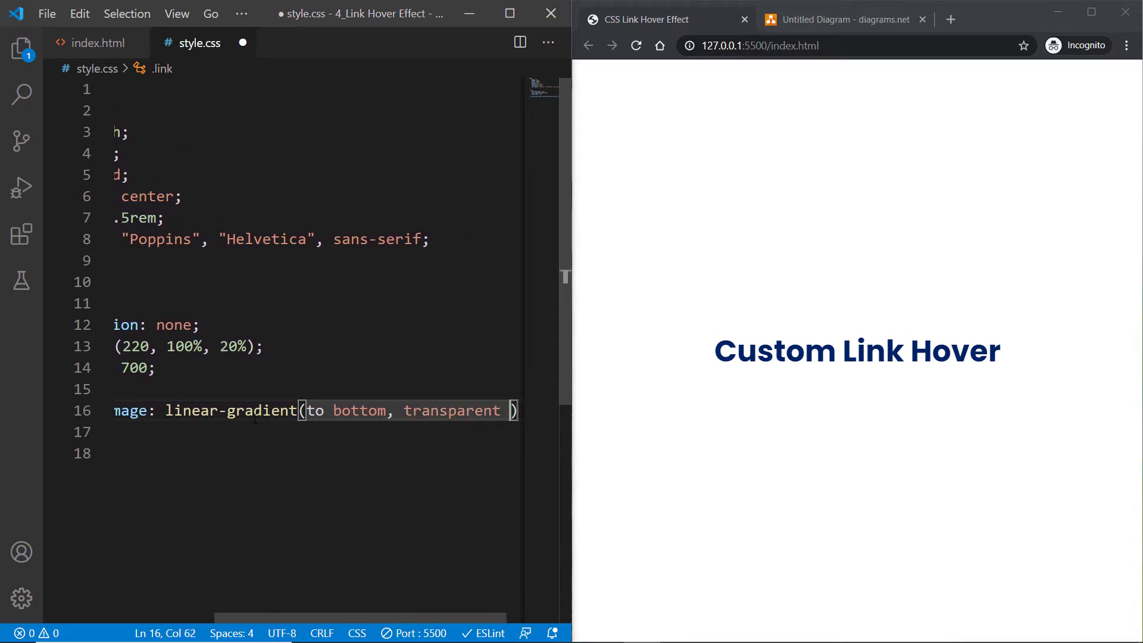
type("50%,")
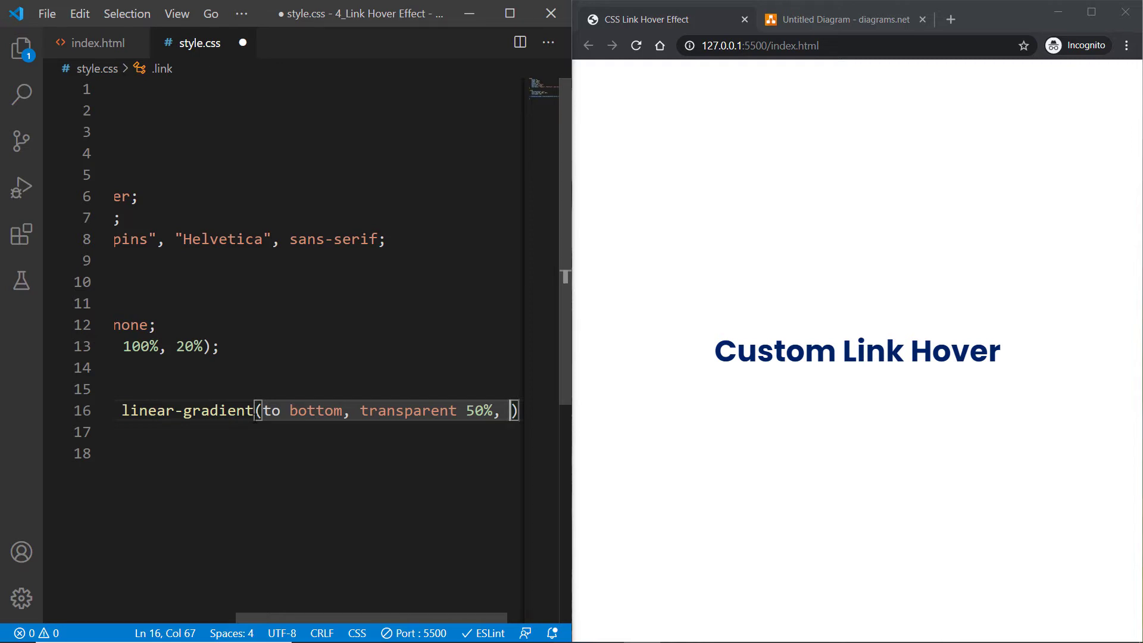
- Finish the gradient with the peach stop hsl(20, 100%, 80%) 50%
type("sl(")
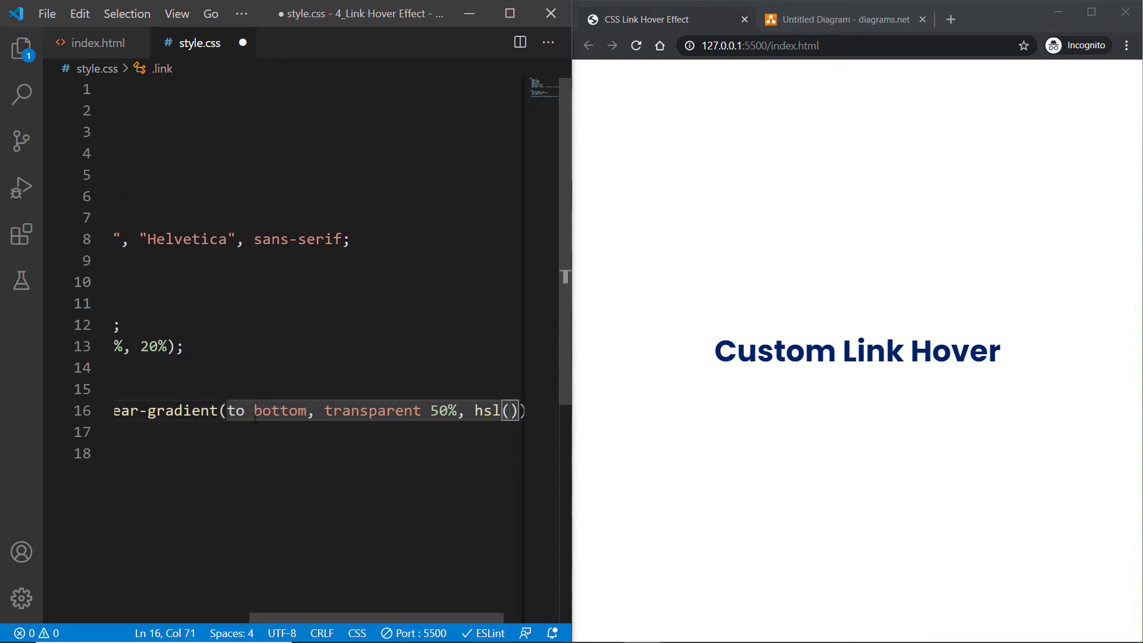
type("20,")
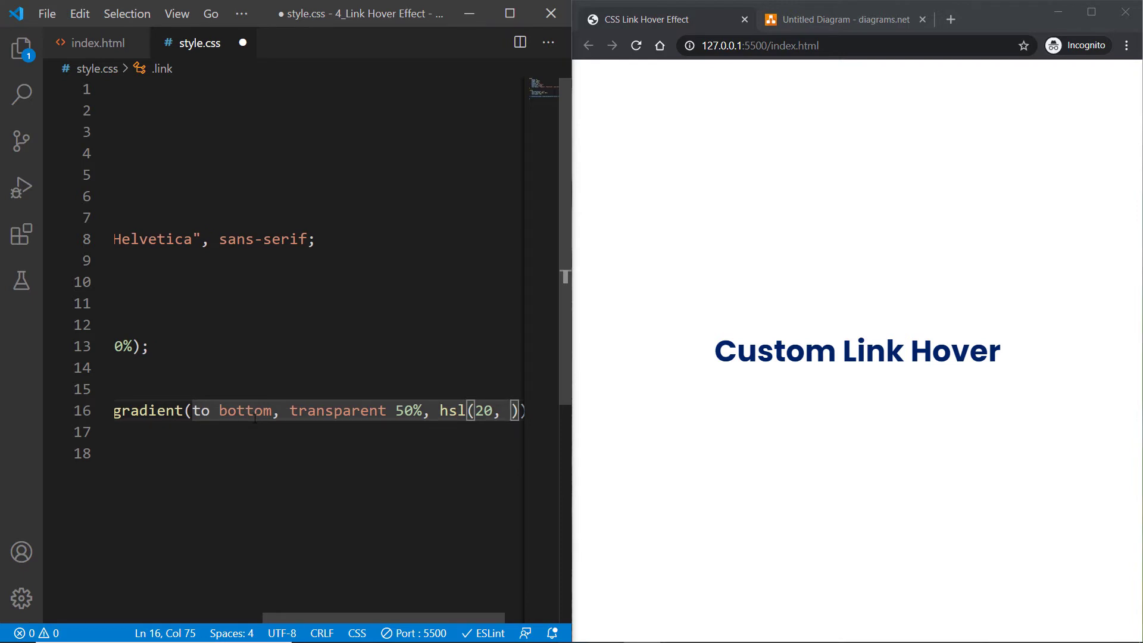
type("100%,")
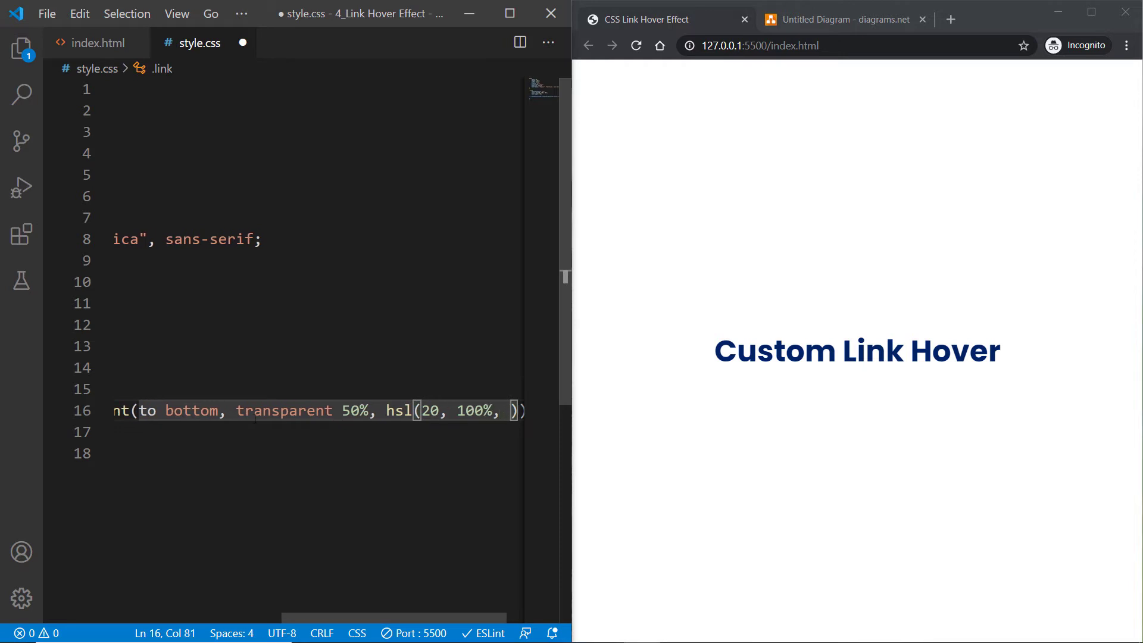
type("80")
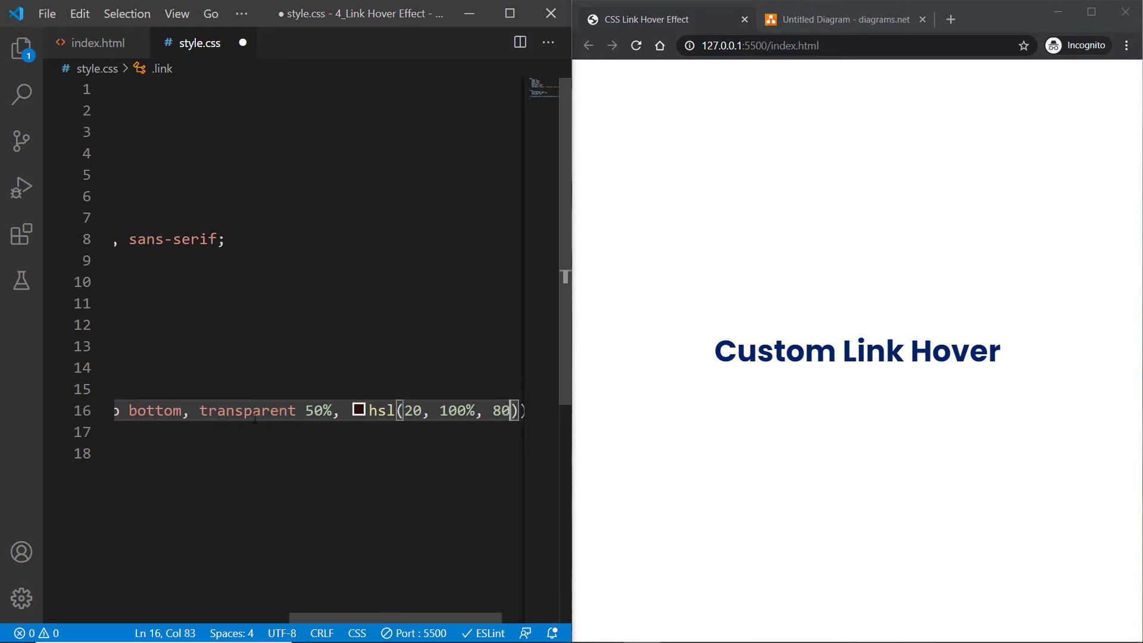
type("%")
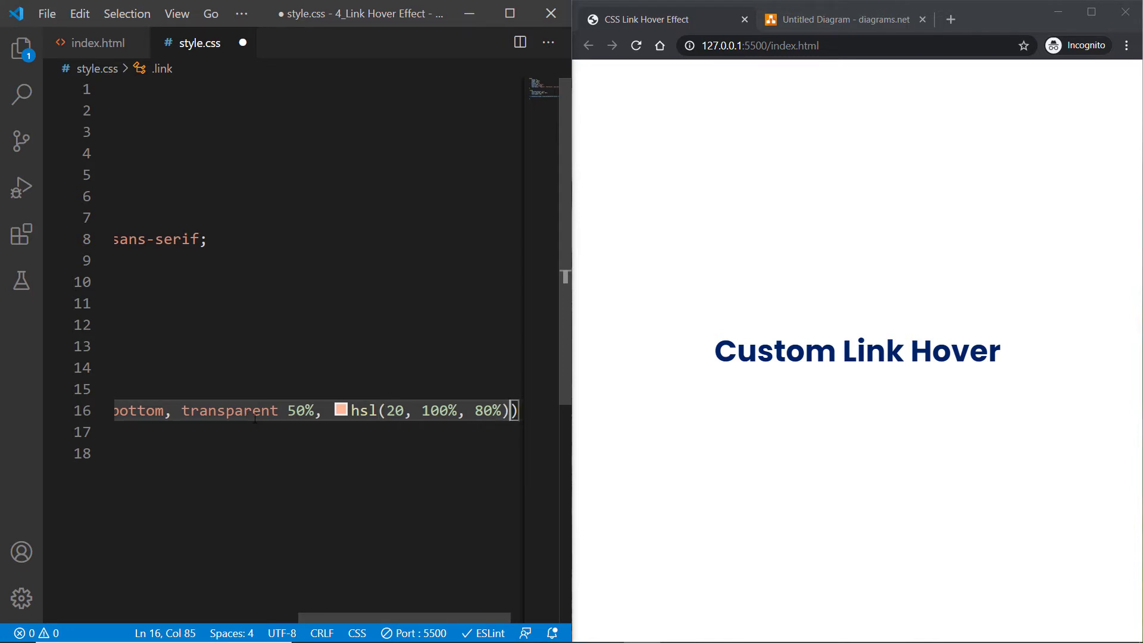
mouse_move(857, 350)
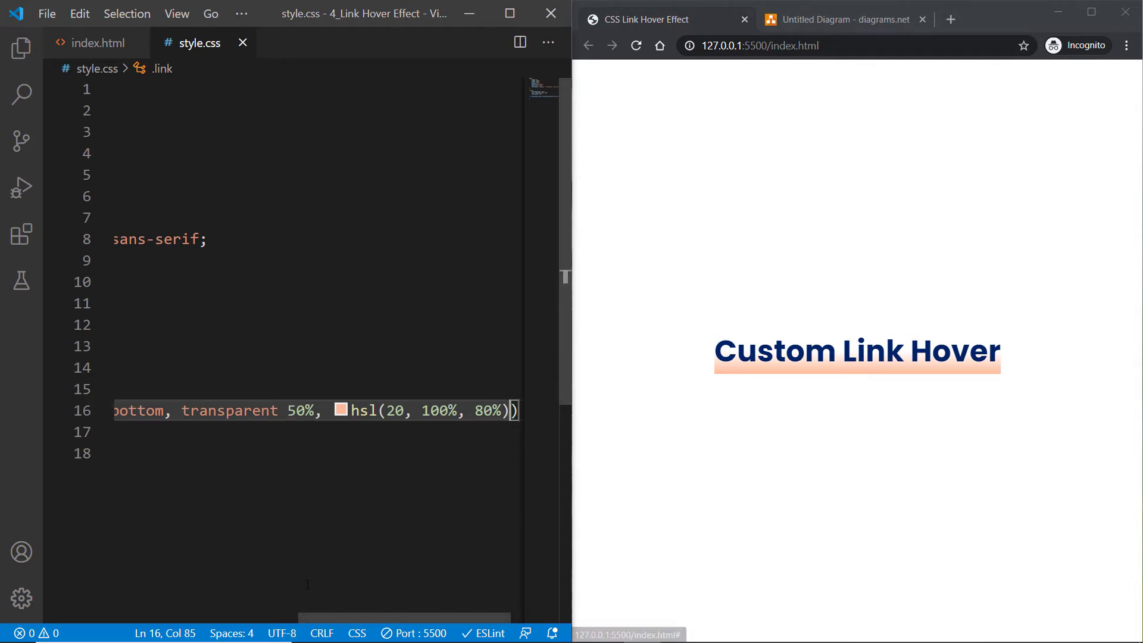
mouse_move(729, 368)
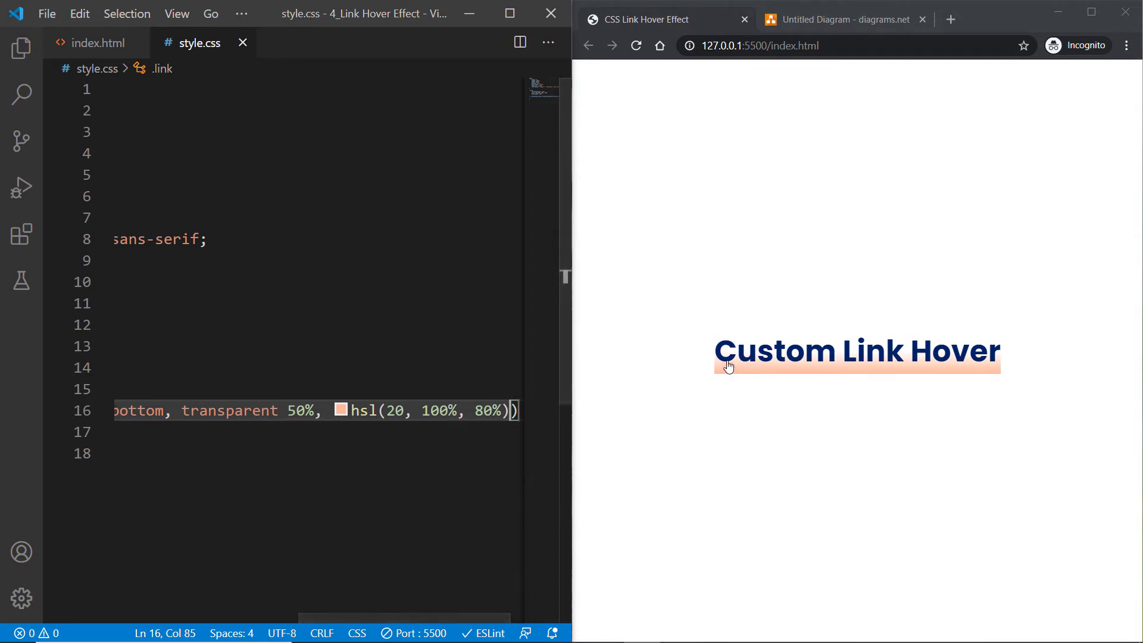
mouse_move(799, 372)
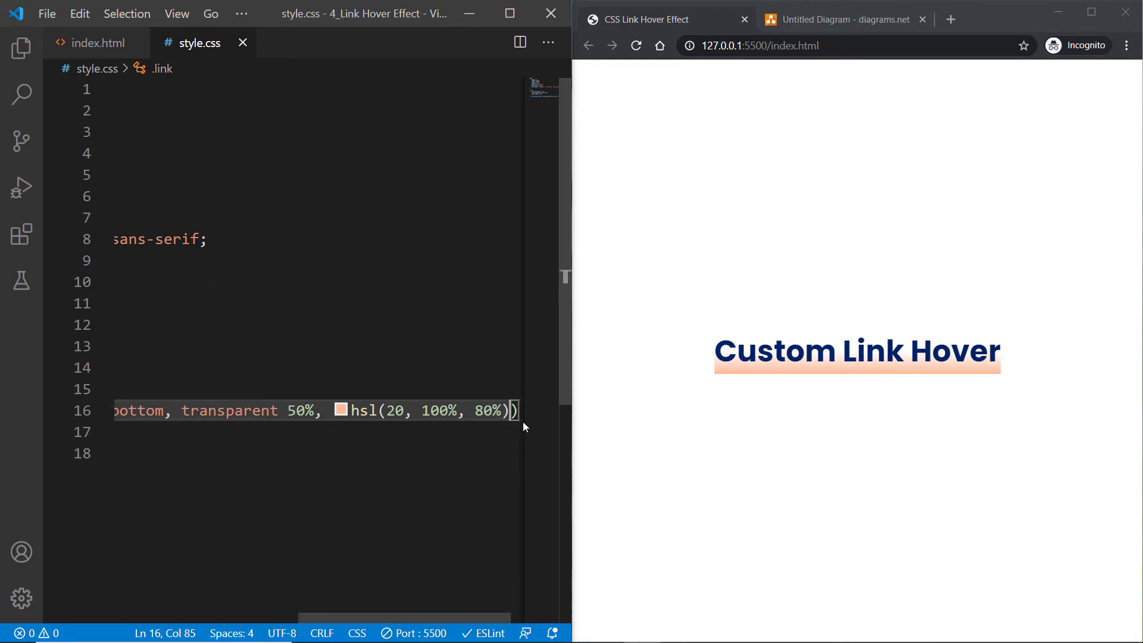
type("50%")
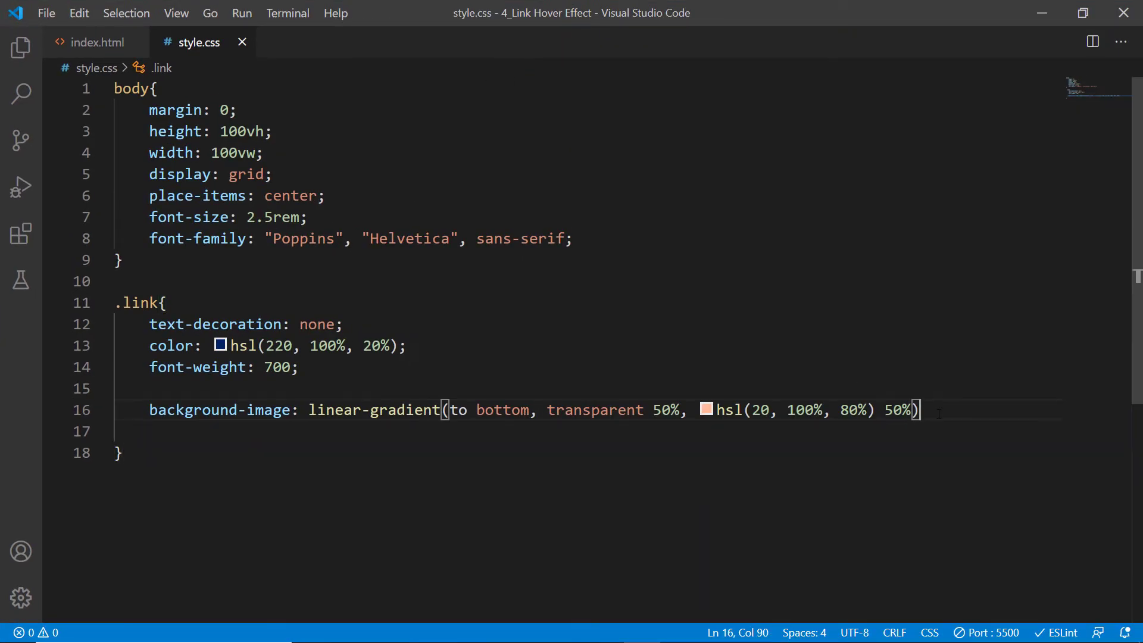
- Expand the gradient to explicit stops transparent 0/50% and peach 50%/100%, then save
type(";")
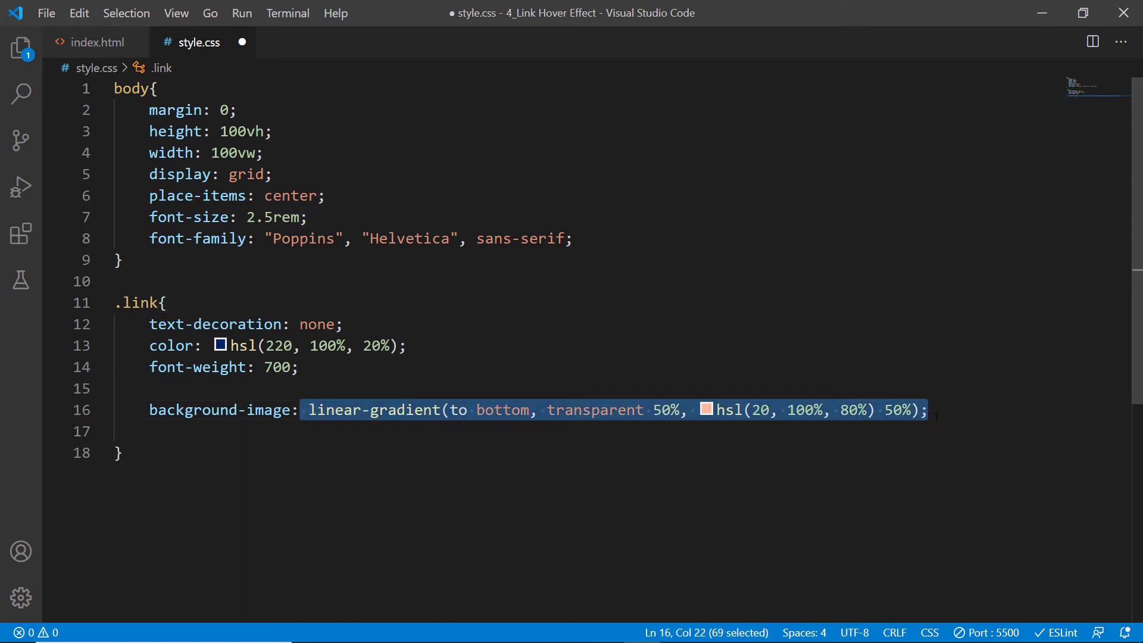
left_click(928, 410)
type("0, transparent ")
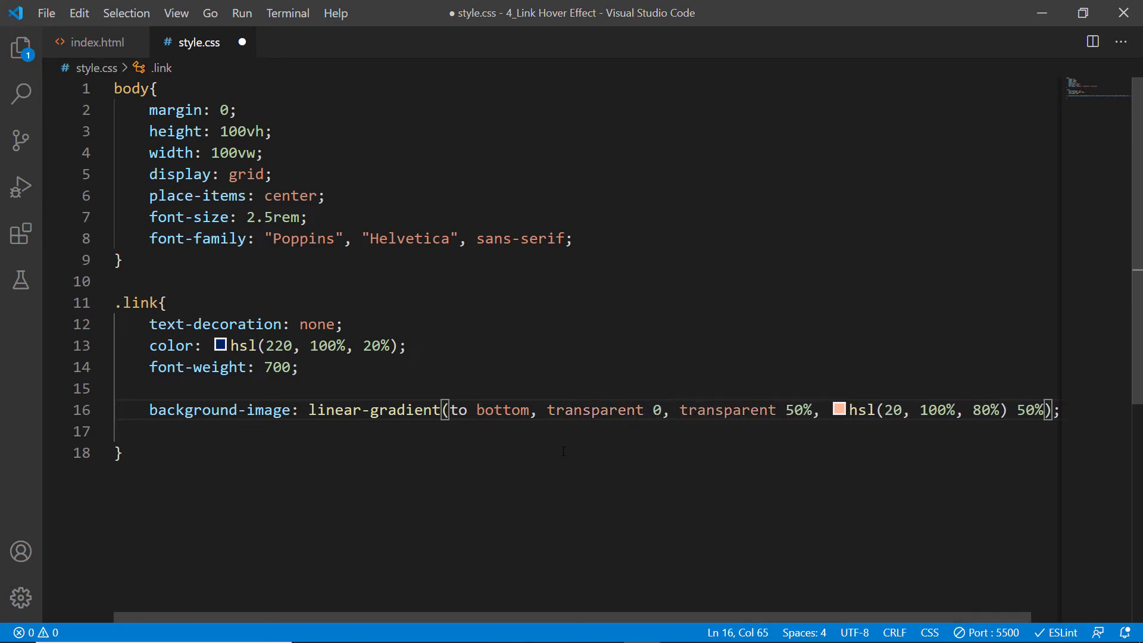
left_click(814, 410)
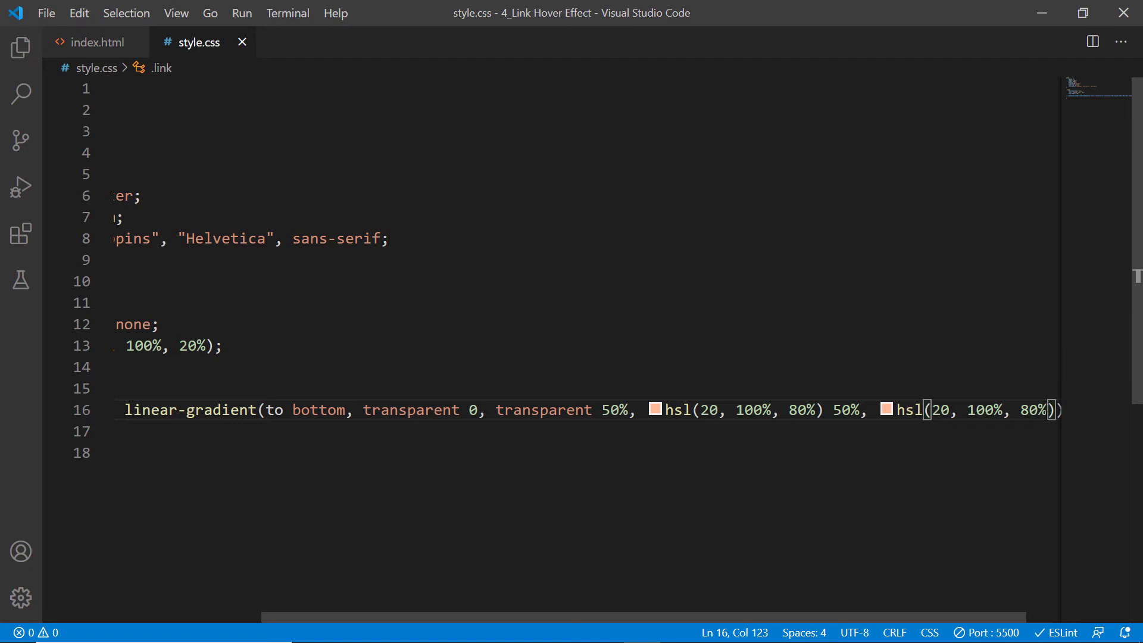
type("100%")
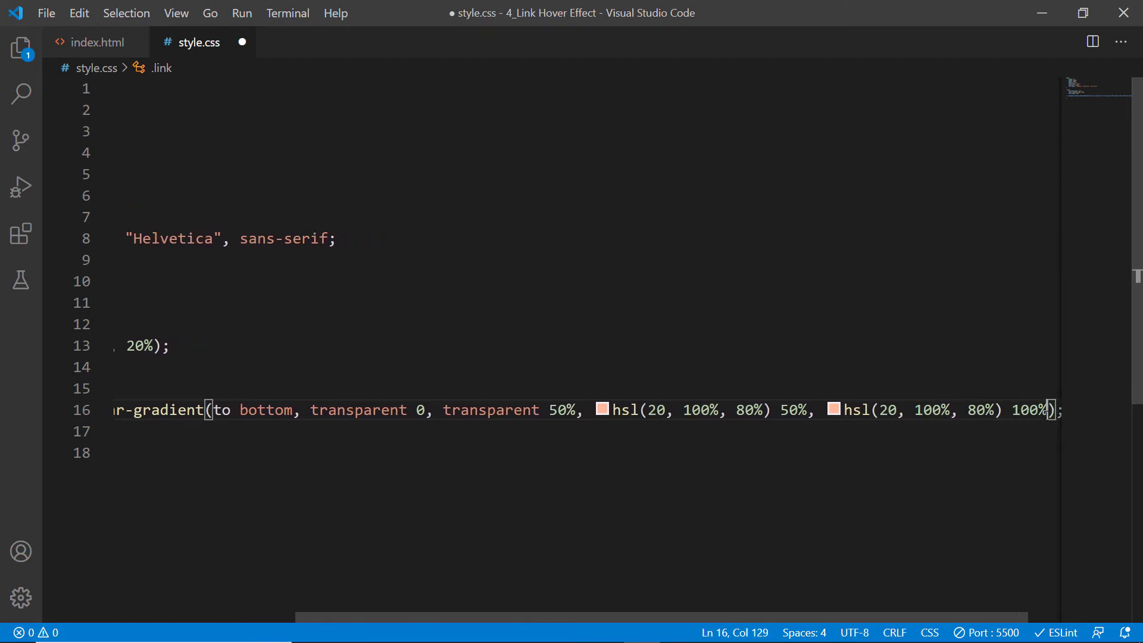
key("ctrl+s")
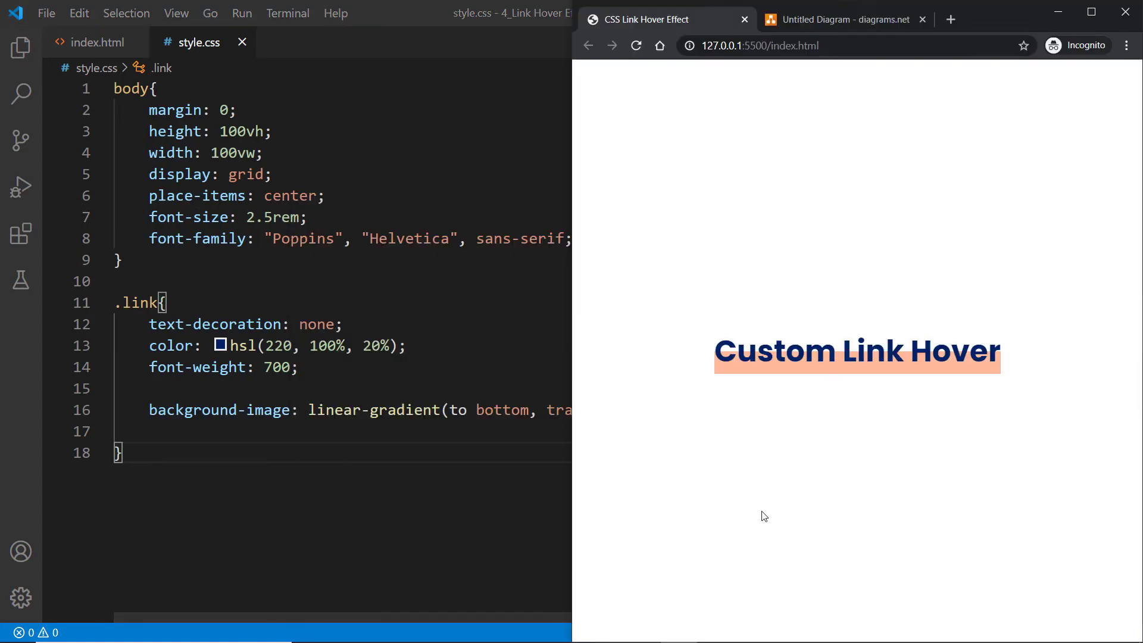
mouse_move(949, 405)
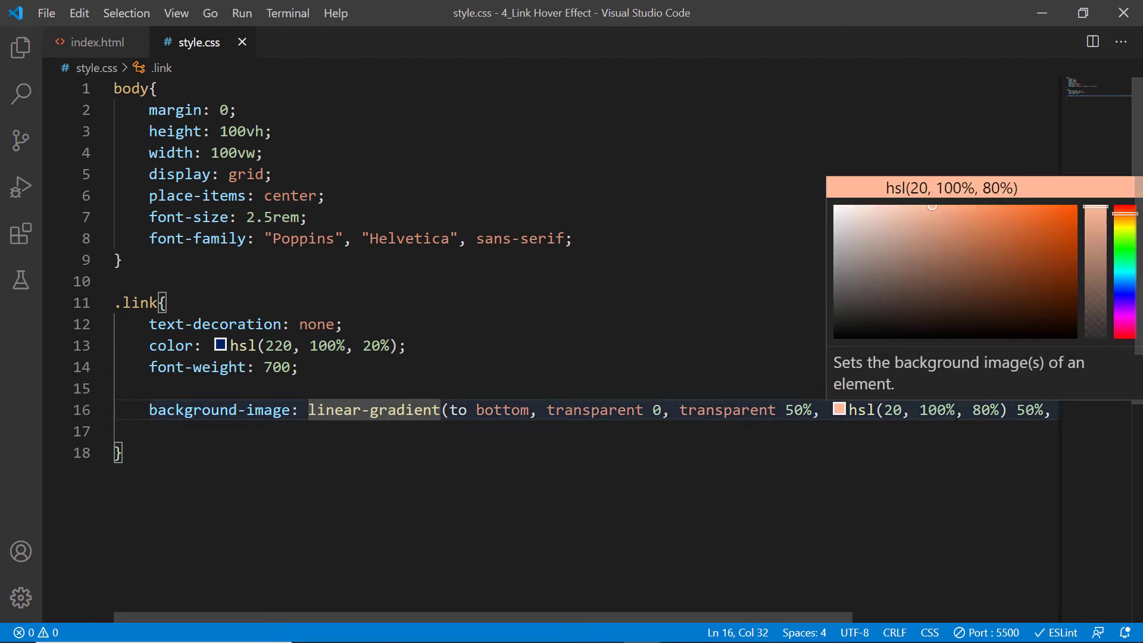
- Comment out the old gradient and start a new linear-gradient(to bottom, transparent 0 50%, ...)
left_click(564, 431)
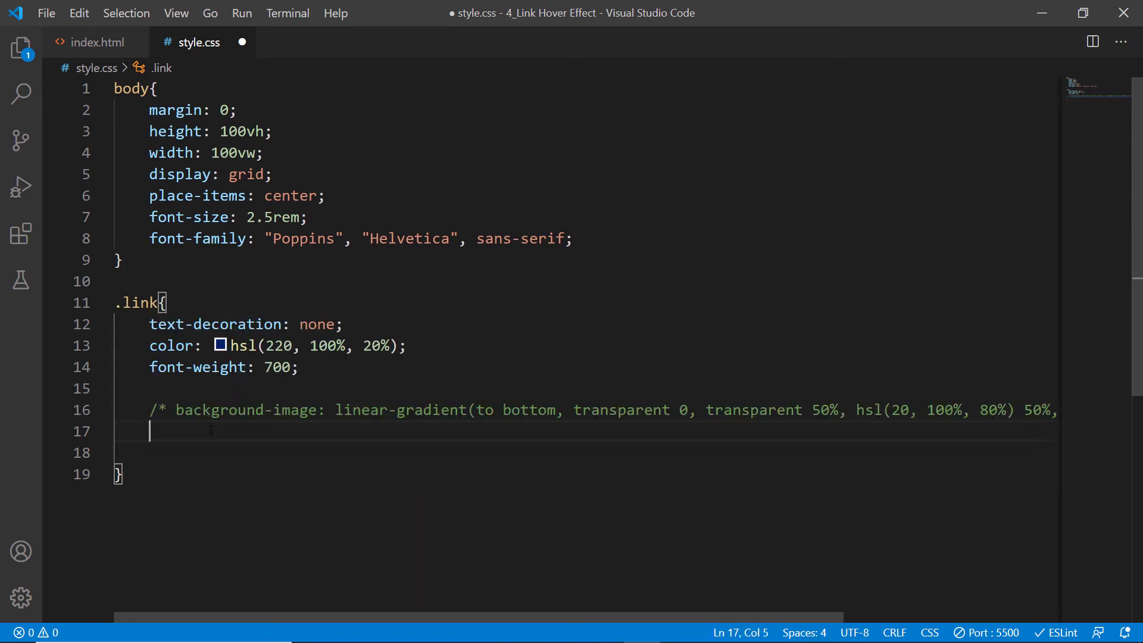
type("background-image: linear-gradient(")
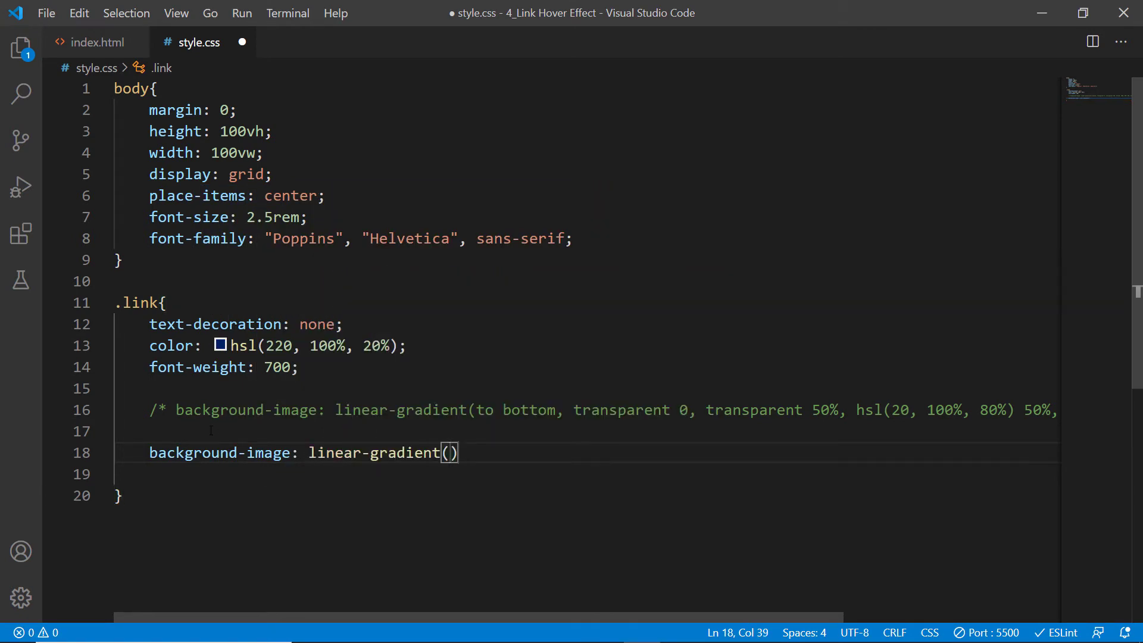
type("to bottom,")
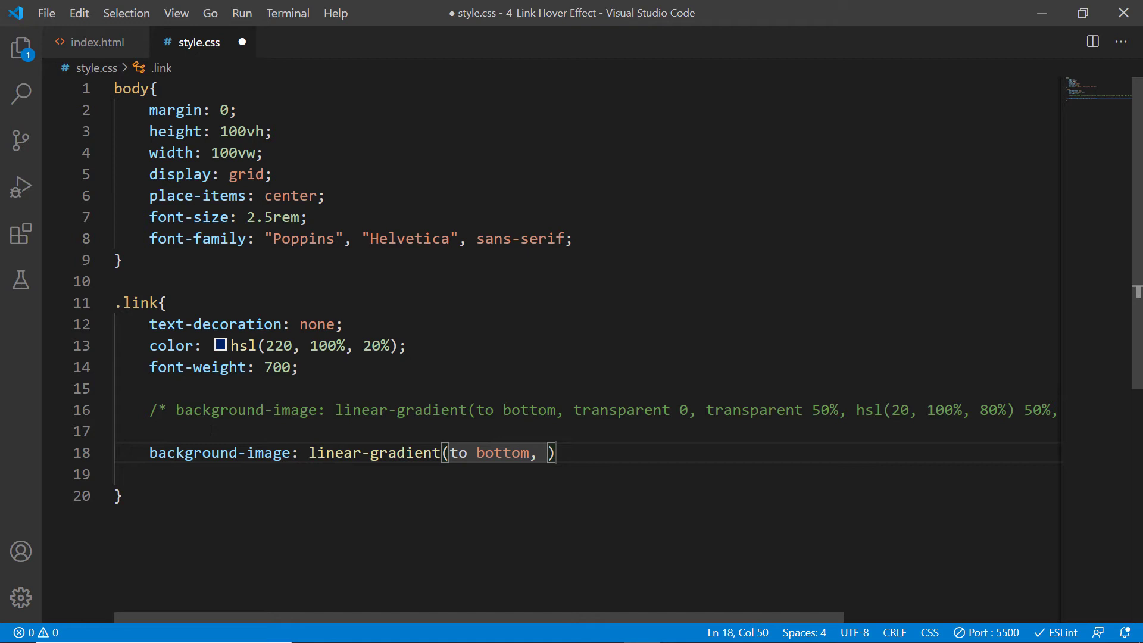
type("transparent 0")
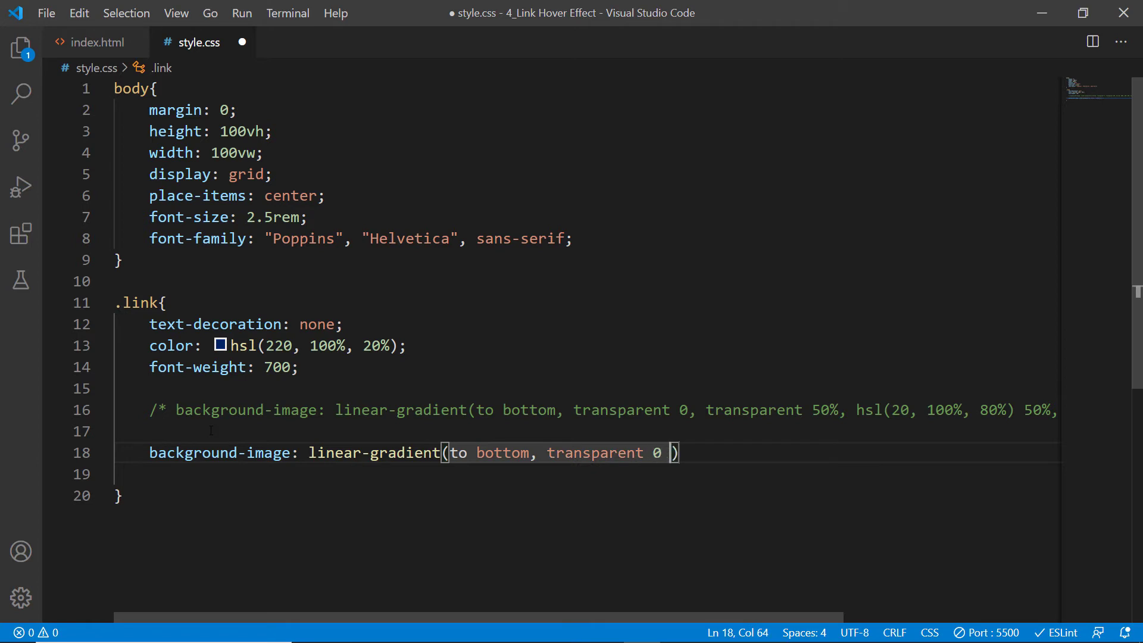
type("50%,")
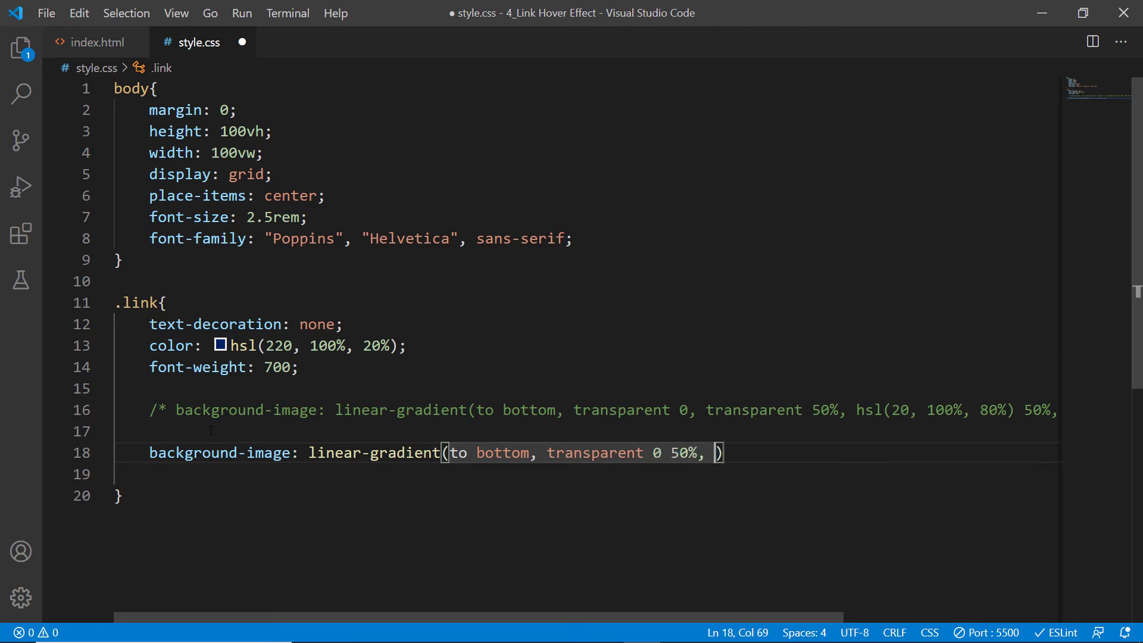
- Complete it with hsl(20, 100%, 80%) 50% 100% and save
type("hsl(20")
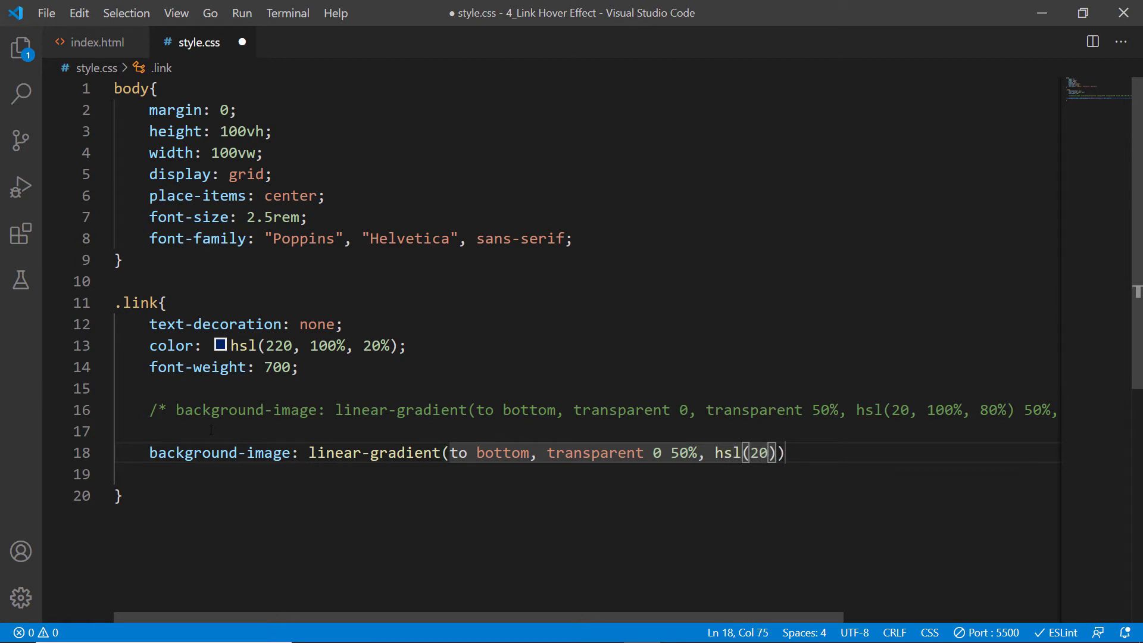
type(", 100%,")
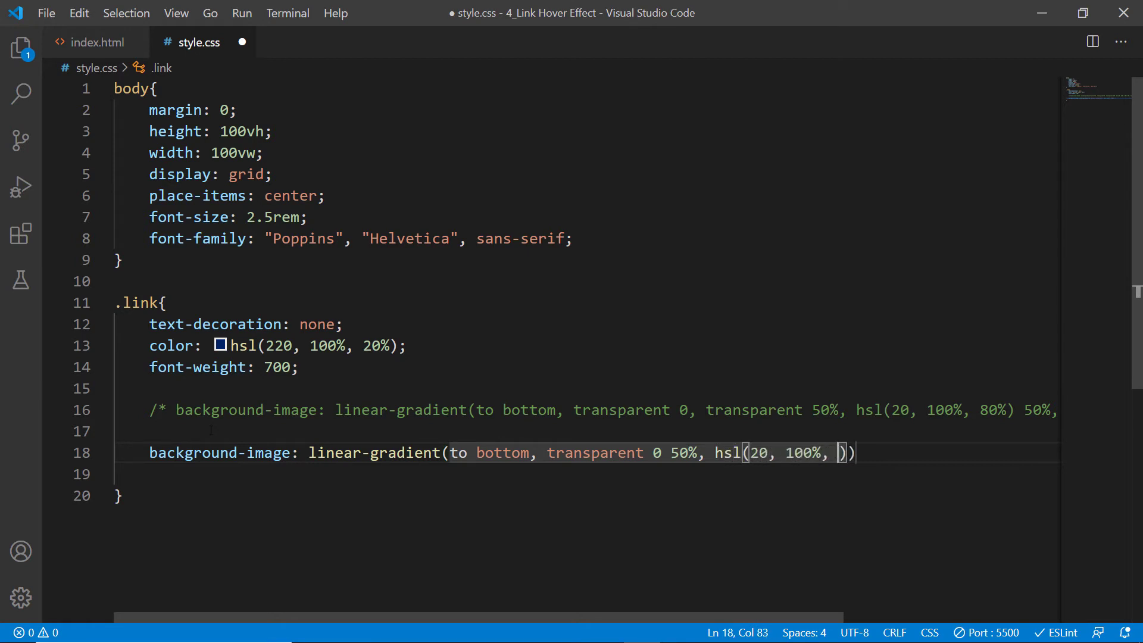
type("80%")
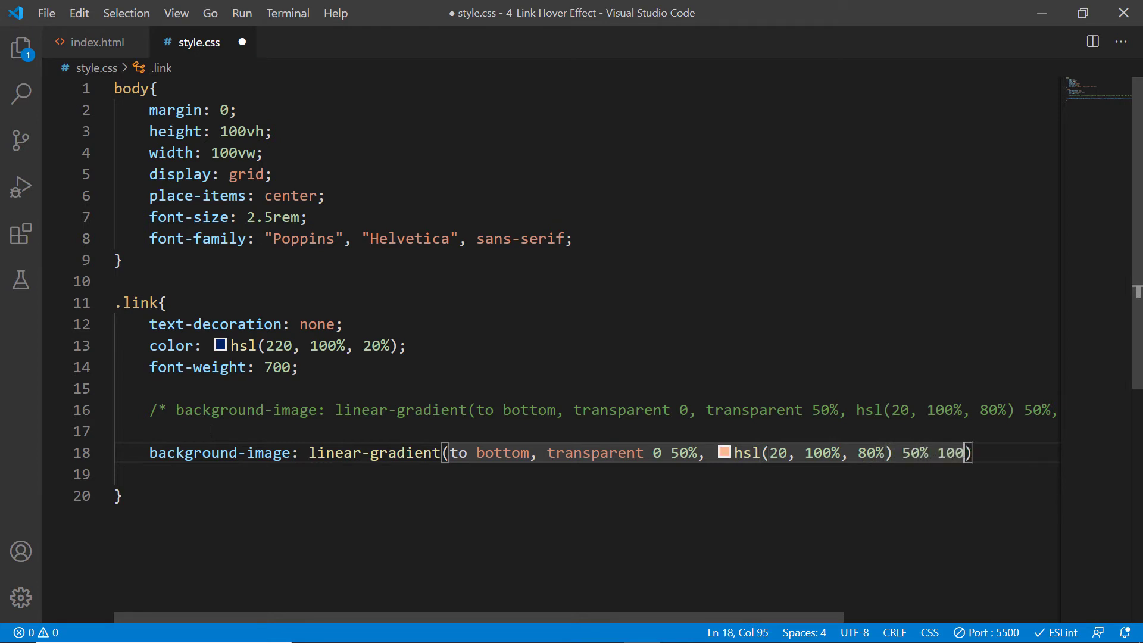
type("%;")
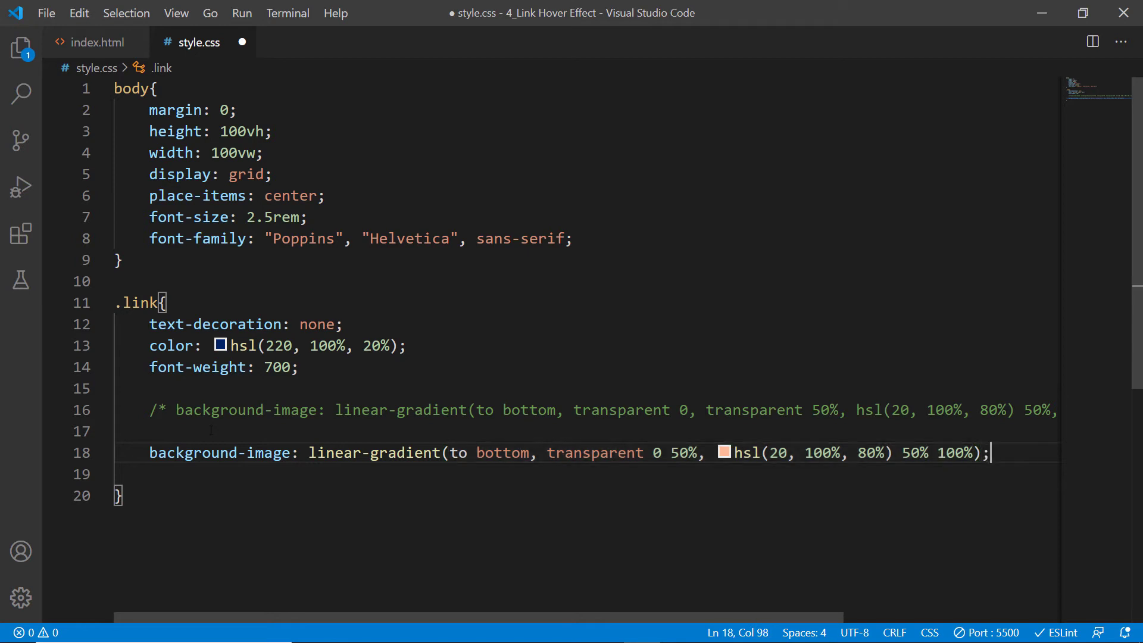
key("ctrl+s")
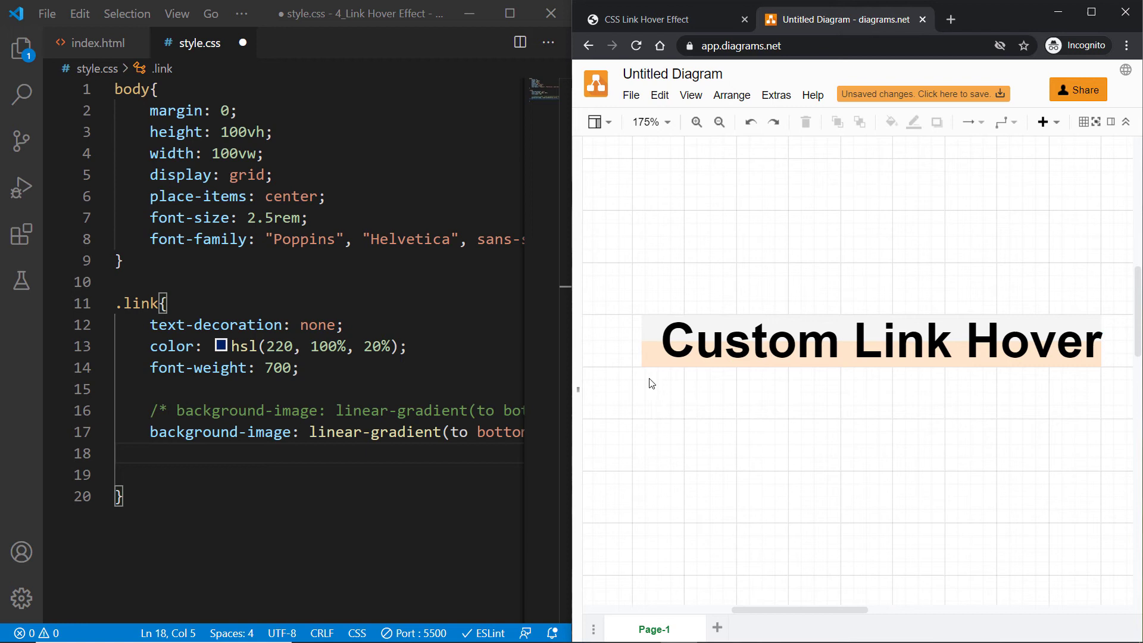
- Revisit the diagrams.net mockup image, then return to the live link preview page
left_click(838, 341)
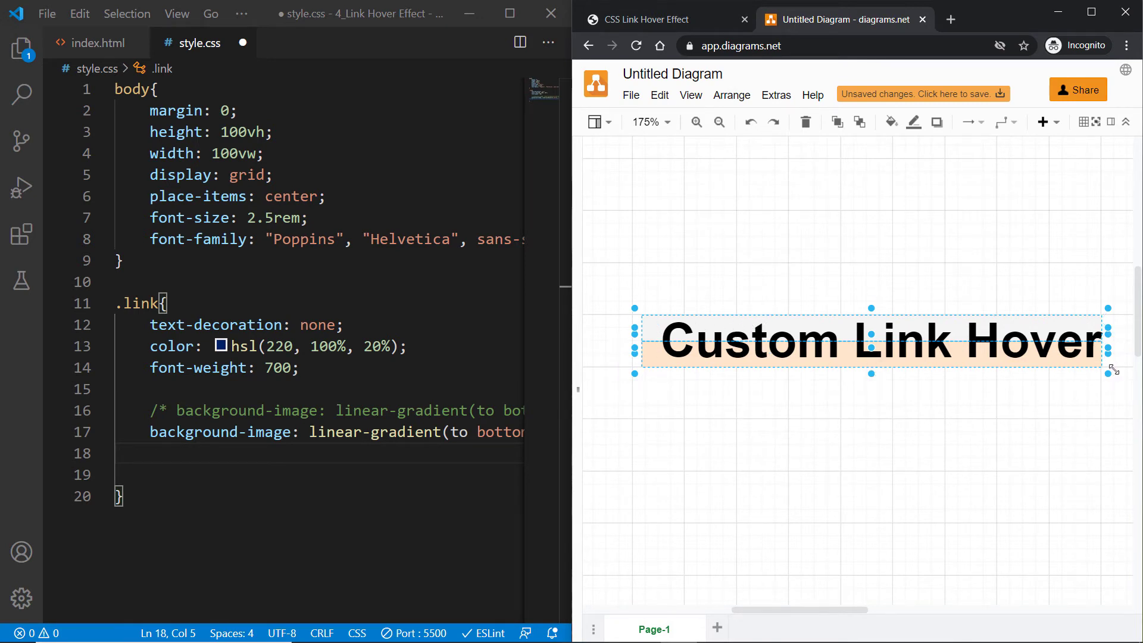
left_click_drag(1107, 369, 1123, 368)
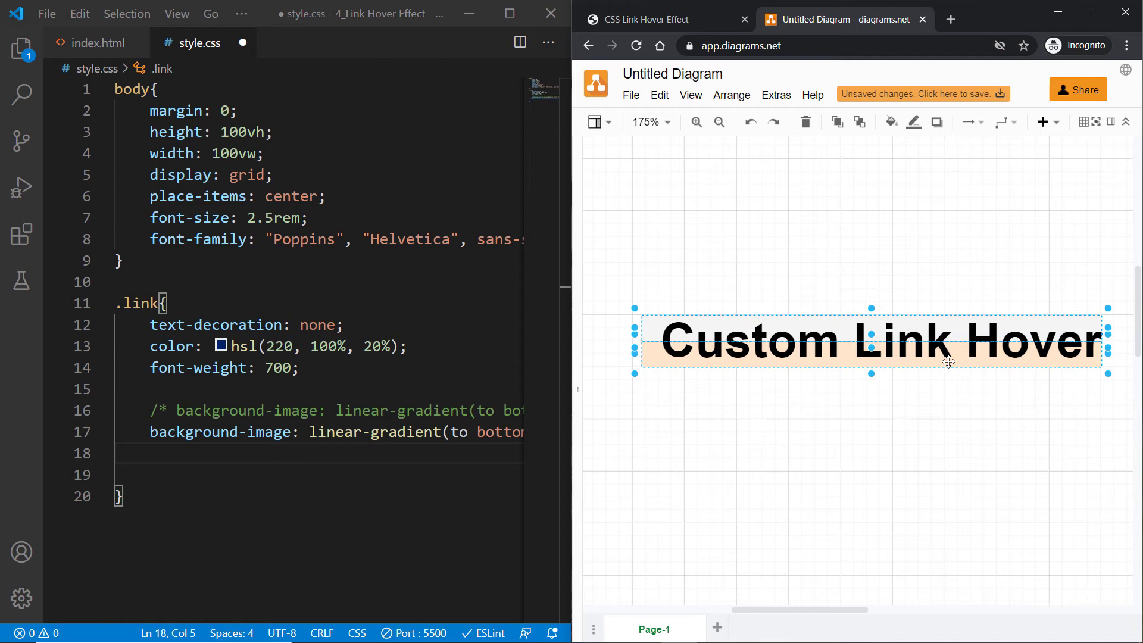
left_click(642, 368)
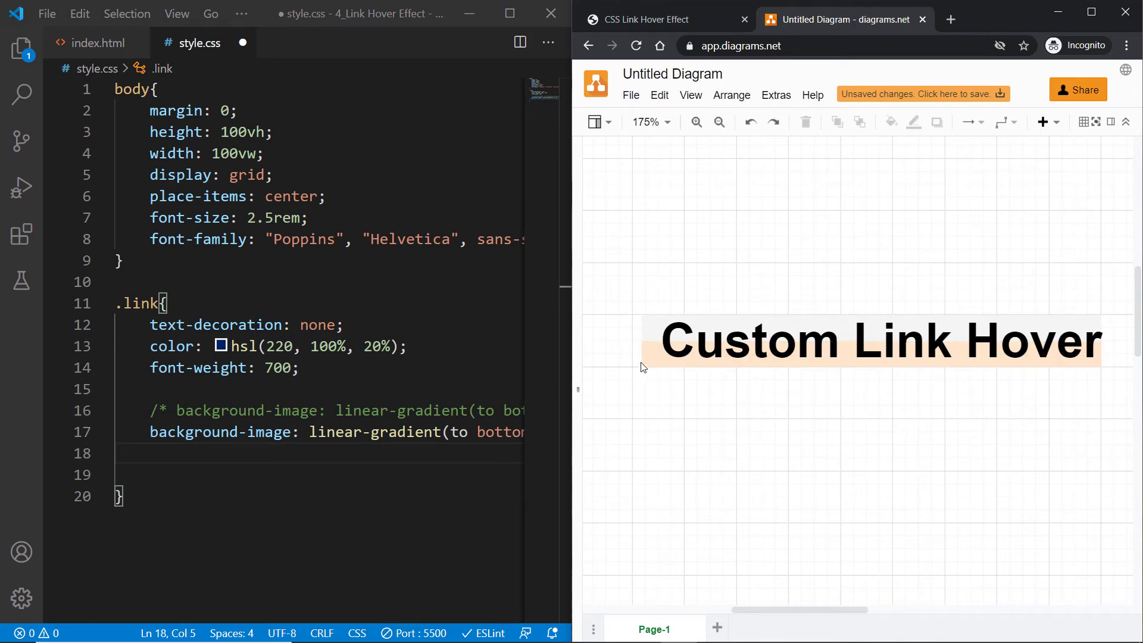
left_click(872, 340)
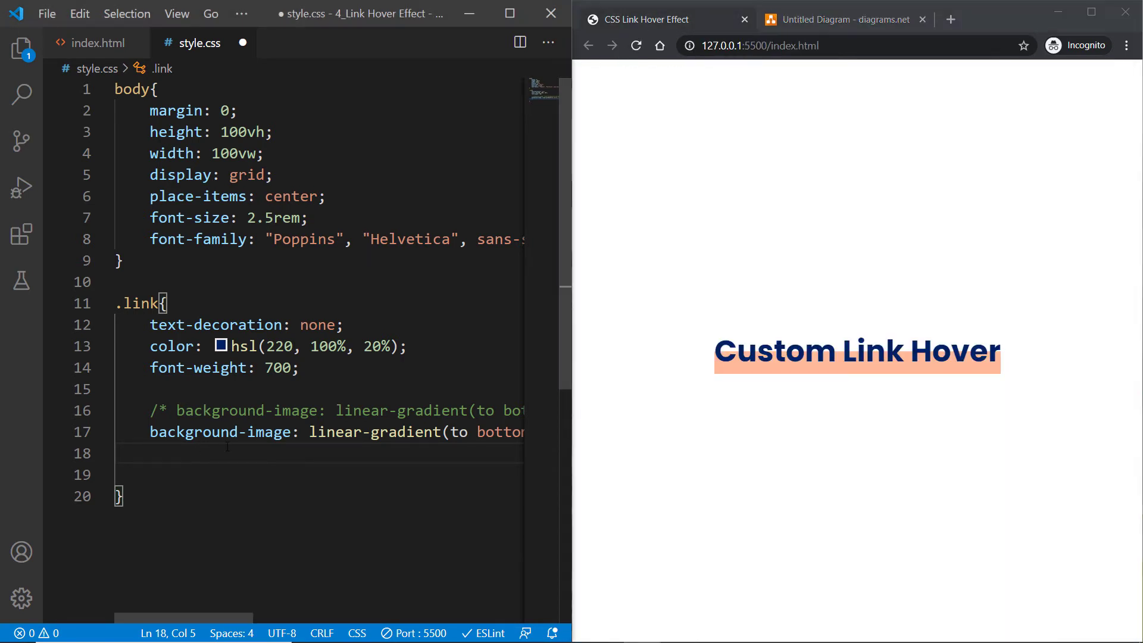
- Add background-size: 100% 200%; and background-position: 100% 50%; to .link
type("background-size: 200;")
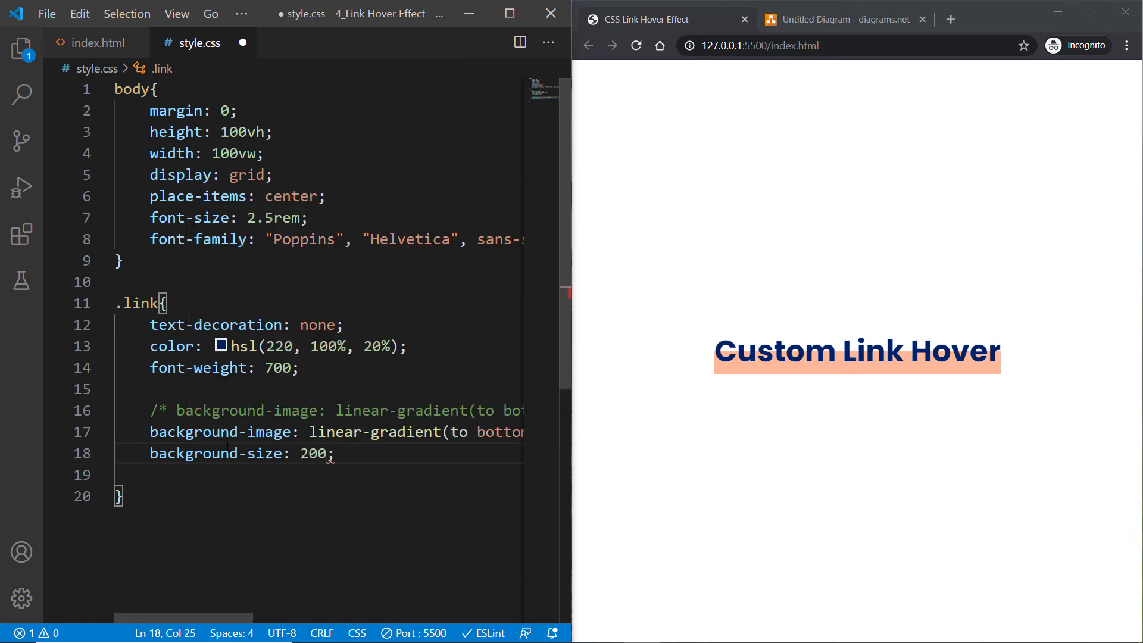
type("%")
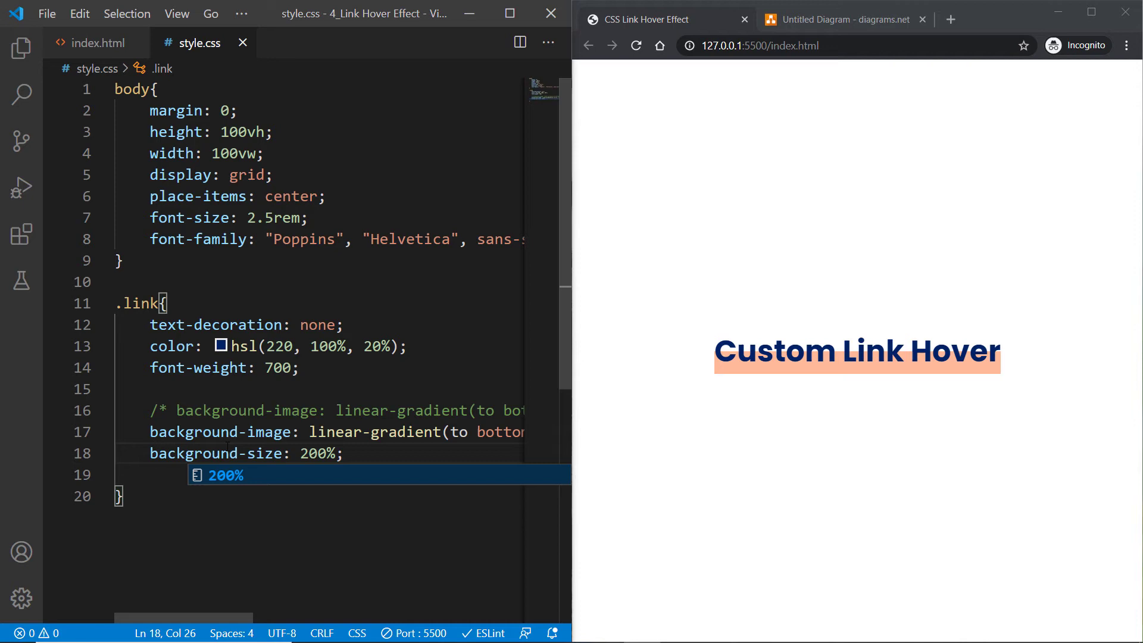
type("100%")
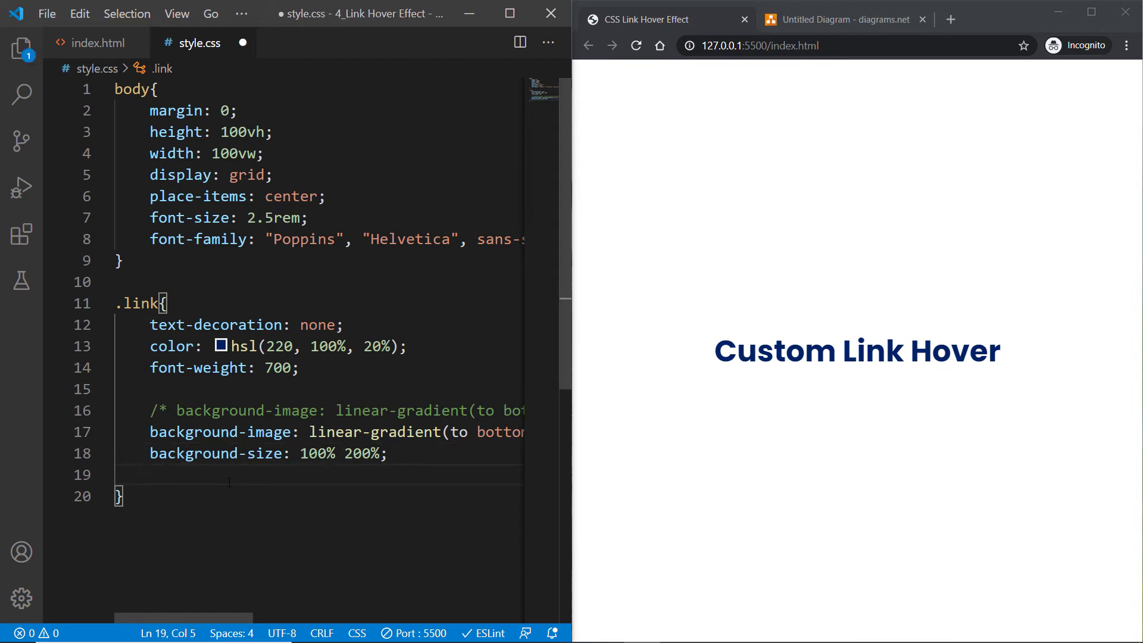
type("background-position: ;")
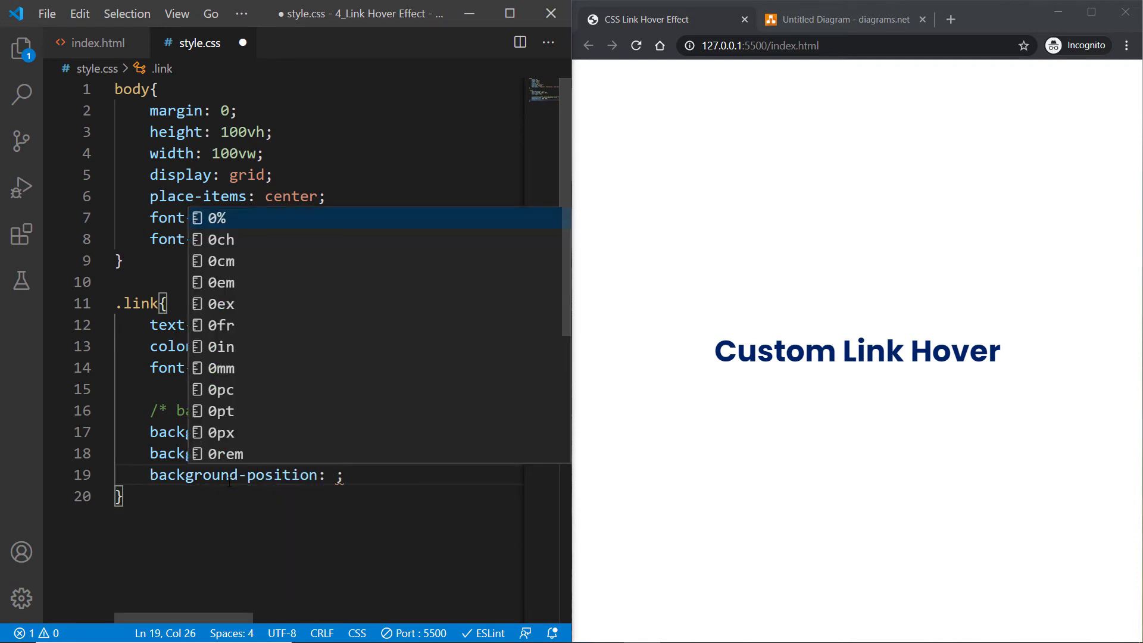
type("100%")
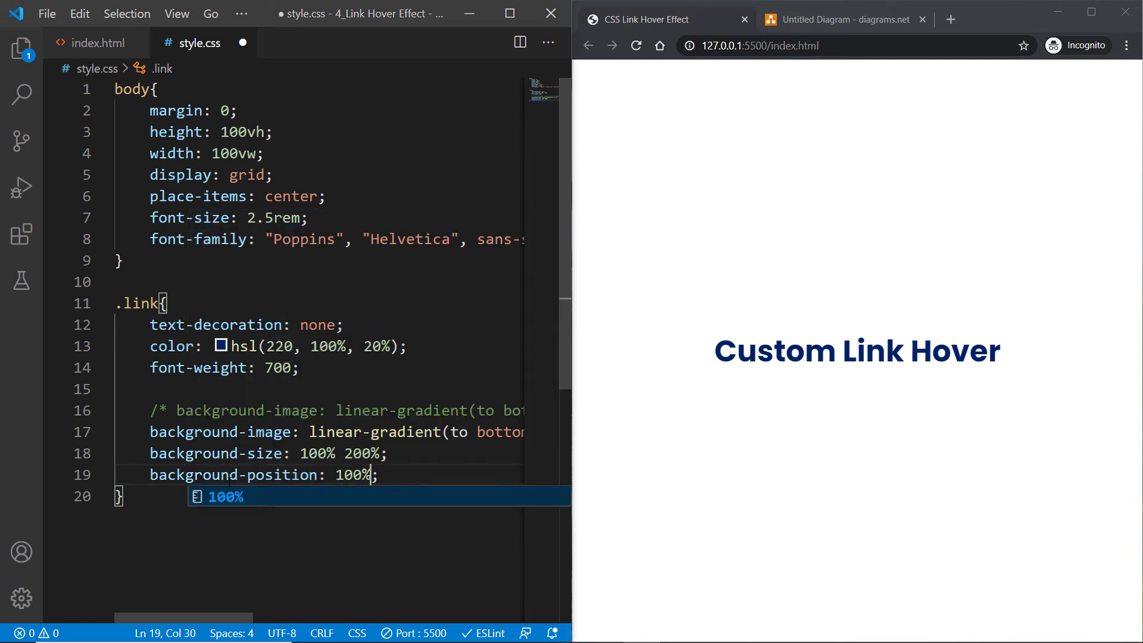
type("1")
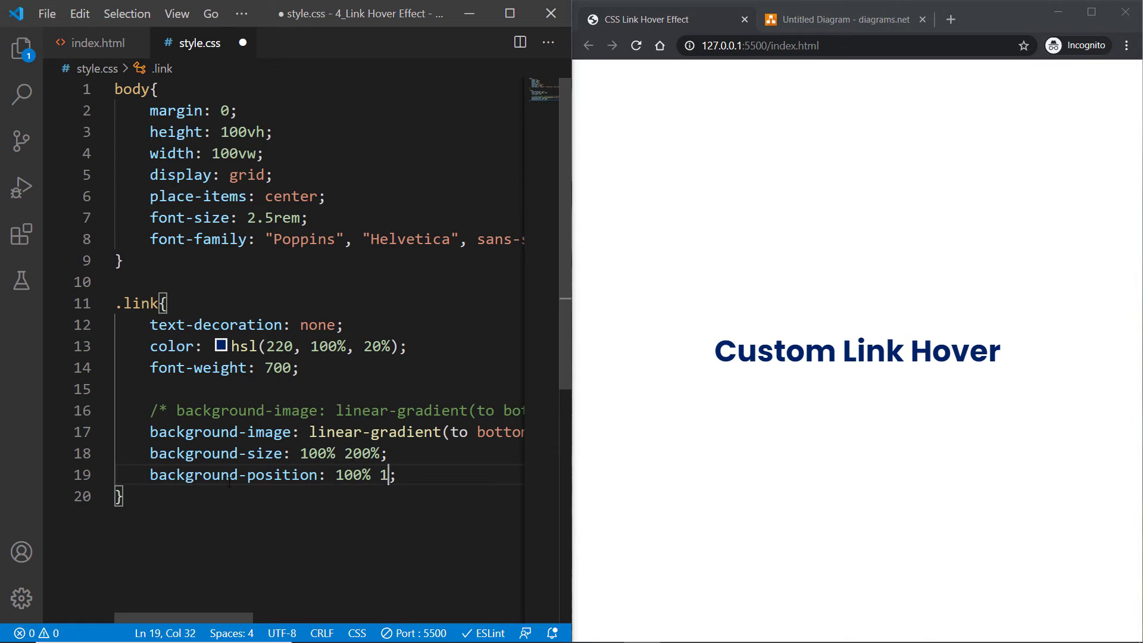
type("00%")
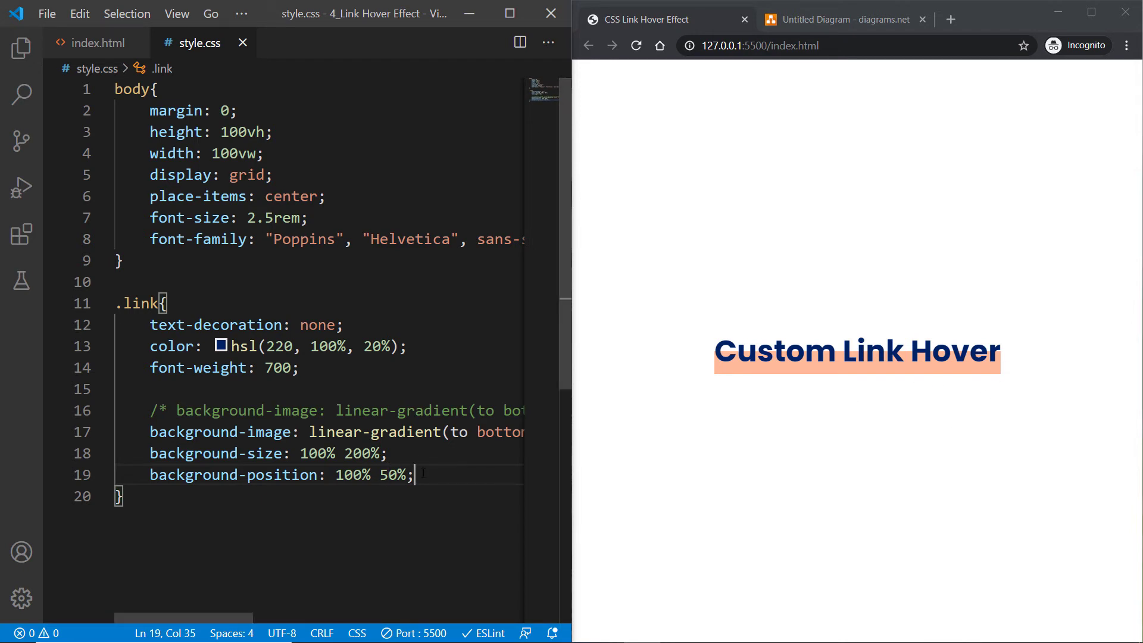
mouse_move(983, 382)
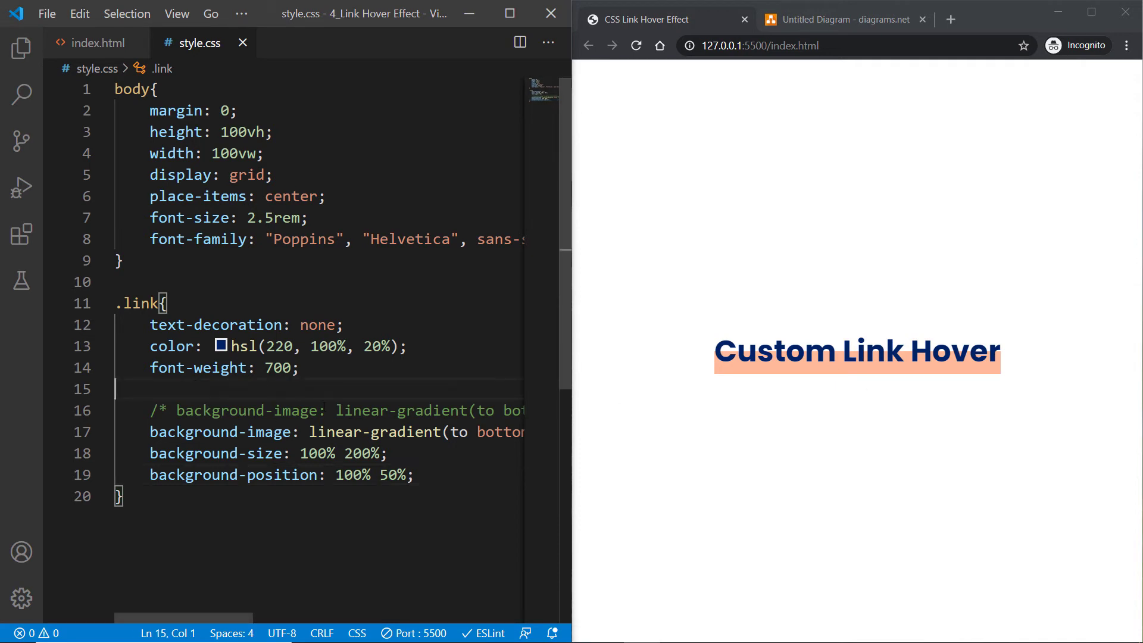
- Add line-height: 1; to the .link rule
type("line-")
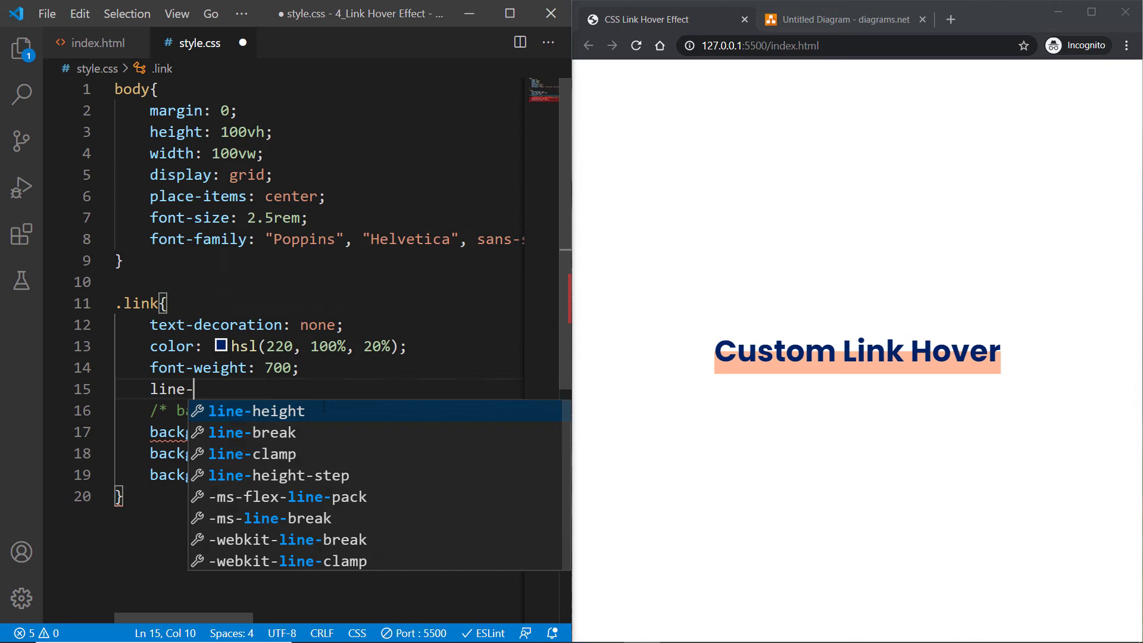
type("height: 1;")
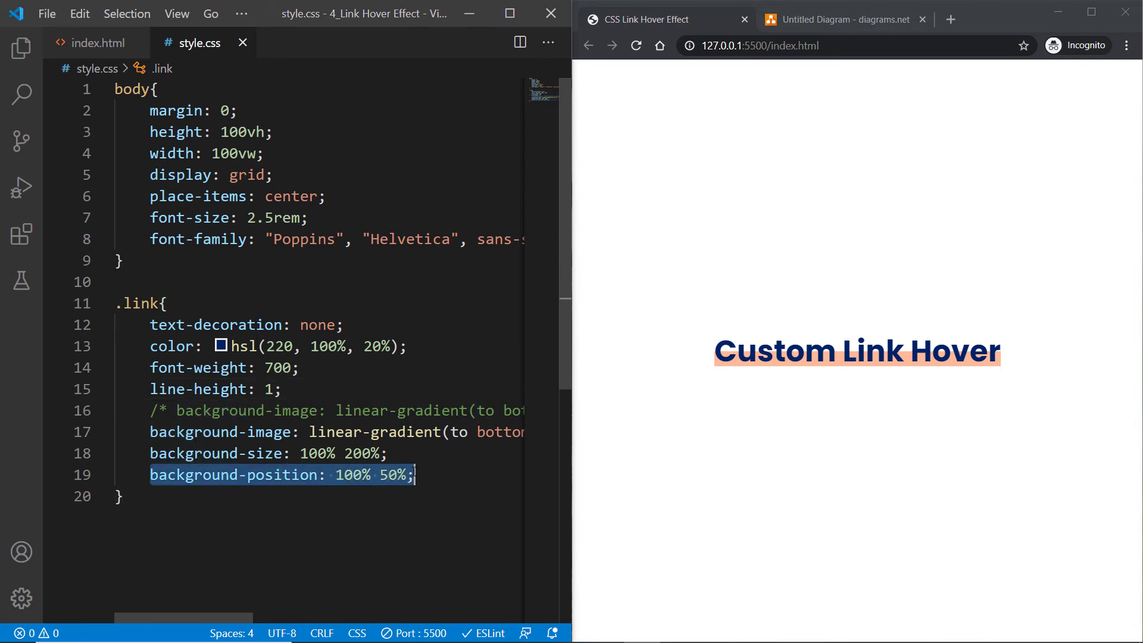
mouse_move(1012, 379)
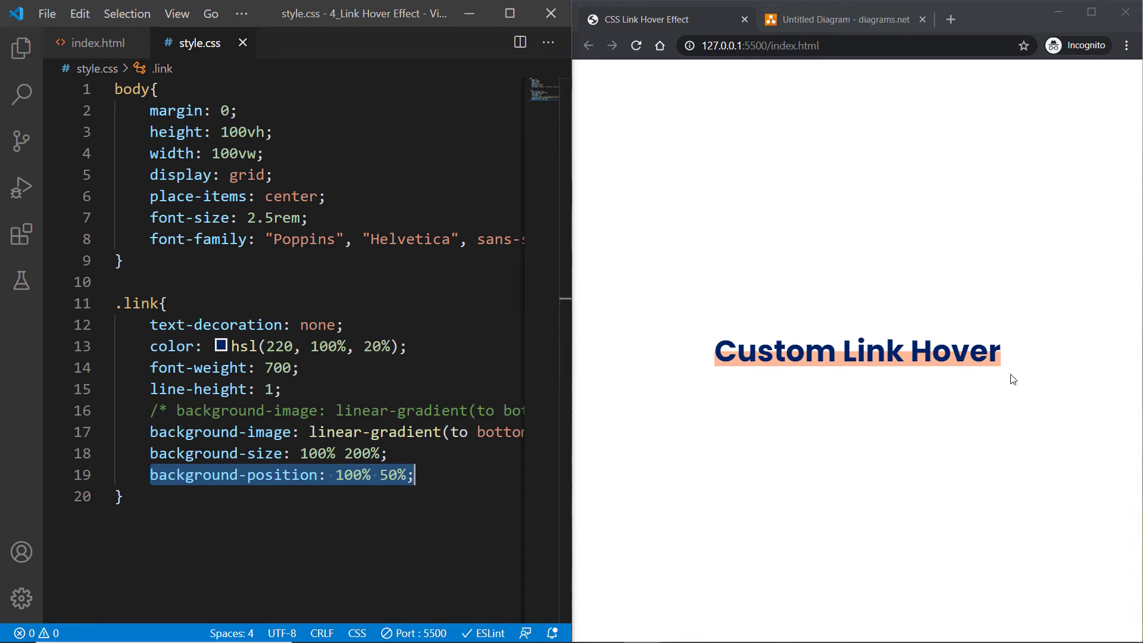
mouse_move(236, 475)
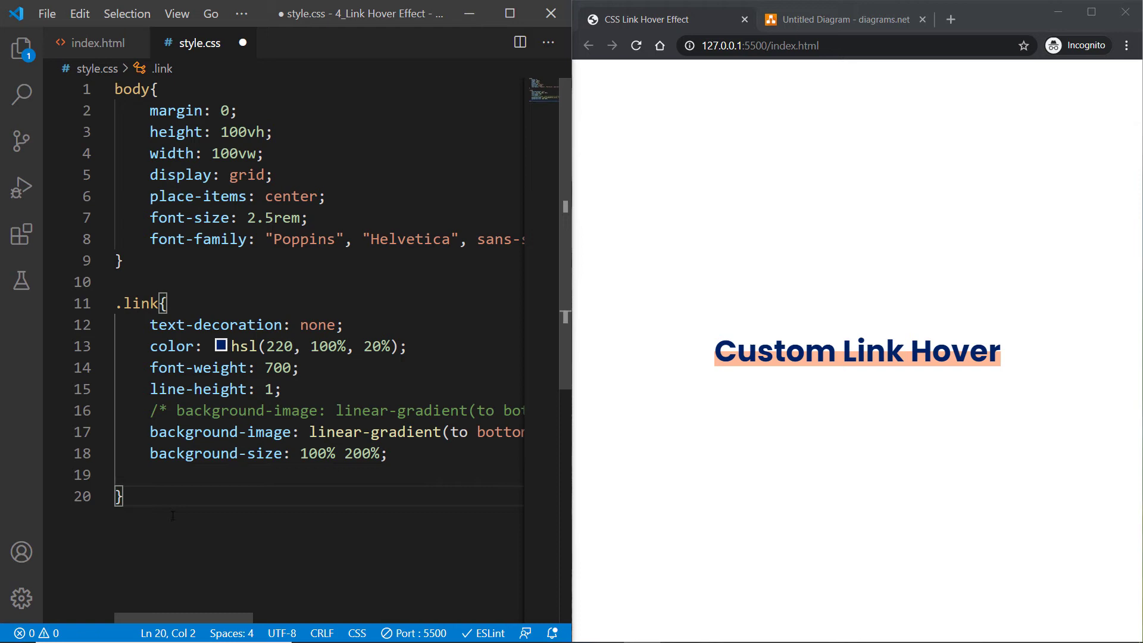
- Add .link:hover { background-position: 100% 50%; } below the .link rule
type(".link")
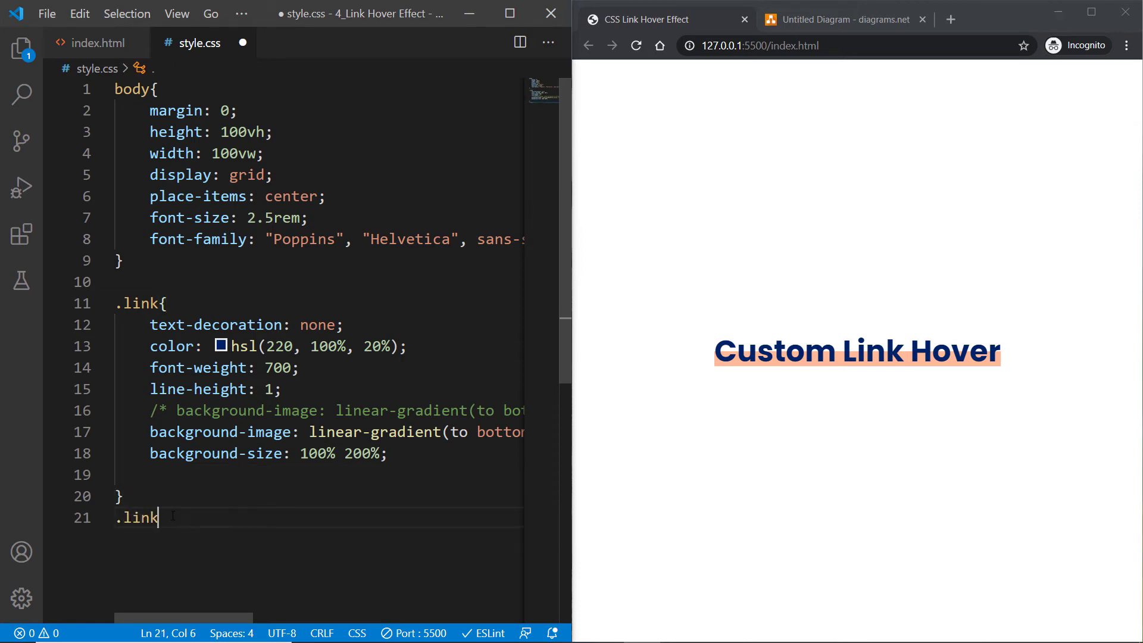
type(":hover{")
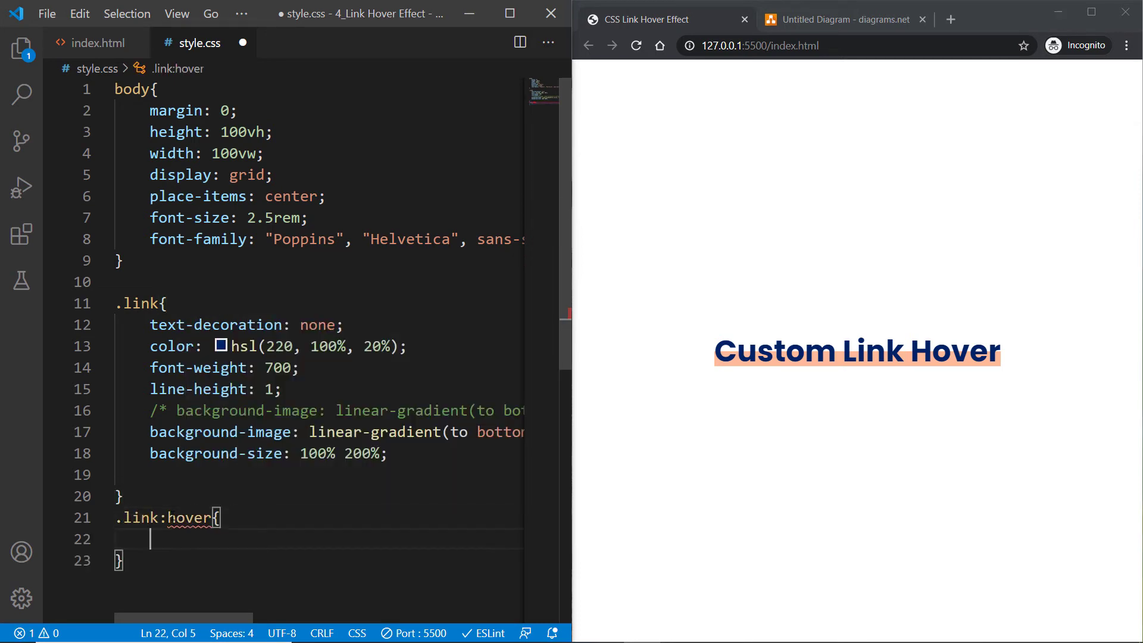
type("background-position: 100% 50%;")
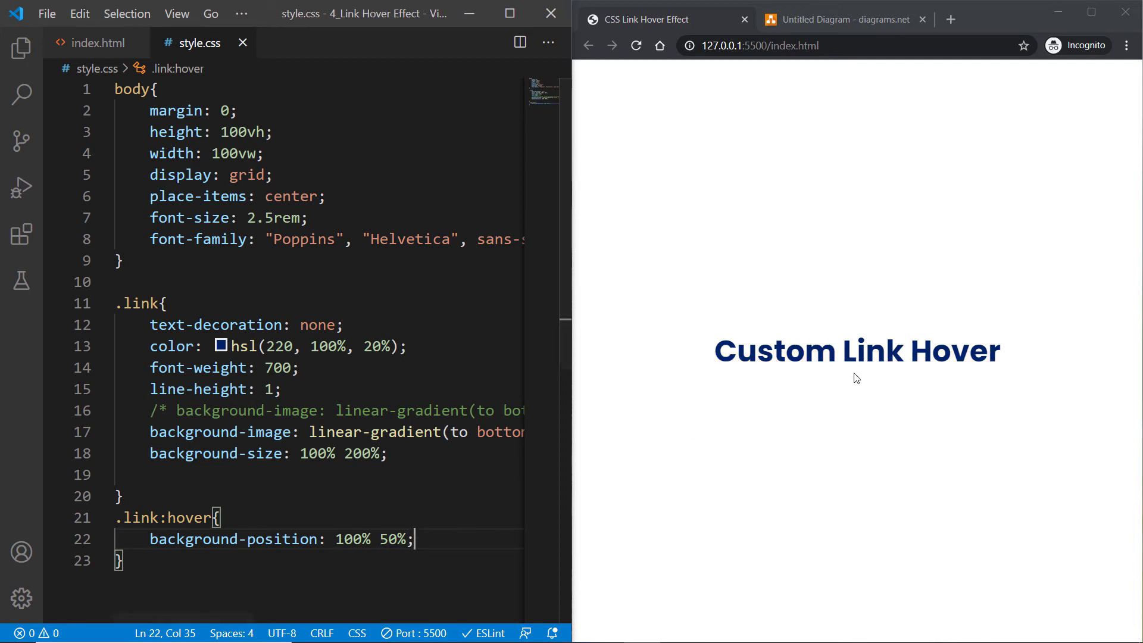
mouse_move(856, 368)
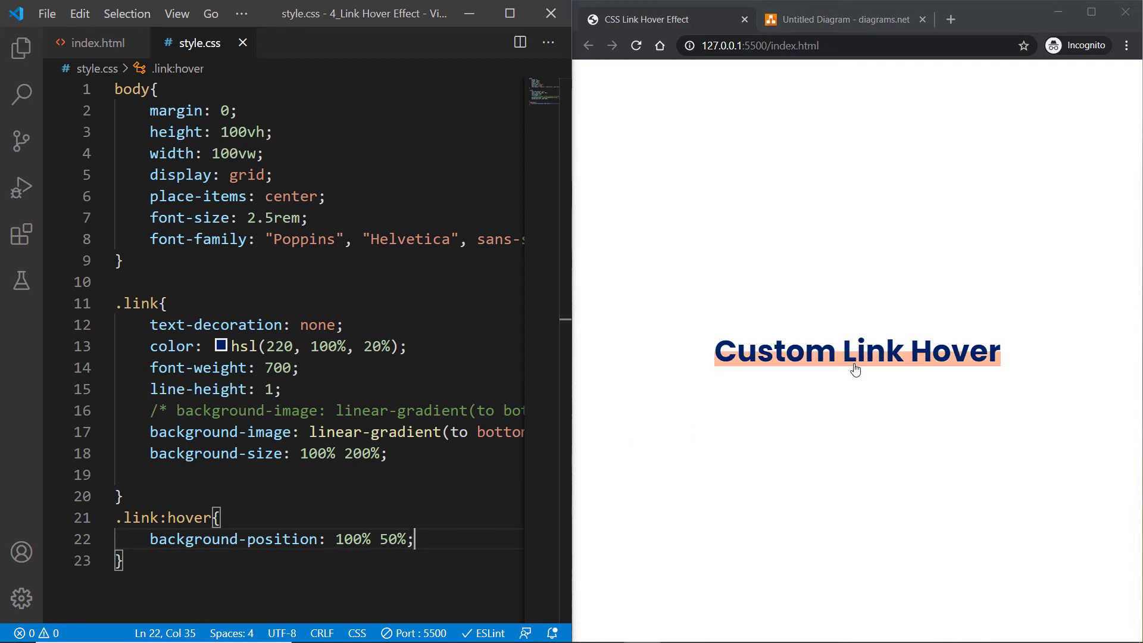
mouse_move(866, 363)
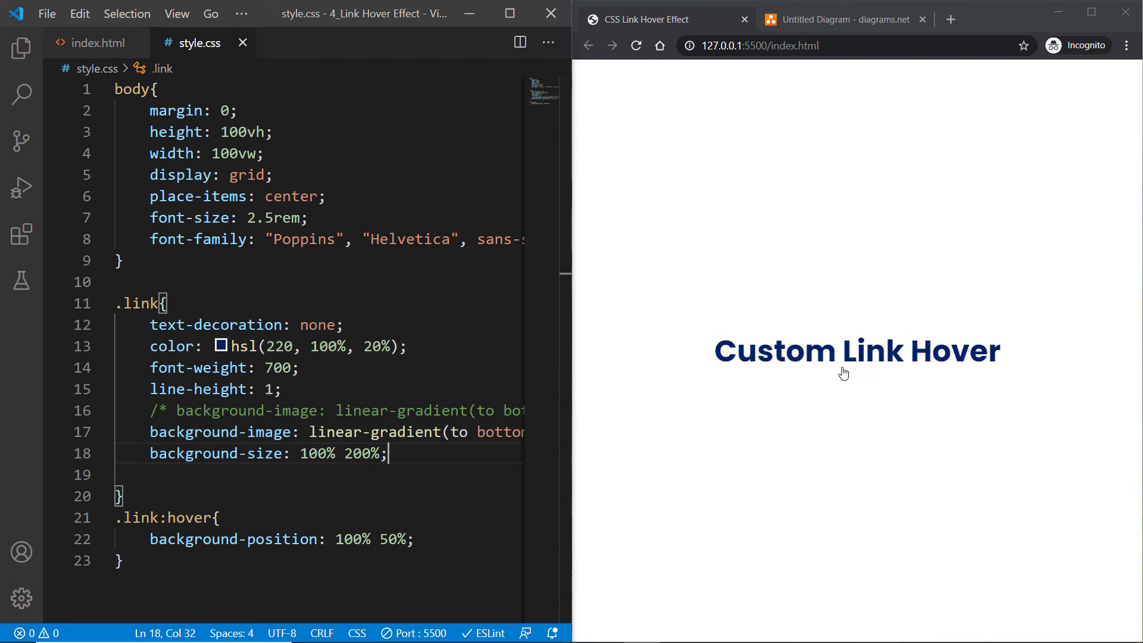
mouse_move(858, 351)
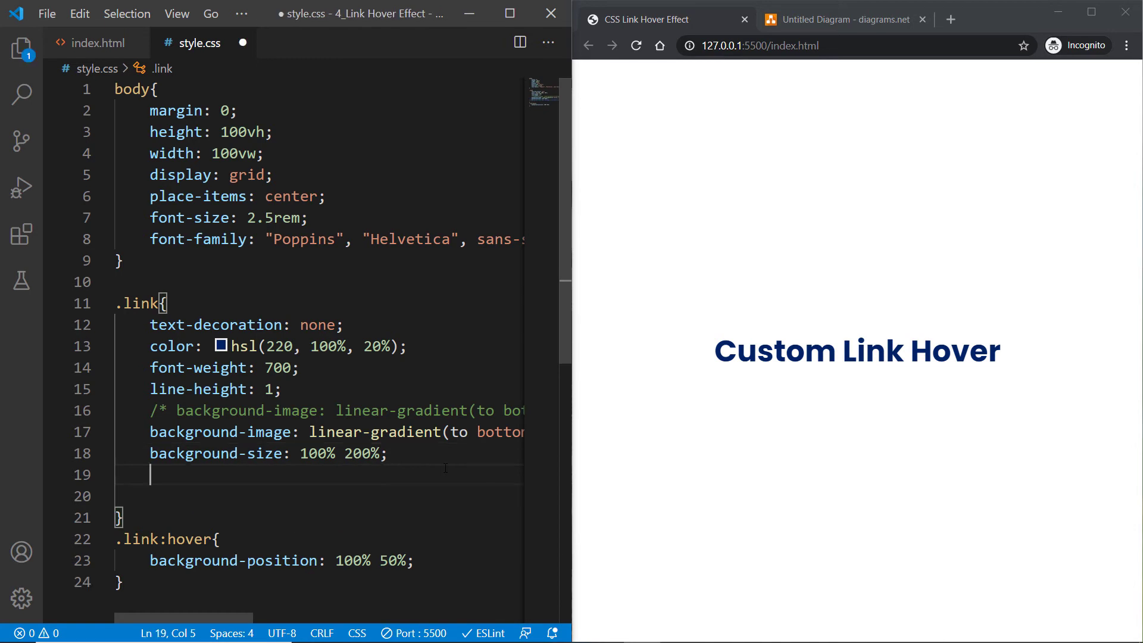
- Add transition: background-position 200ms ease-in-out to the .link rule
type("transition:")
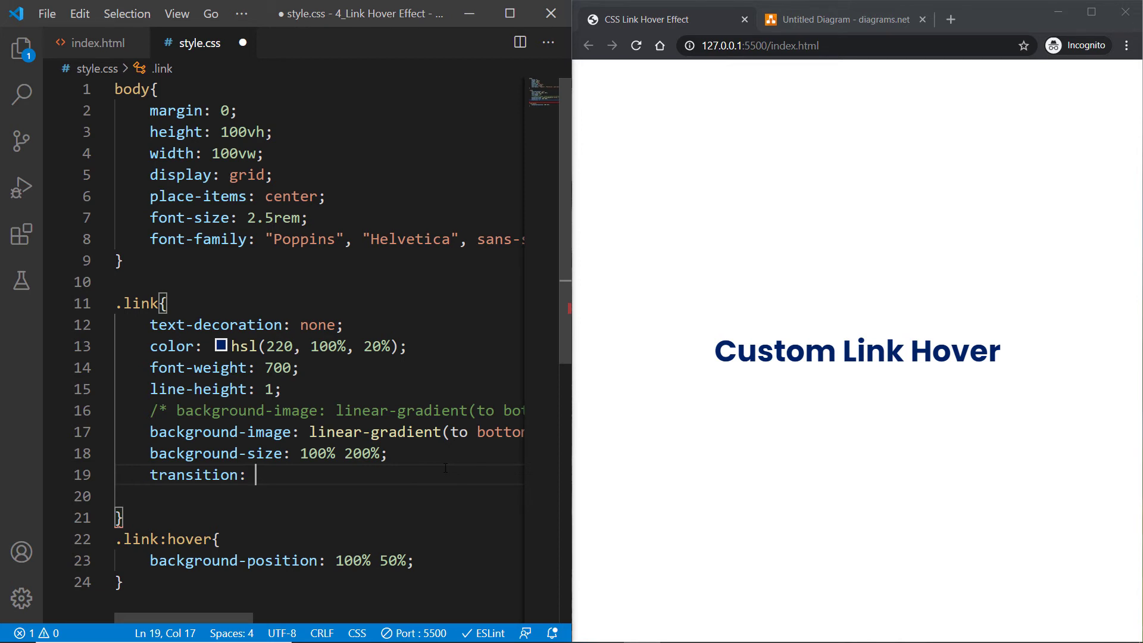
type("background-posti")
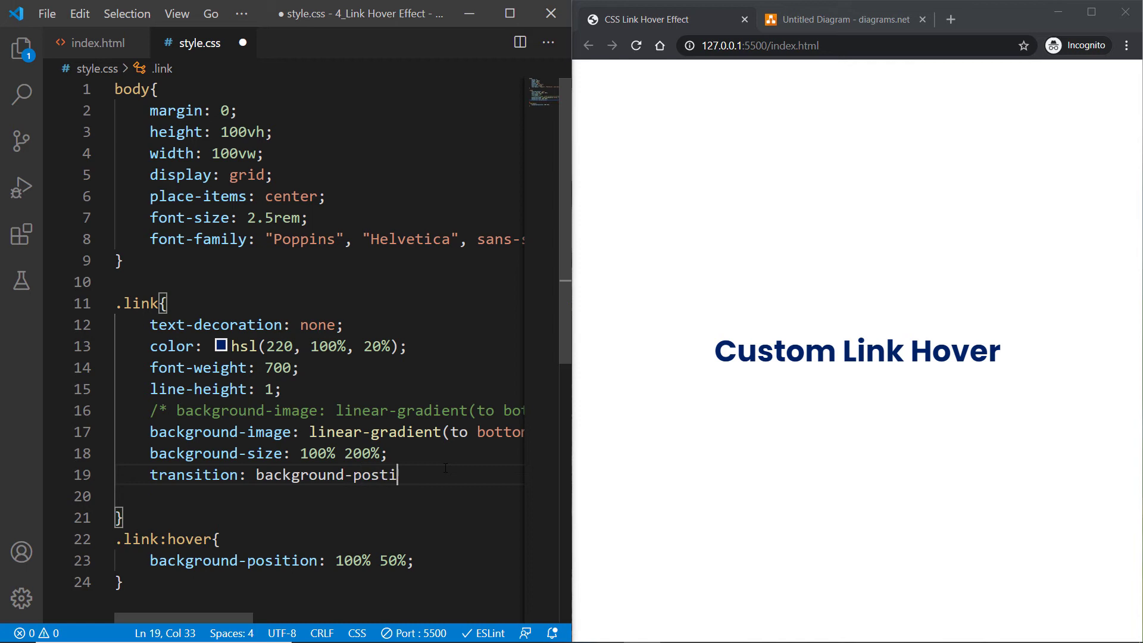
type("on")
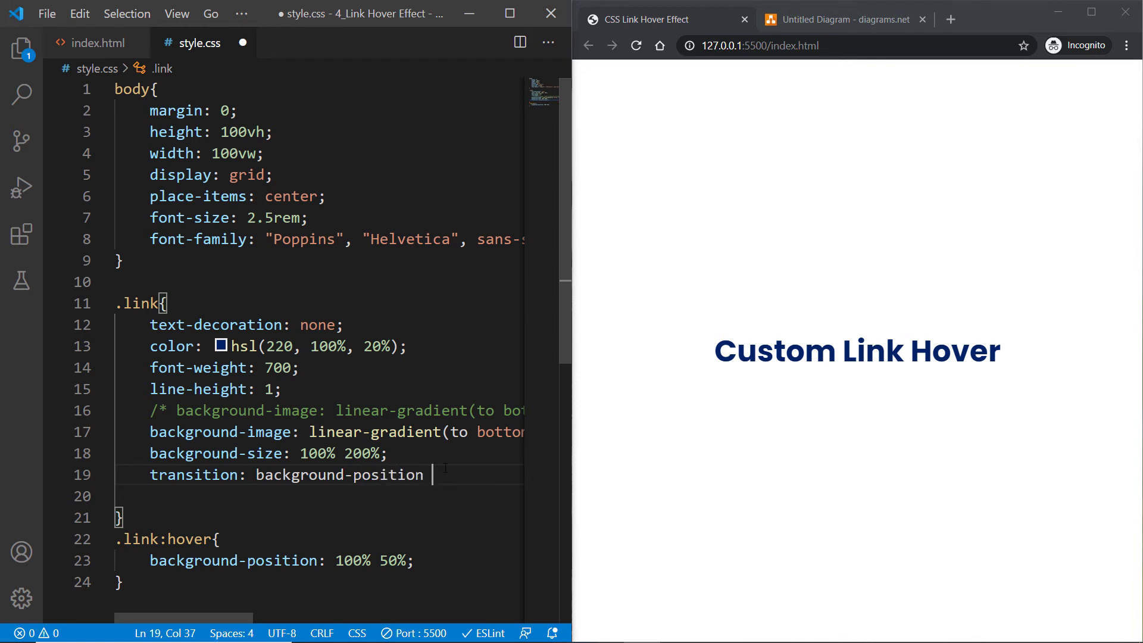
type("200")
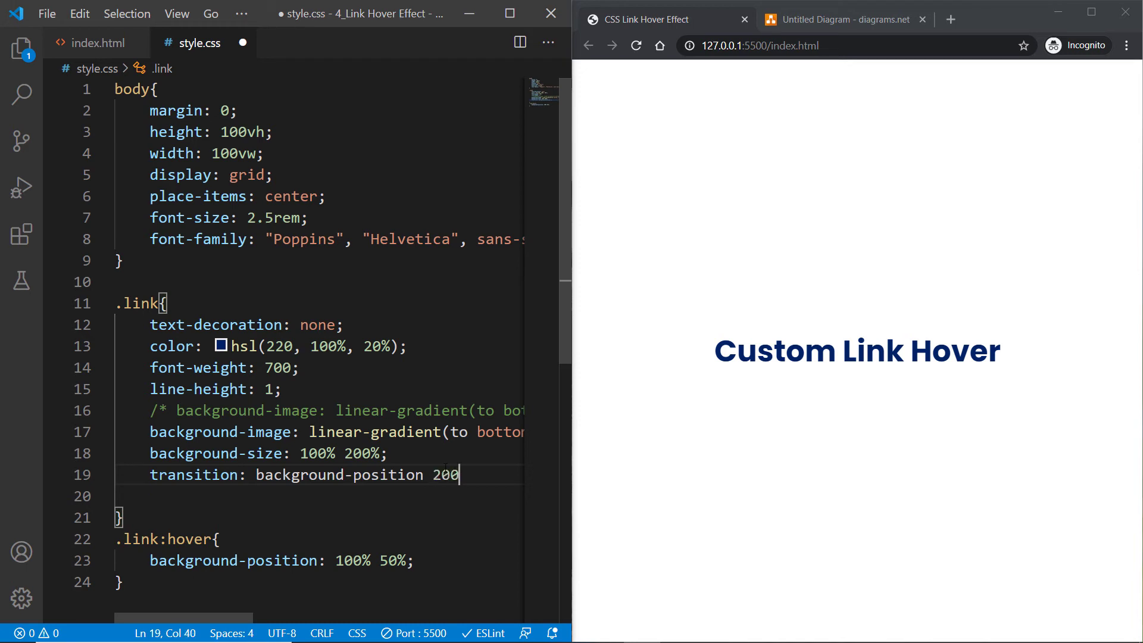
type("ms")
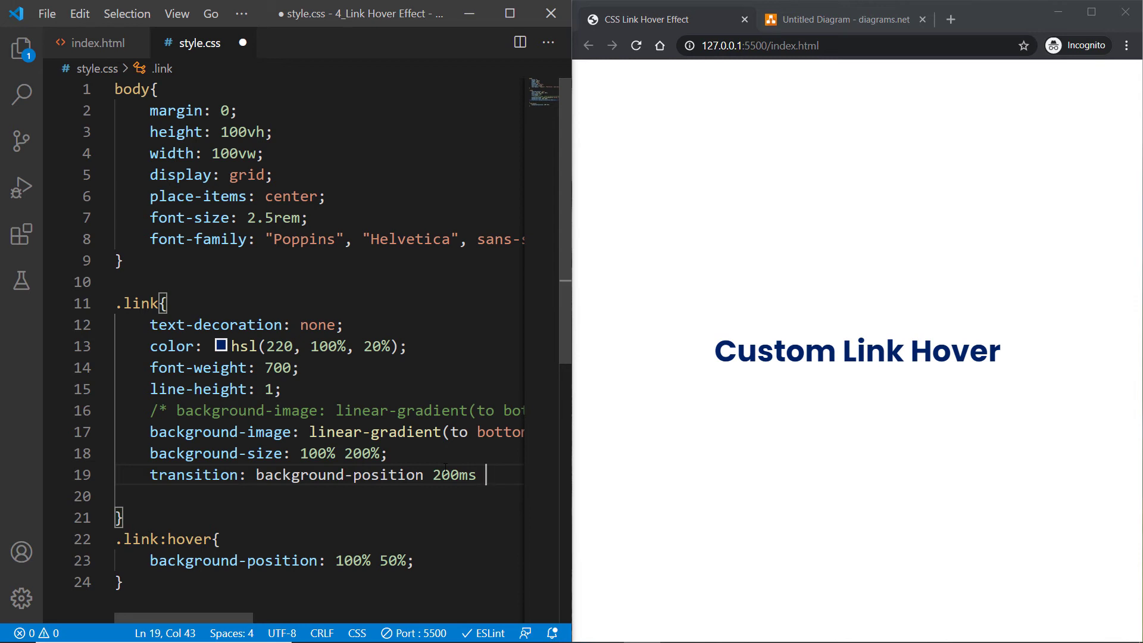
type("ease-in-out;")
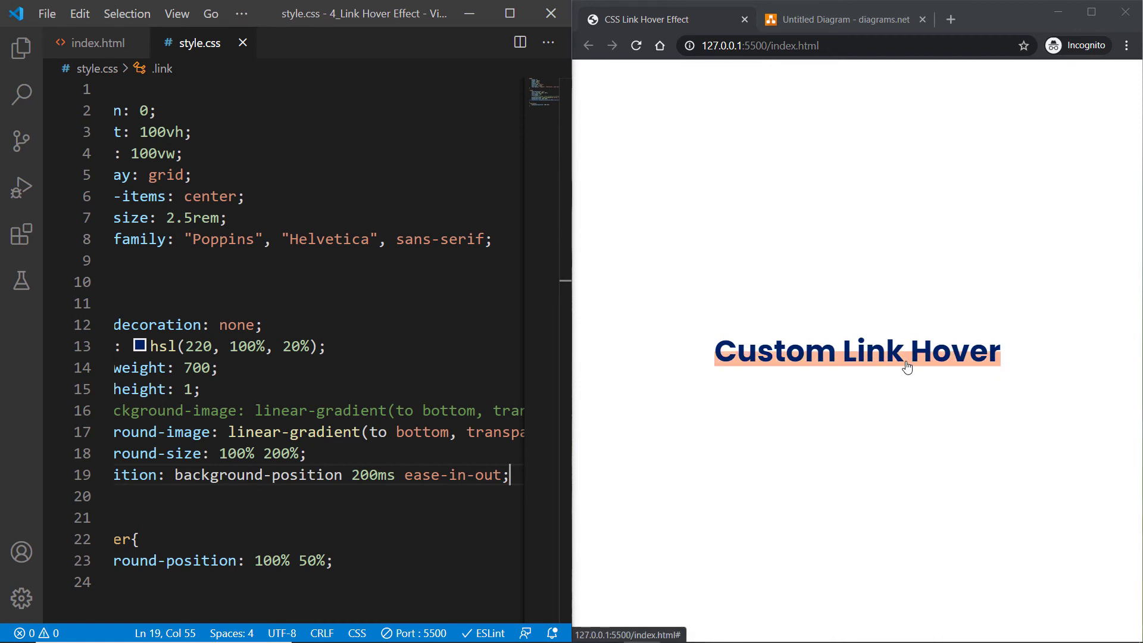
mouse_move(919, 403)
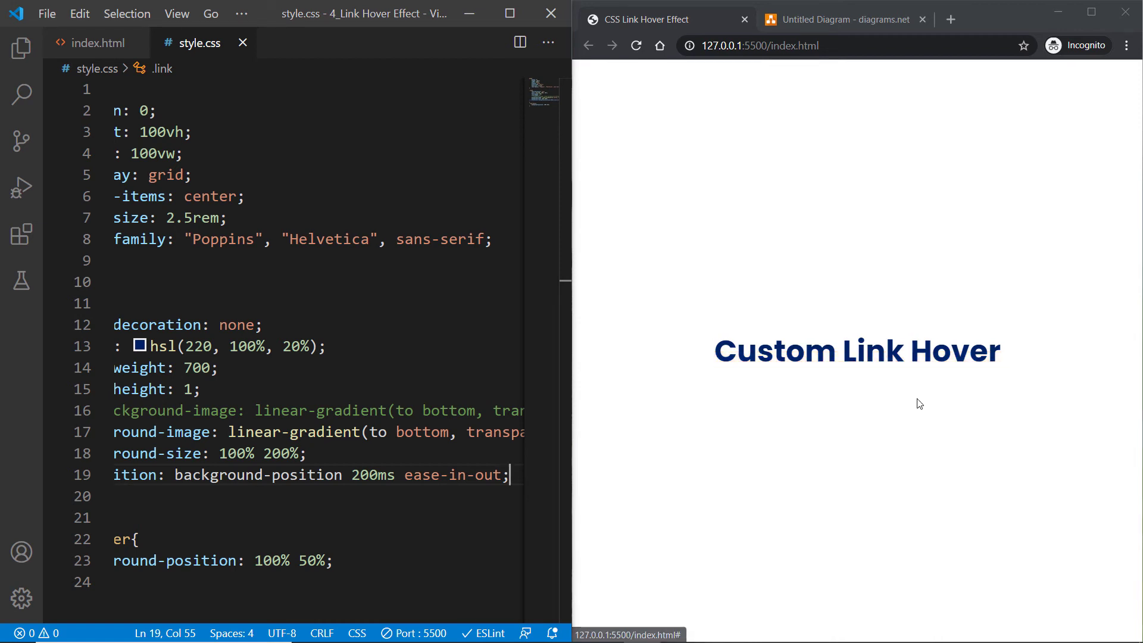
mouse_move(842, 370)
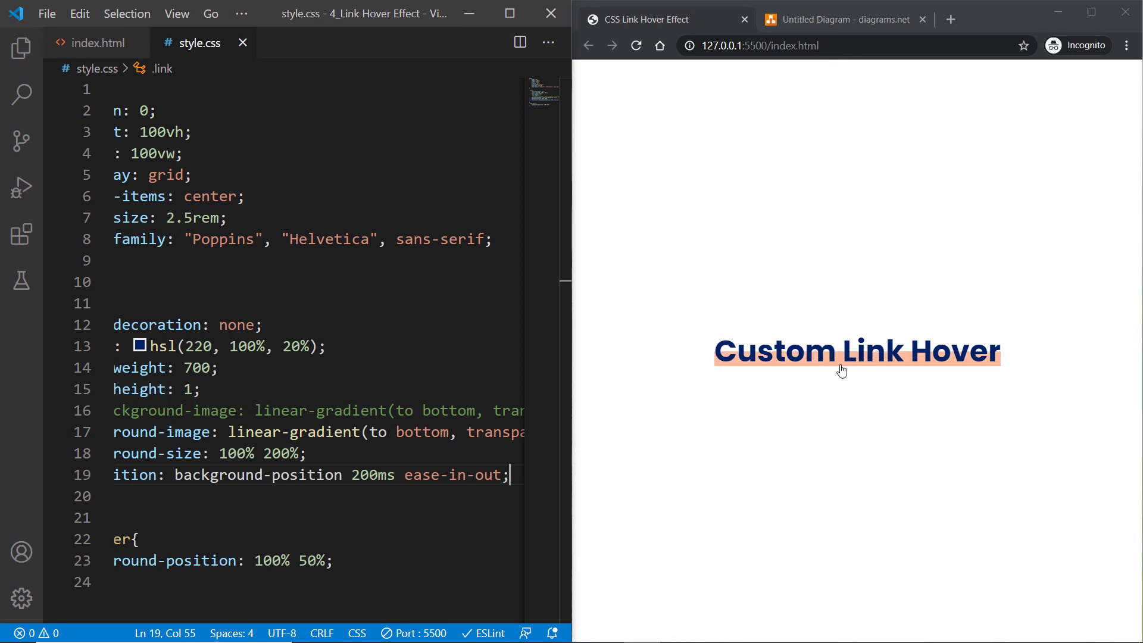
mouse_move(547, 481)
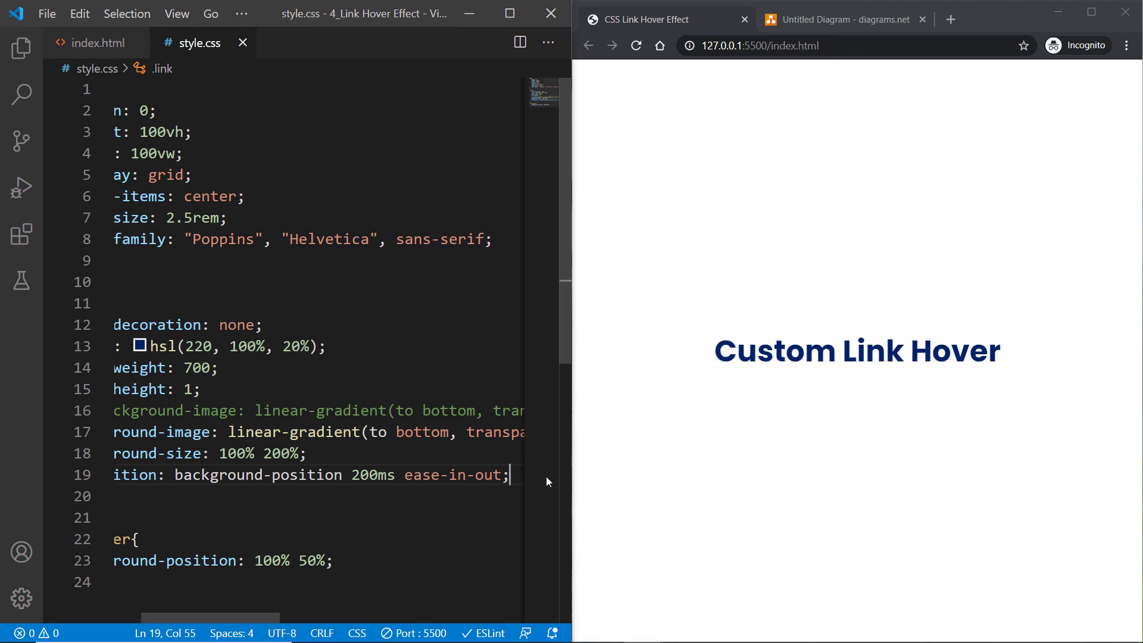
- Select the ease-in-out keyword on the transition line for replacement
double_click(453, 475)
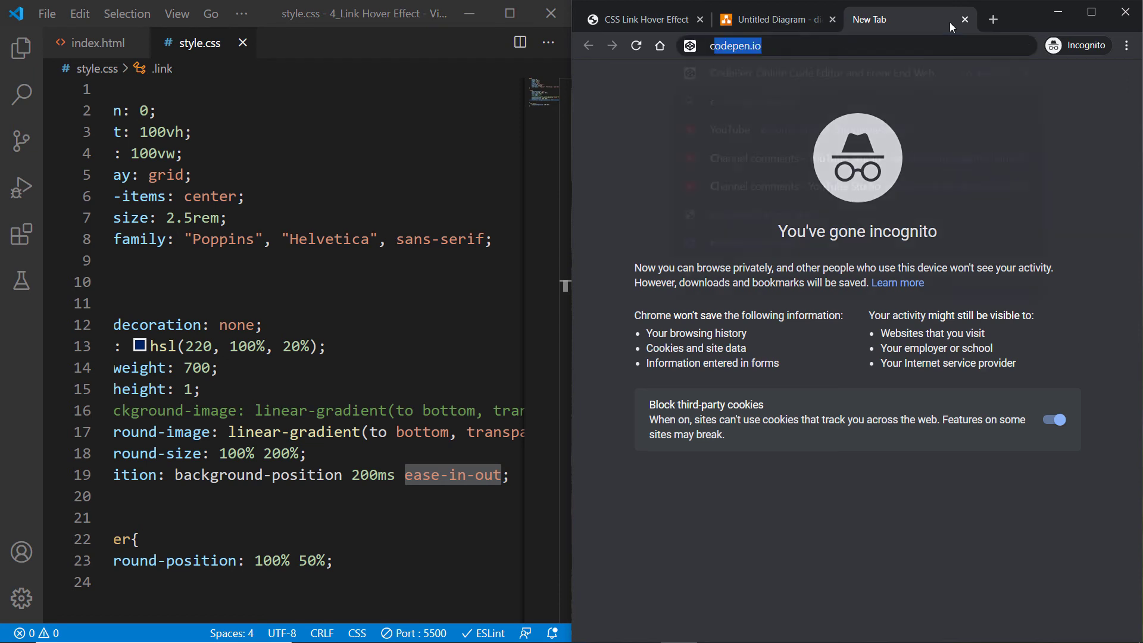
- Go to cubic-bezier.com and give the curve a gentler rising start, checking the link preview
type("cubic-bezier.com/#0,1.08,.9,1.02")
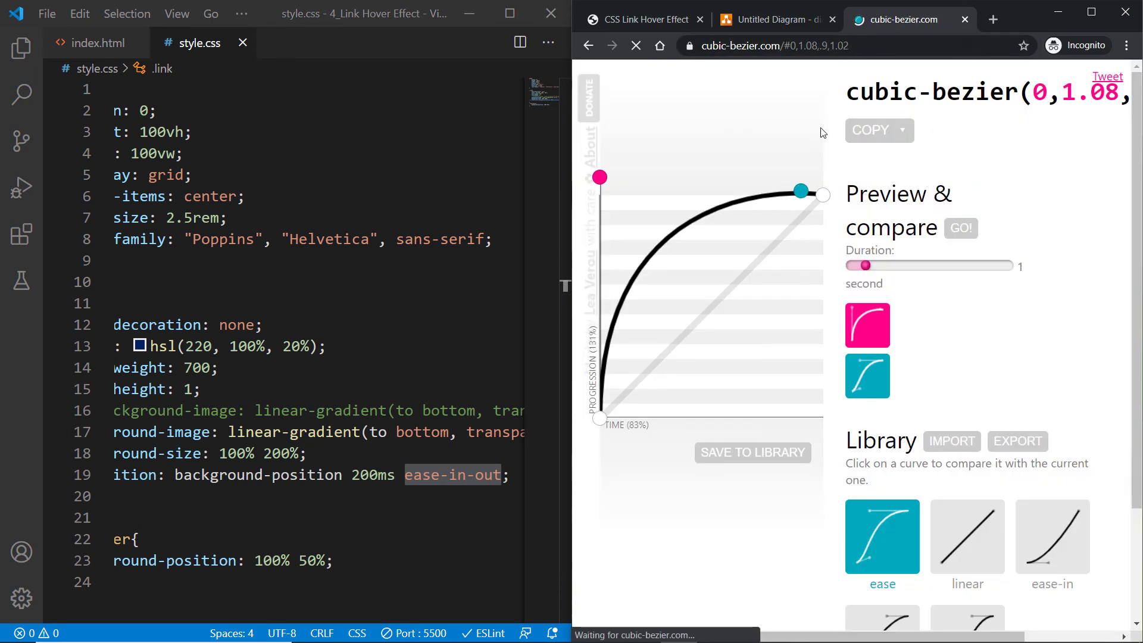
left_click_drag(599, 178, 605, 179)
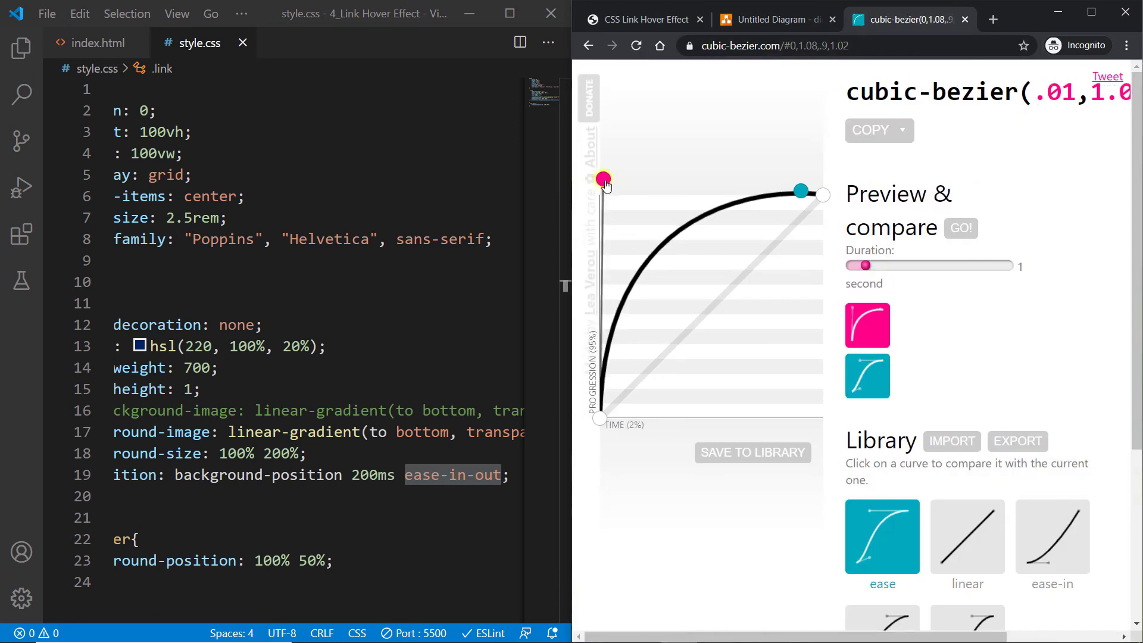
left_click_drag(604, 180, 686, 232)
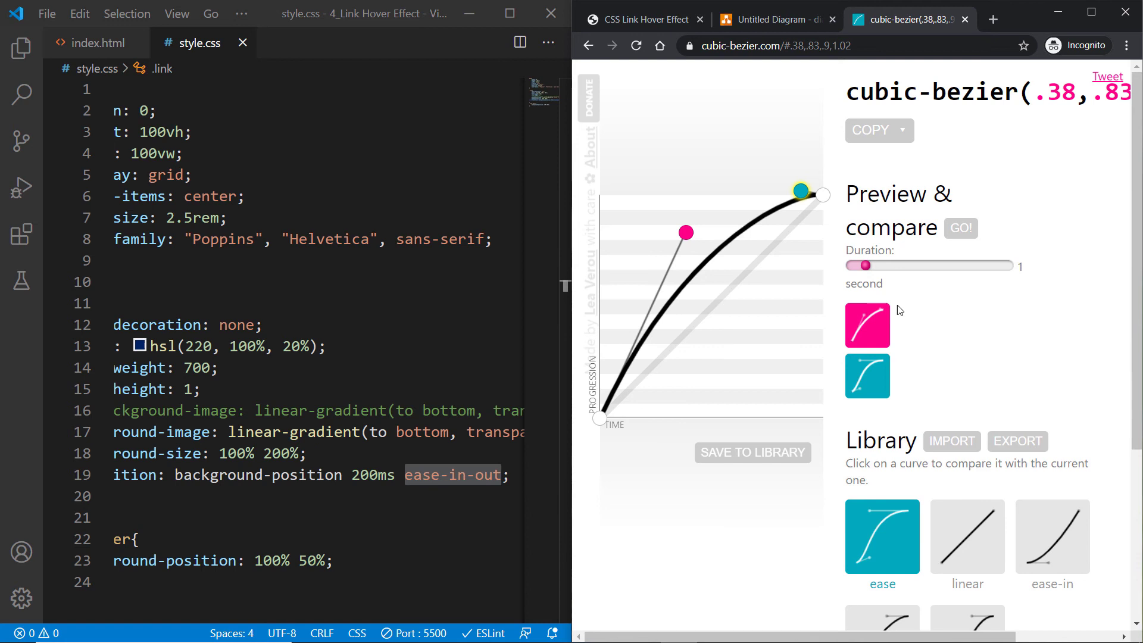
left_click(644, 21)
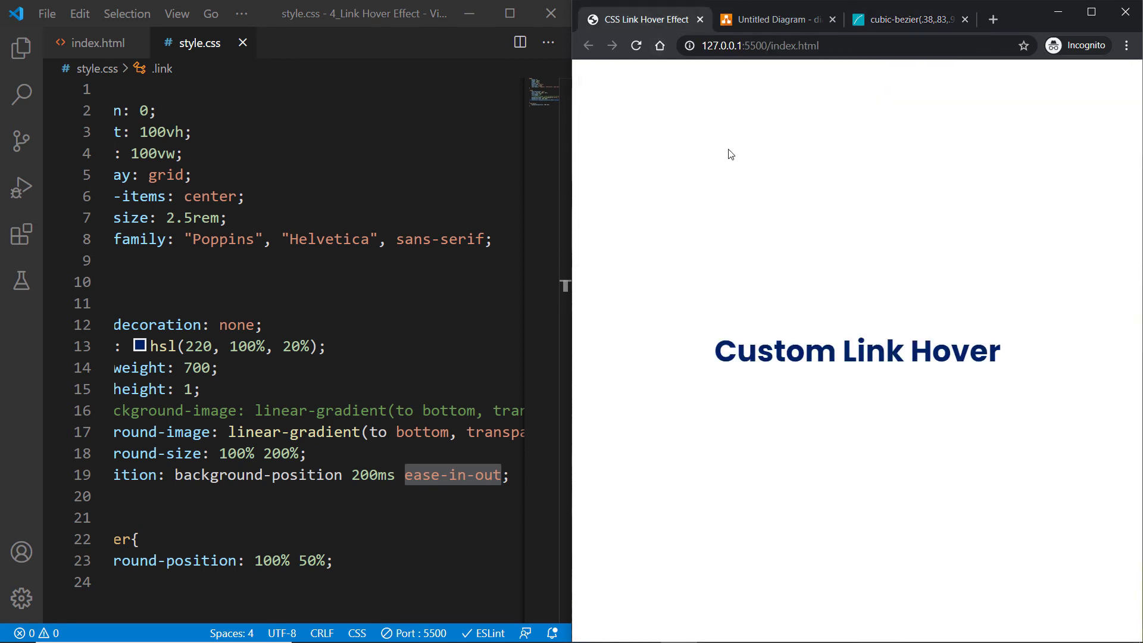
mouse_move(788, 373)
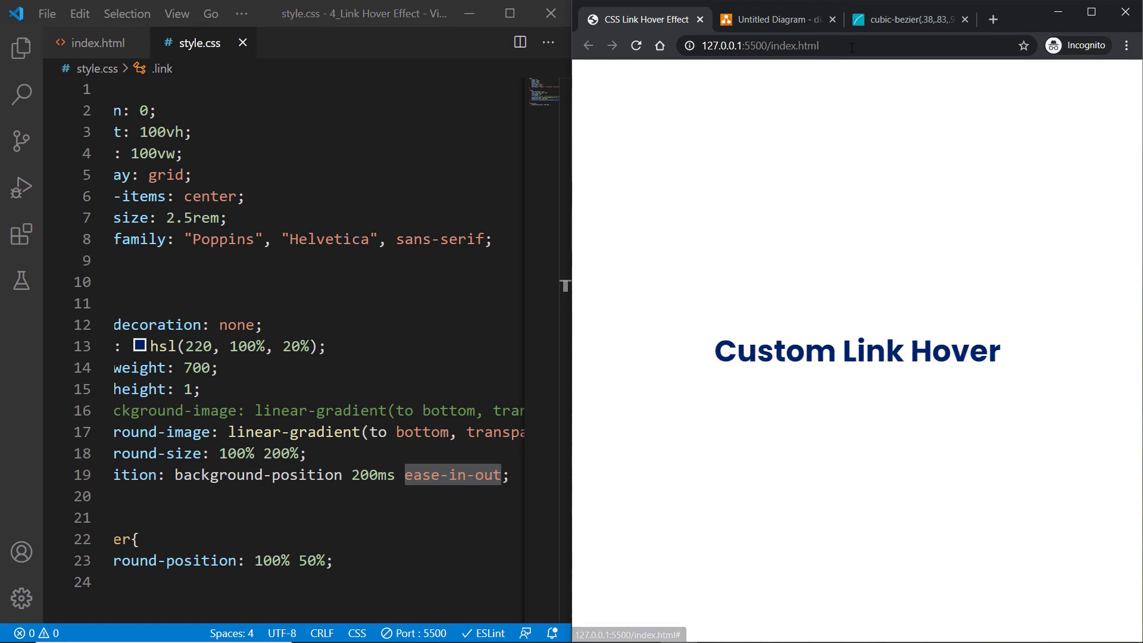
left_click(904, 19)
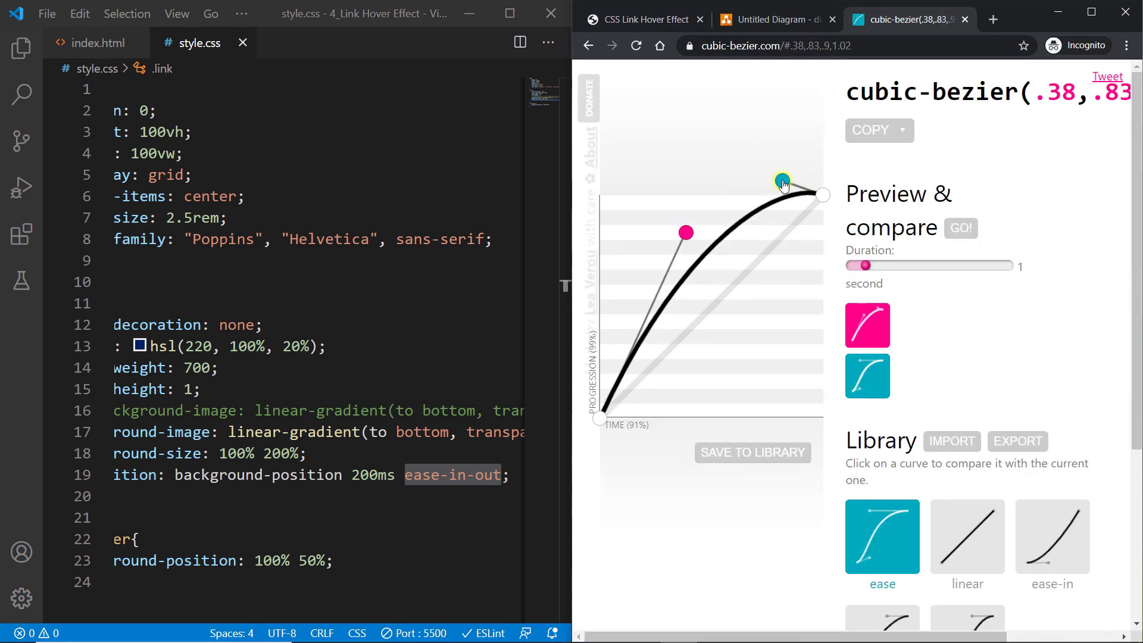
- Shape the curve to overshoot as cubic-bezier(.58,.91,.78,1.43) with a 0.6s preview duration
left_click_drag(782, 181, 775, 109)
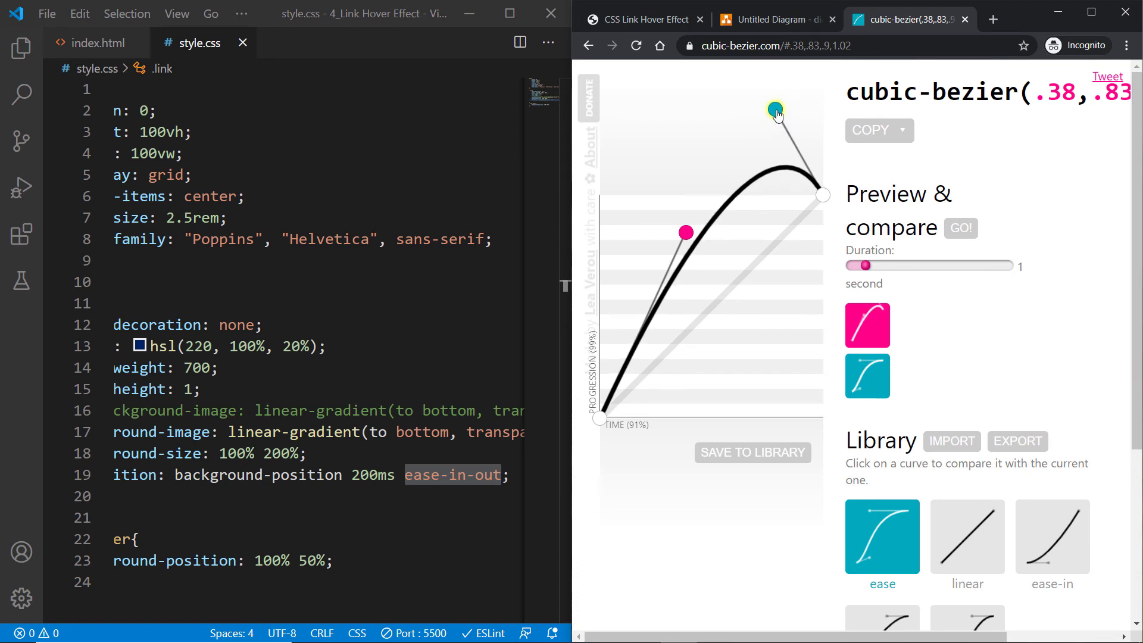
left_click_drag(686, 233, 728, 223)
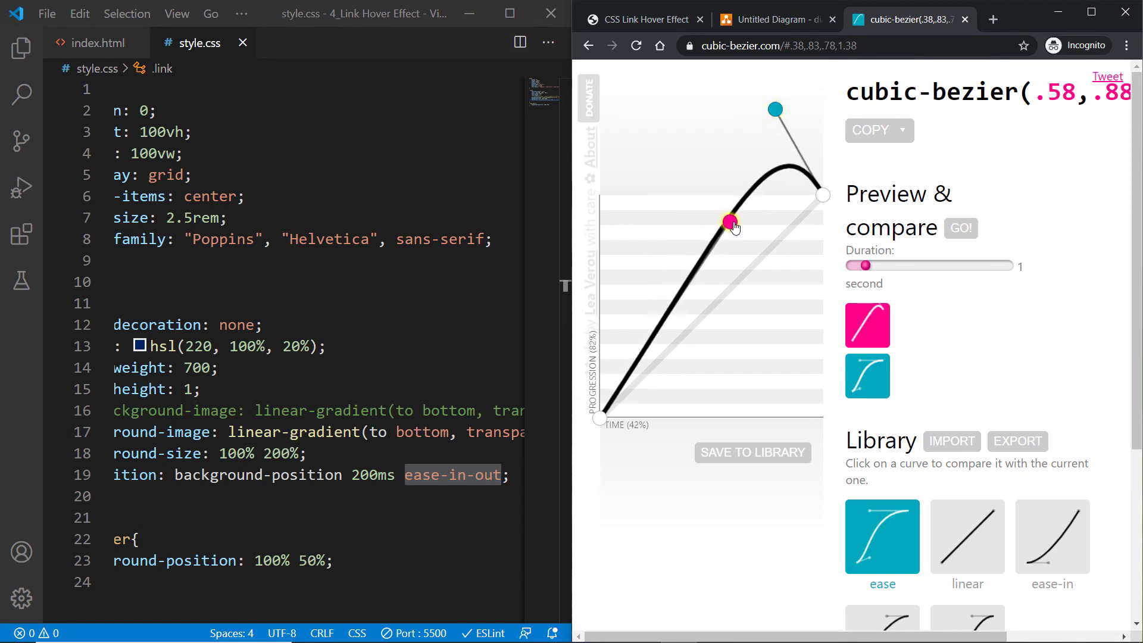
left_click_drag(728, 223, 728, 216)
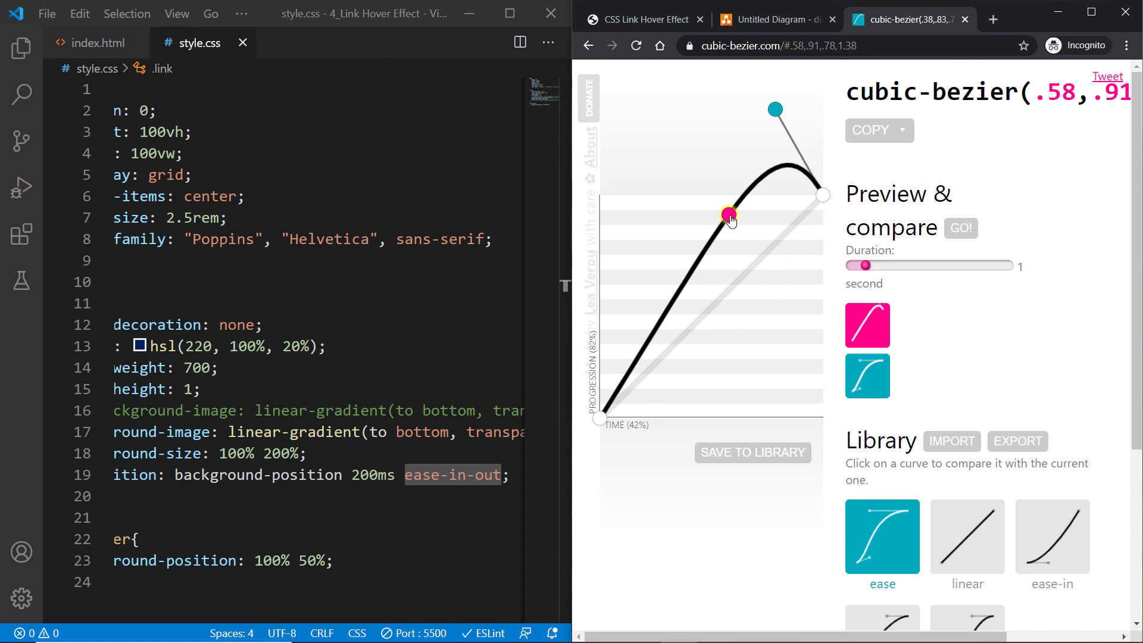
left_click_drag(775, 110, 768, 105)
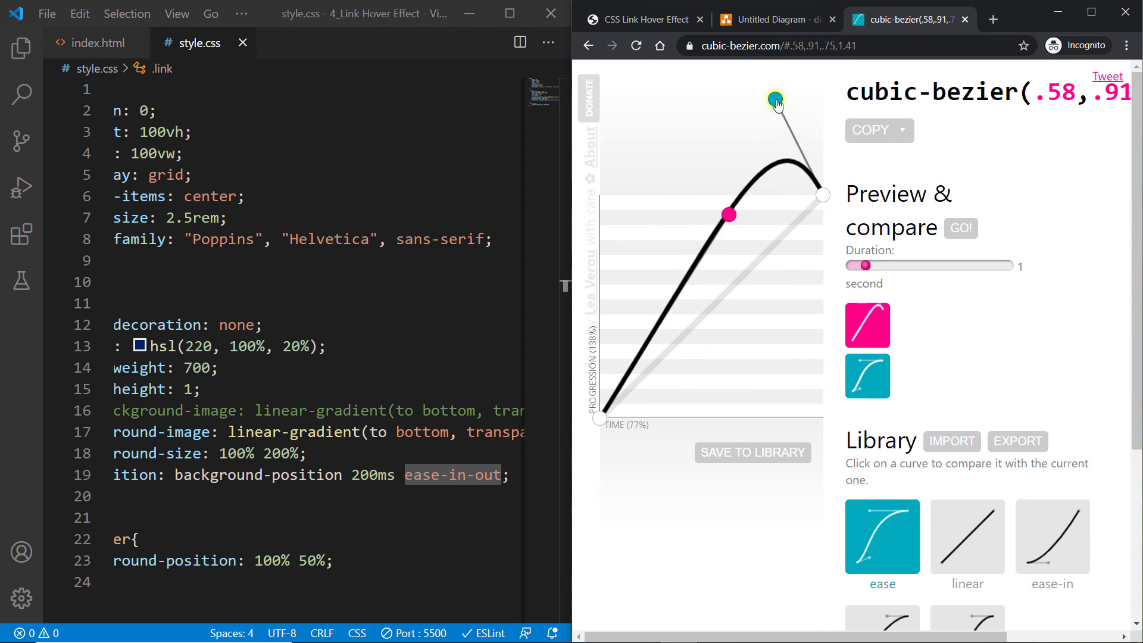
left_click_drag(865, 266, 858, 266)
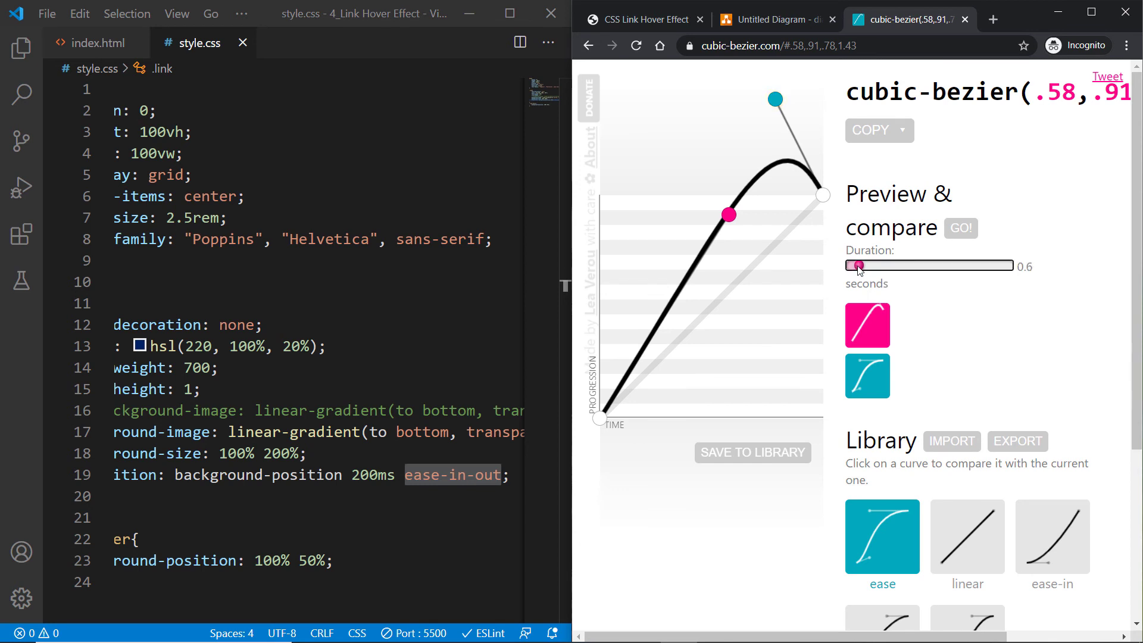
left_click_drag(856, 265, 851, 265)
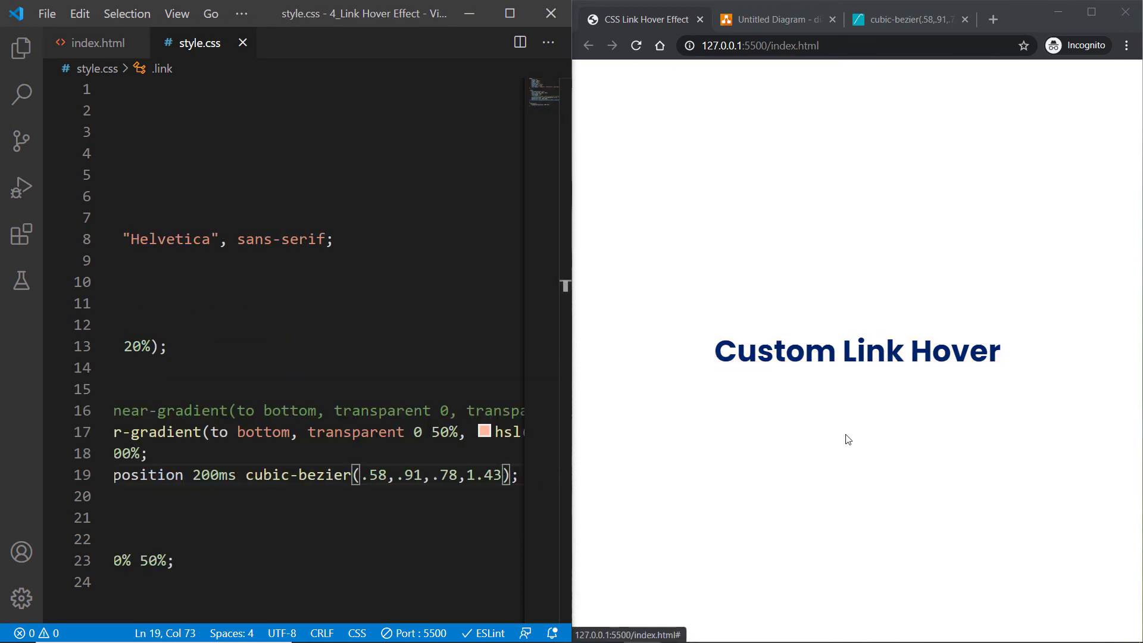
mouse_move(812, 363)
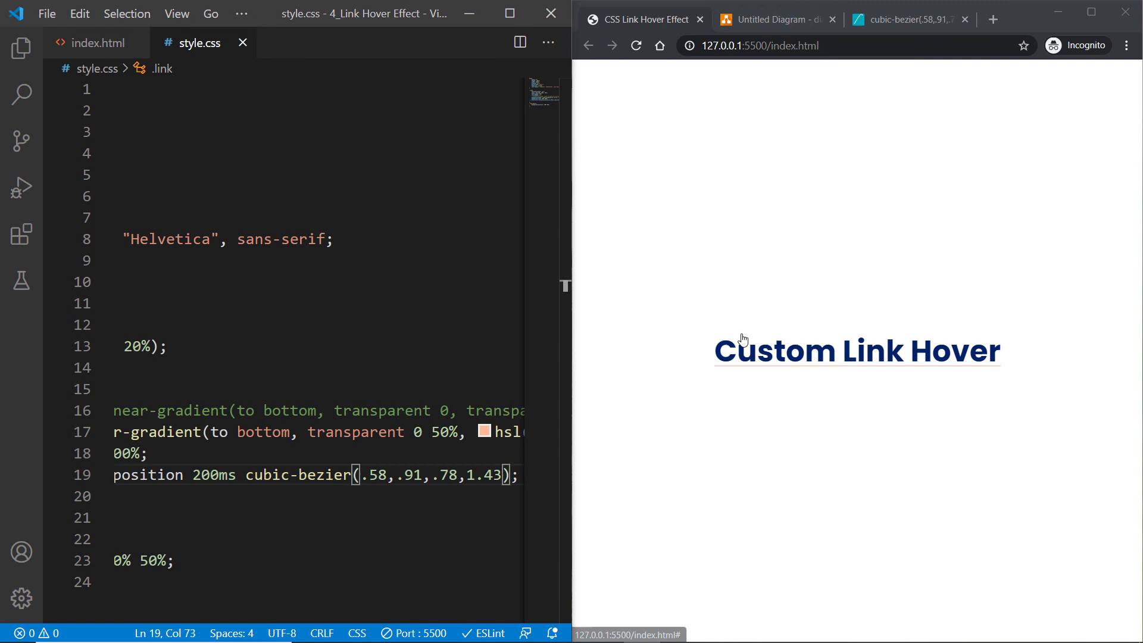
mouse_move(743, 339)
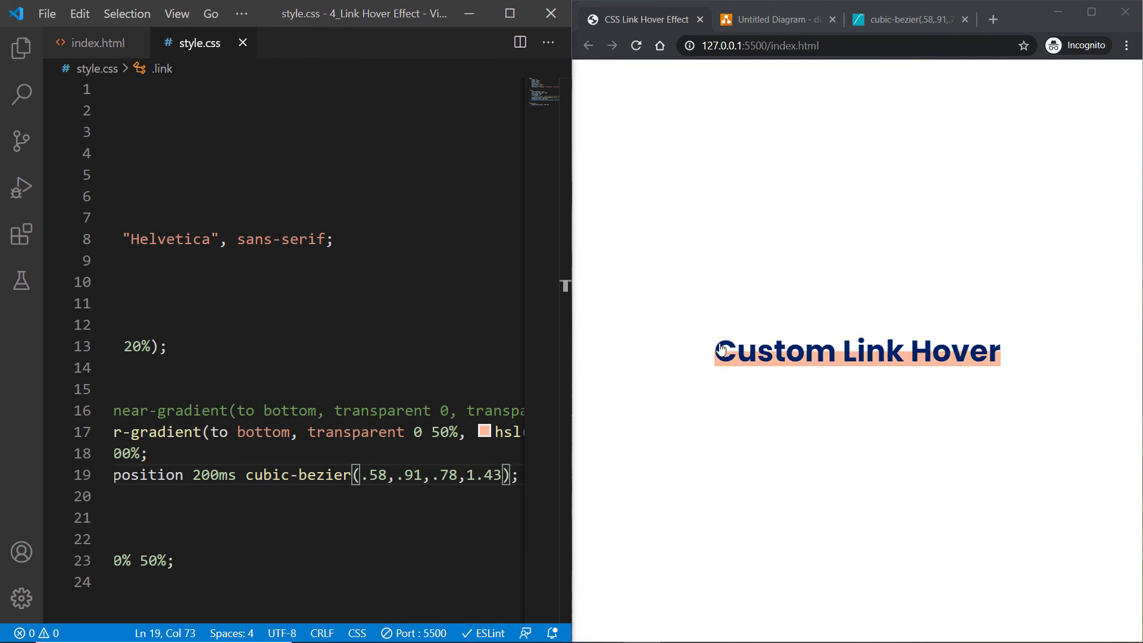
mouse_move(738, 345)
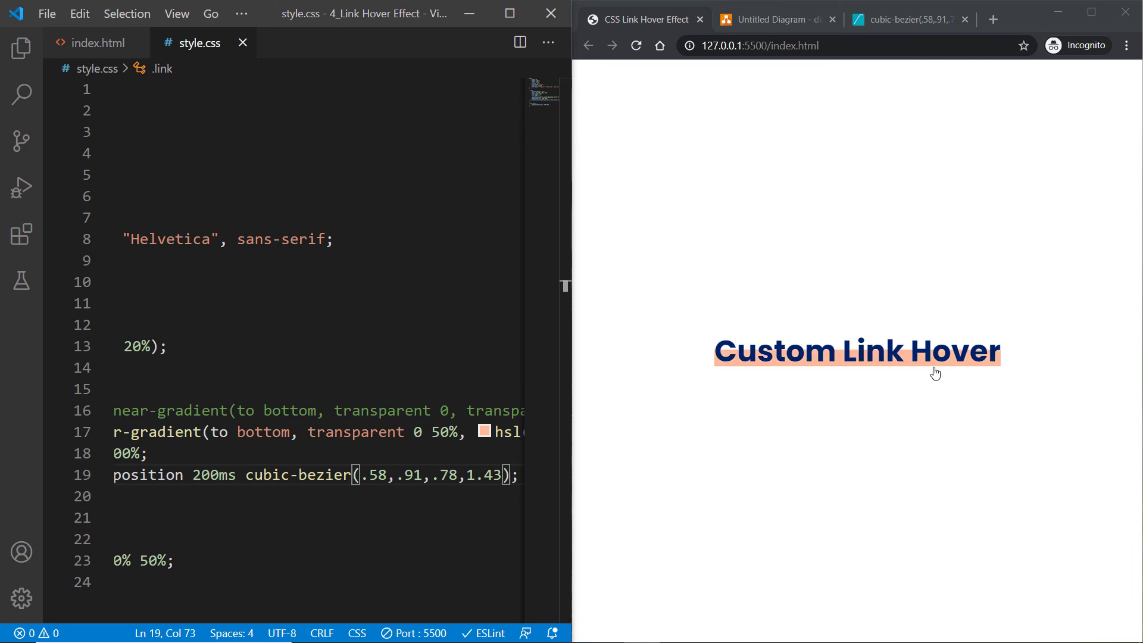
mouse_move(328, 560)
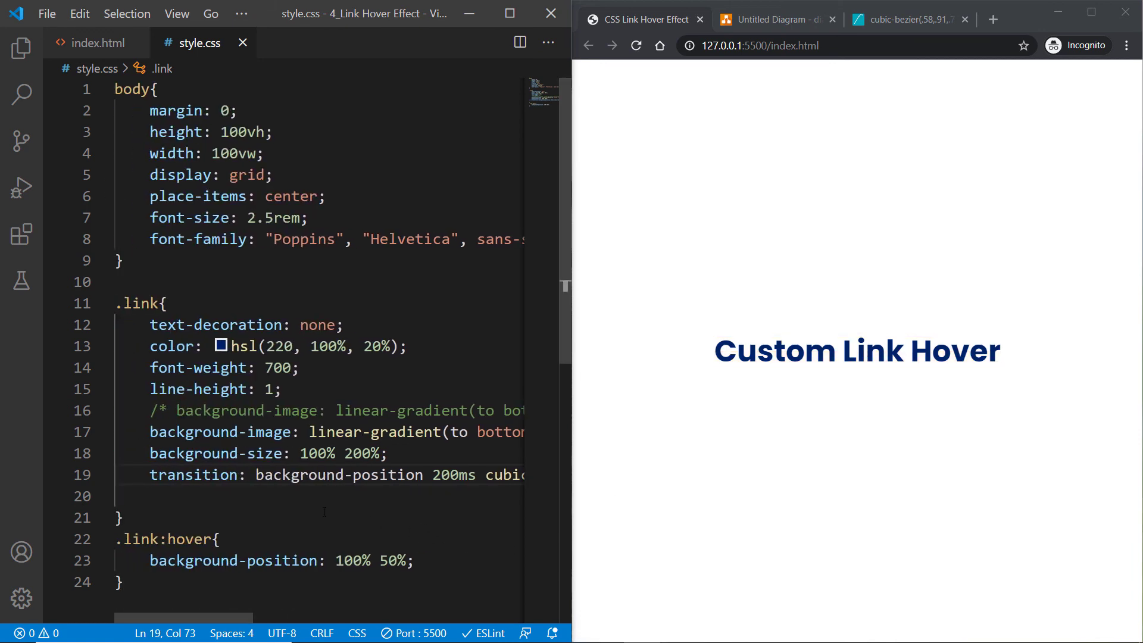
- Add background-repeat: no-repeat below background-size in the .link rule
key("Enter")
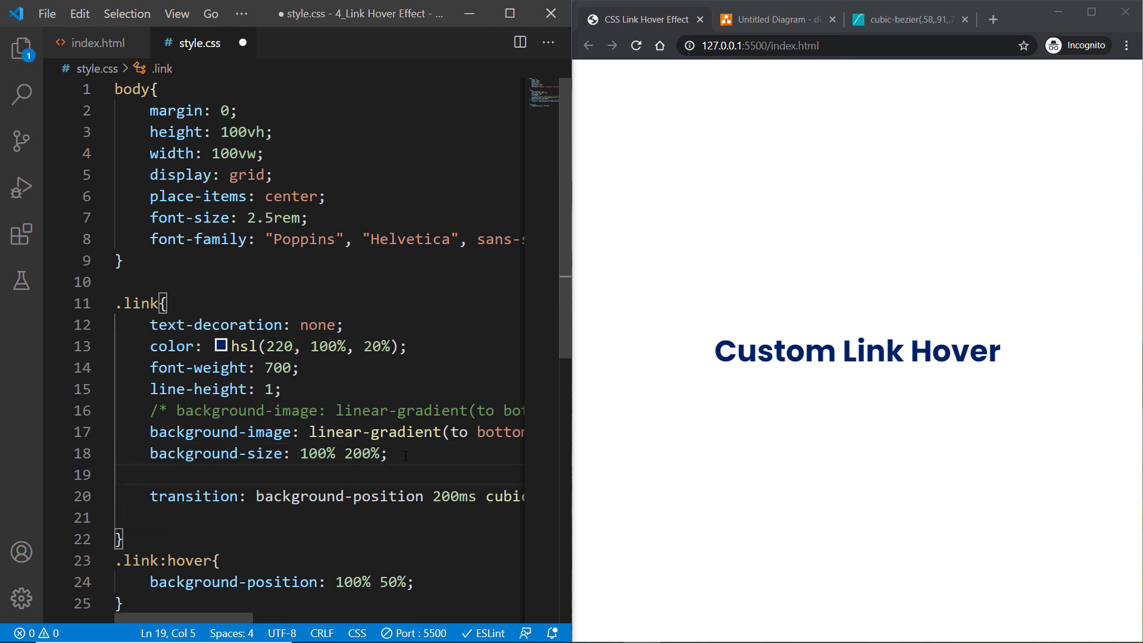
type("background-repeat: no-repeat;")
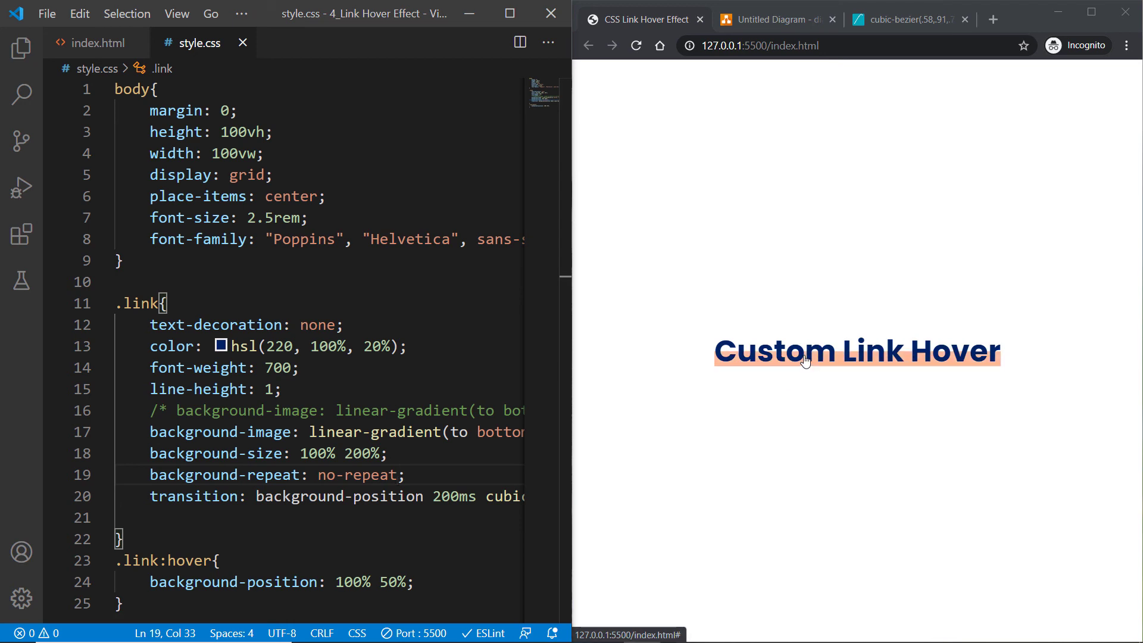
mouse_move(846, 384)
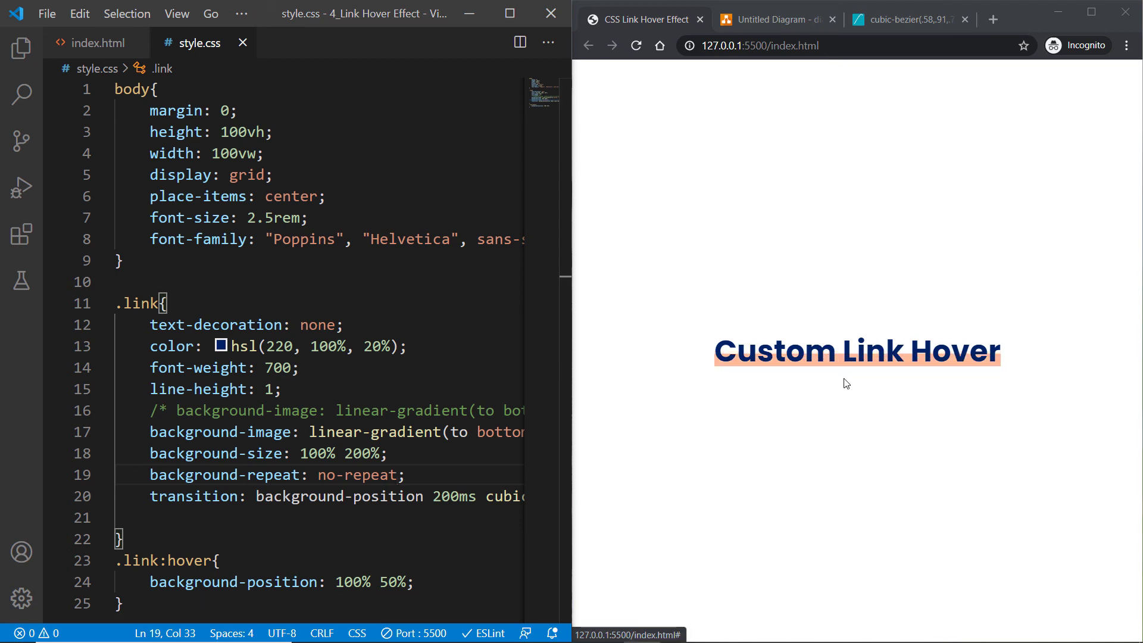
mouse_move(770, 342)
type("10")
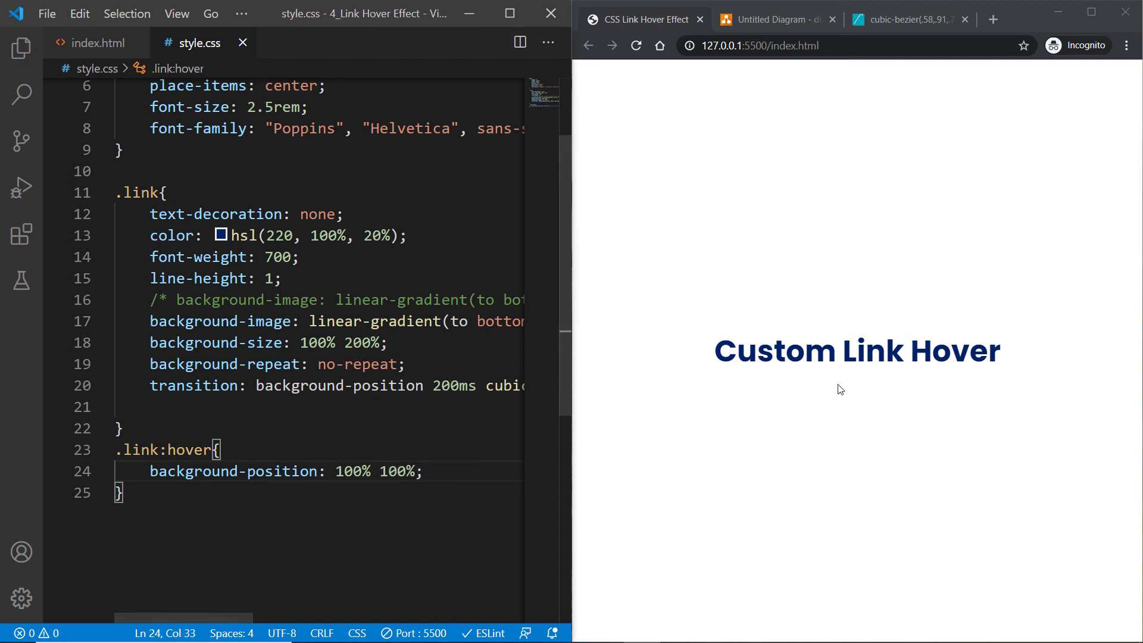
mouse_move(822, 350)
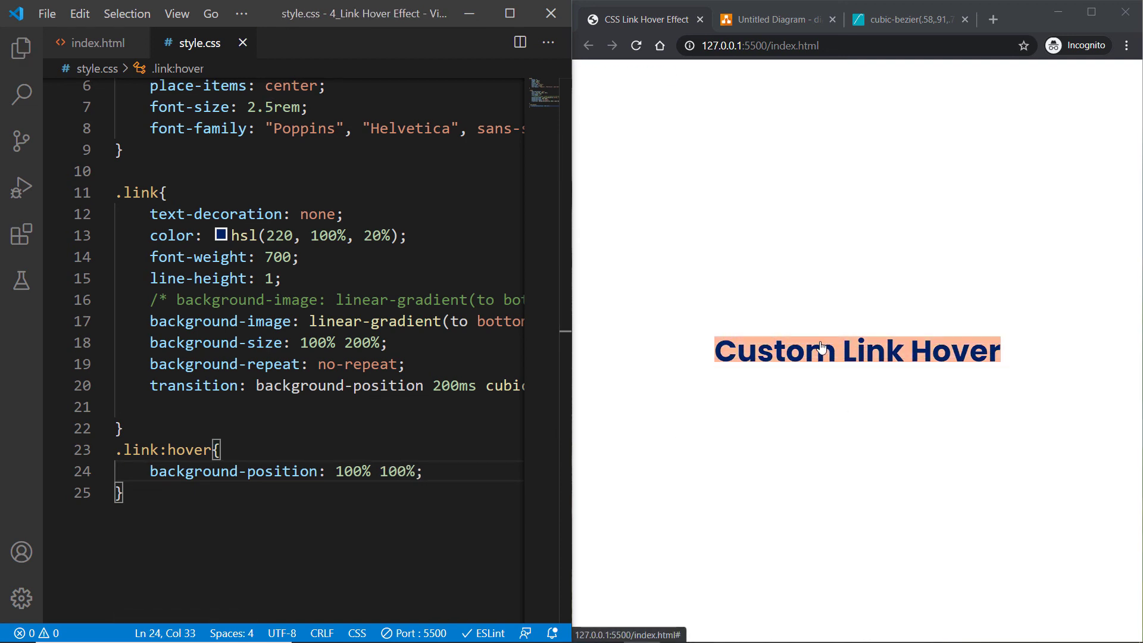
mouse_move(872, 364)
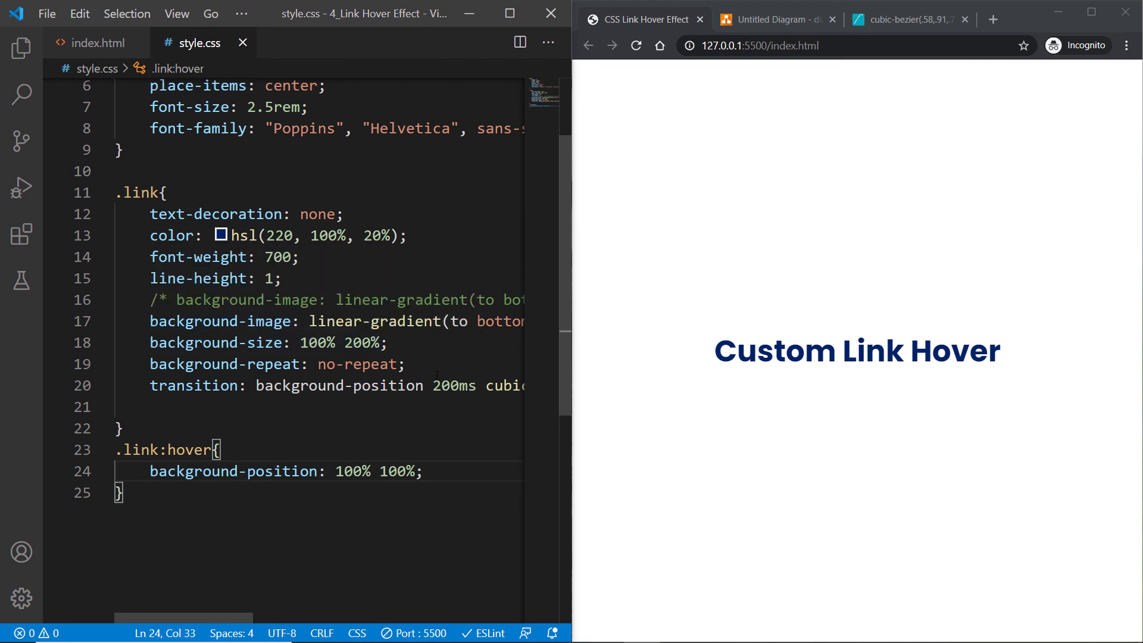
mouse_move(857, 352)
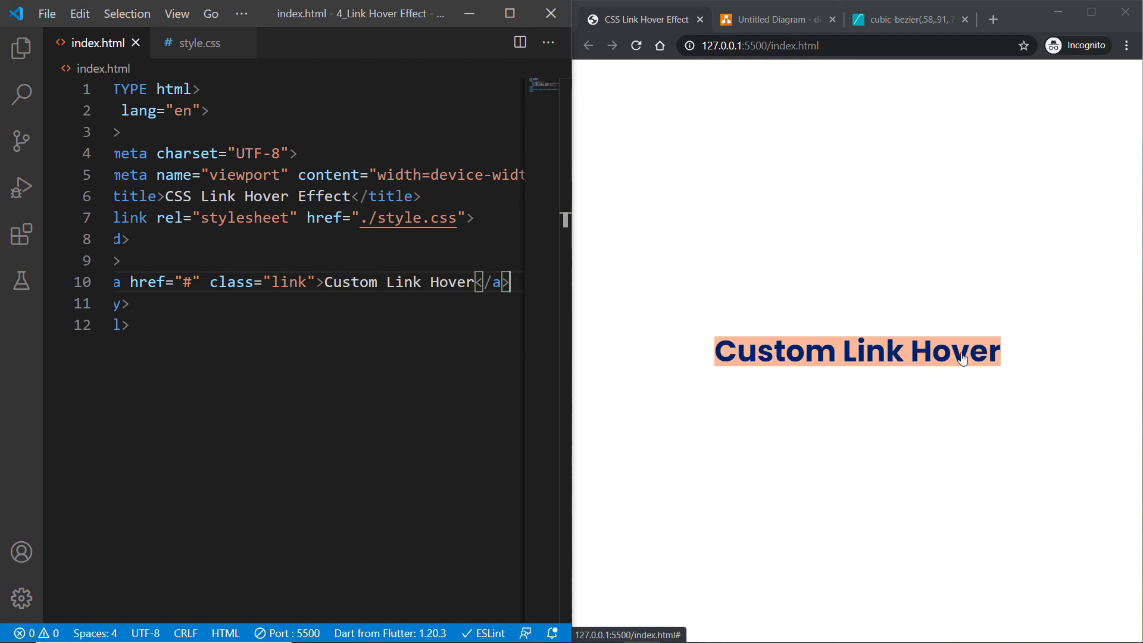
mouse_move(766, 263)
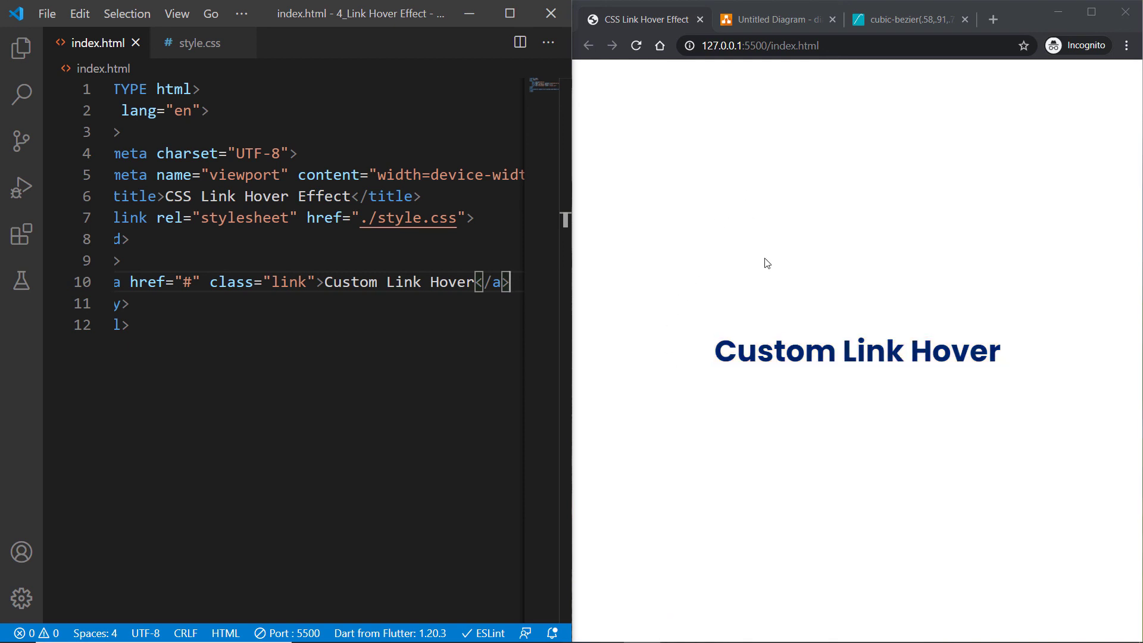
mouse_move(1018, 405)
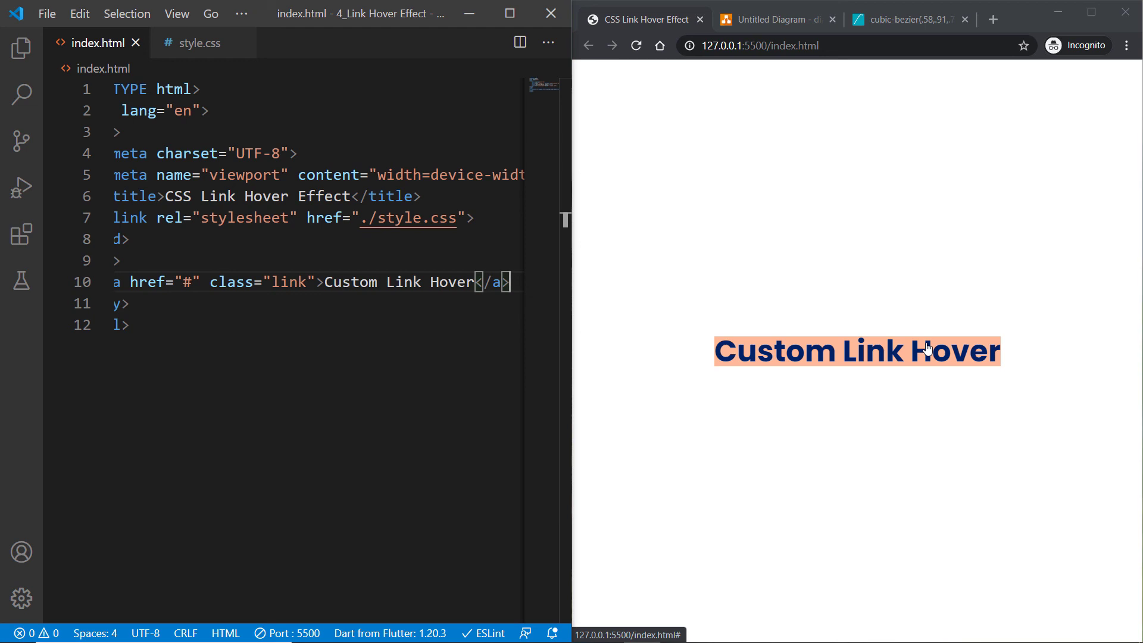
mouse_move(892, 317)
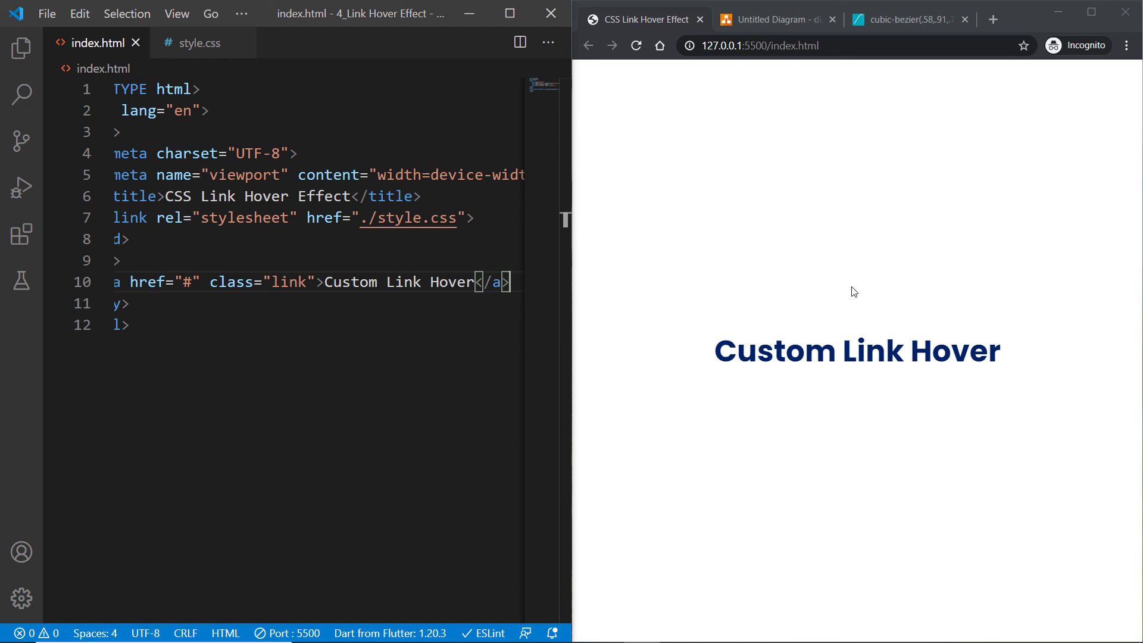
mouse_move(845, 285)
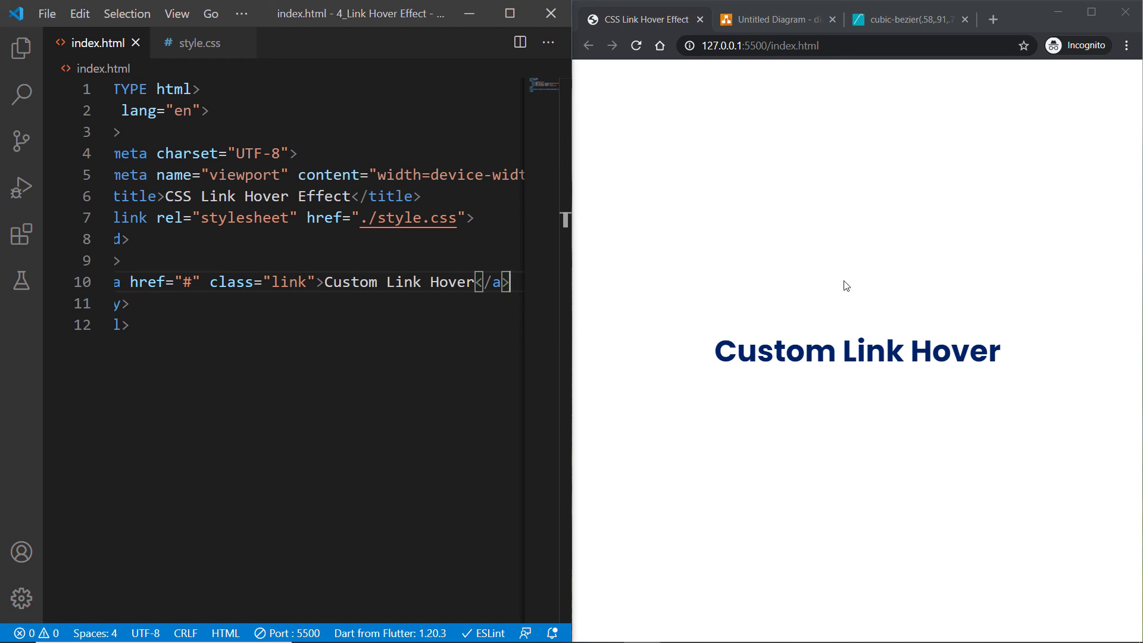
mouse_move(858, 328)
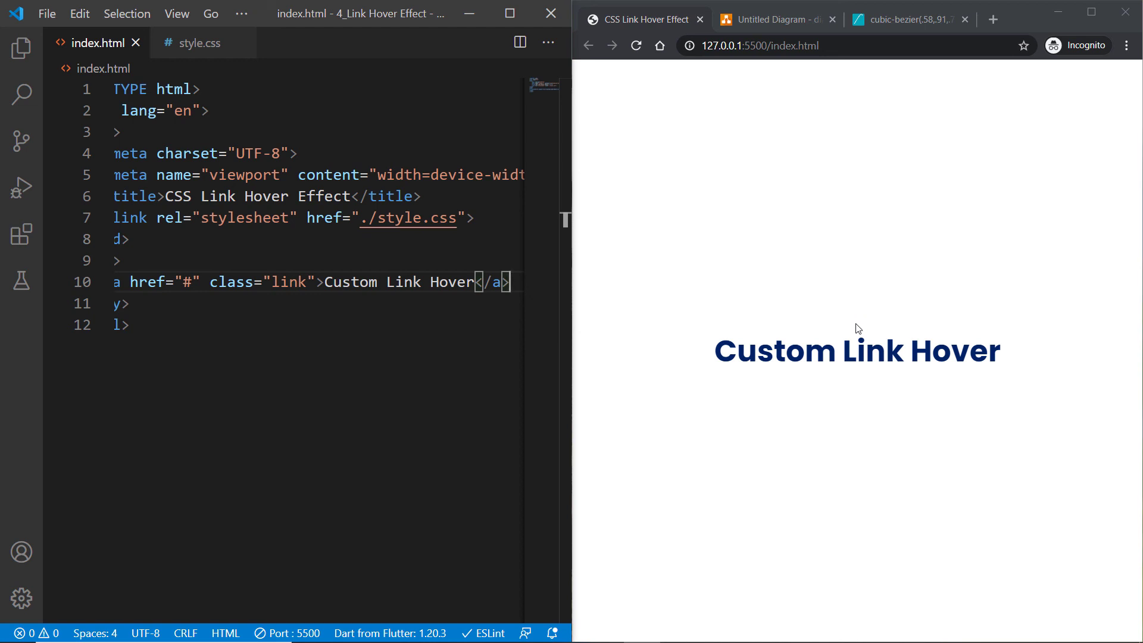